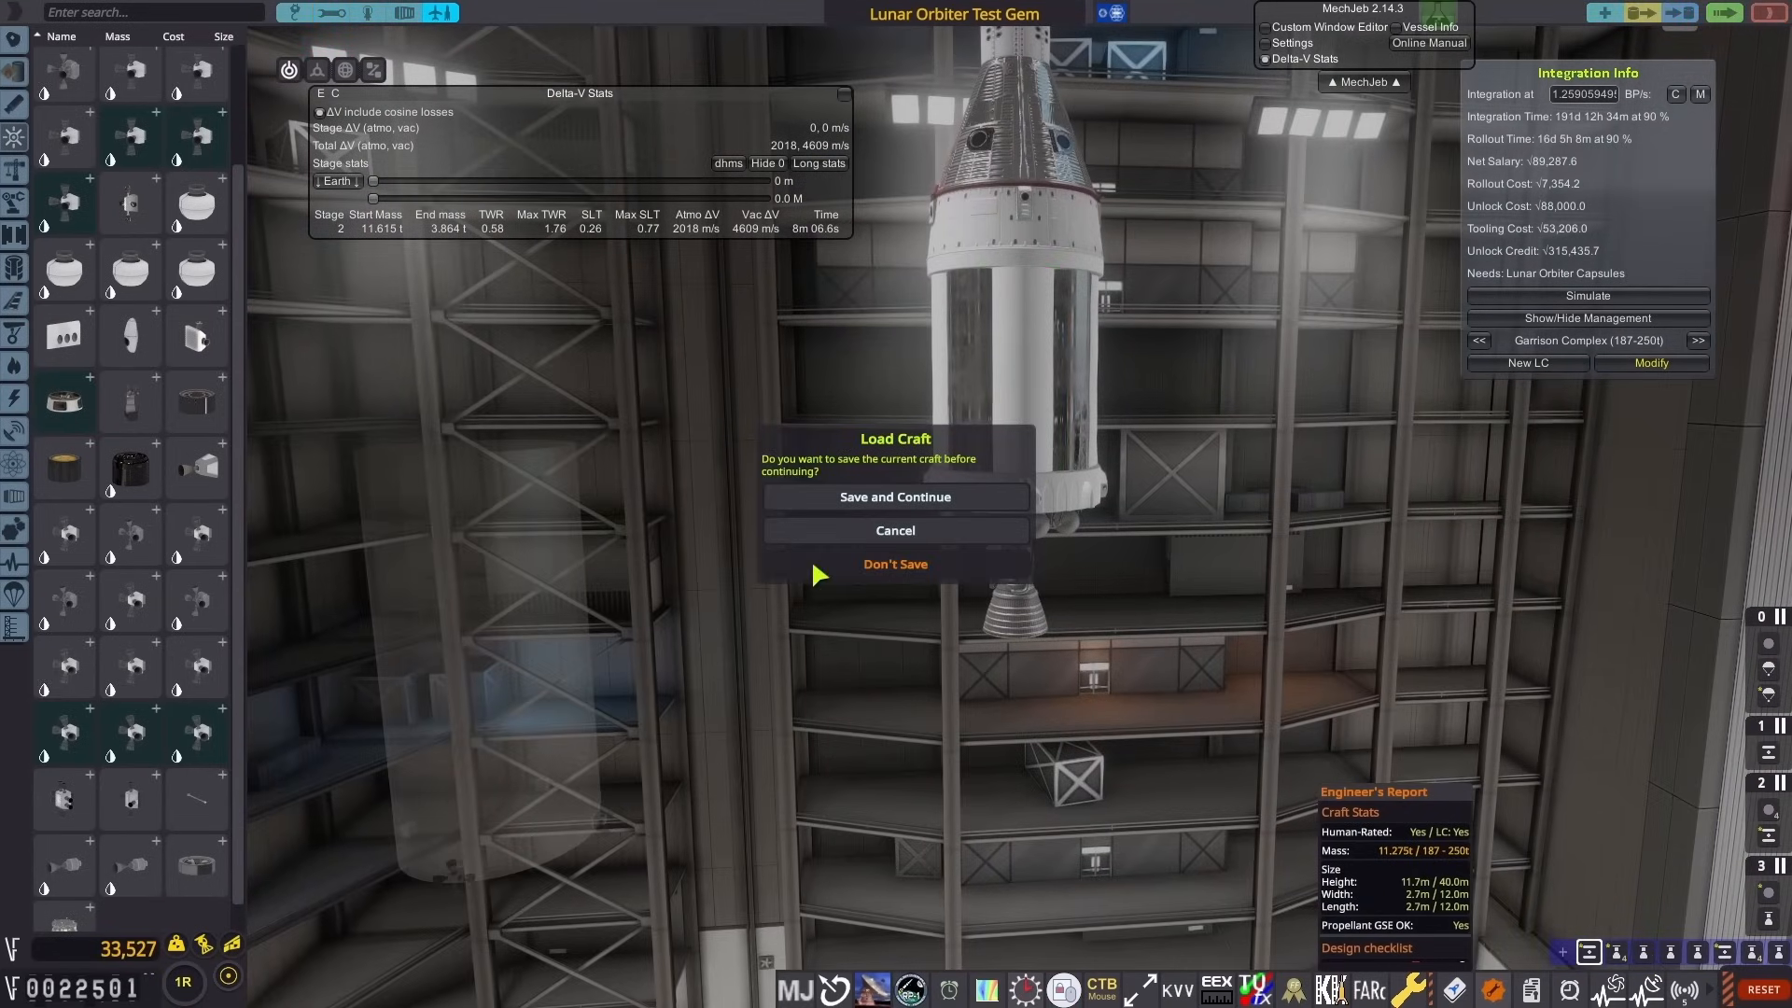
Step: Discard the current craft without saving and load the lunar orbiter craft
click(895, 563)
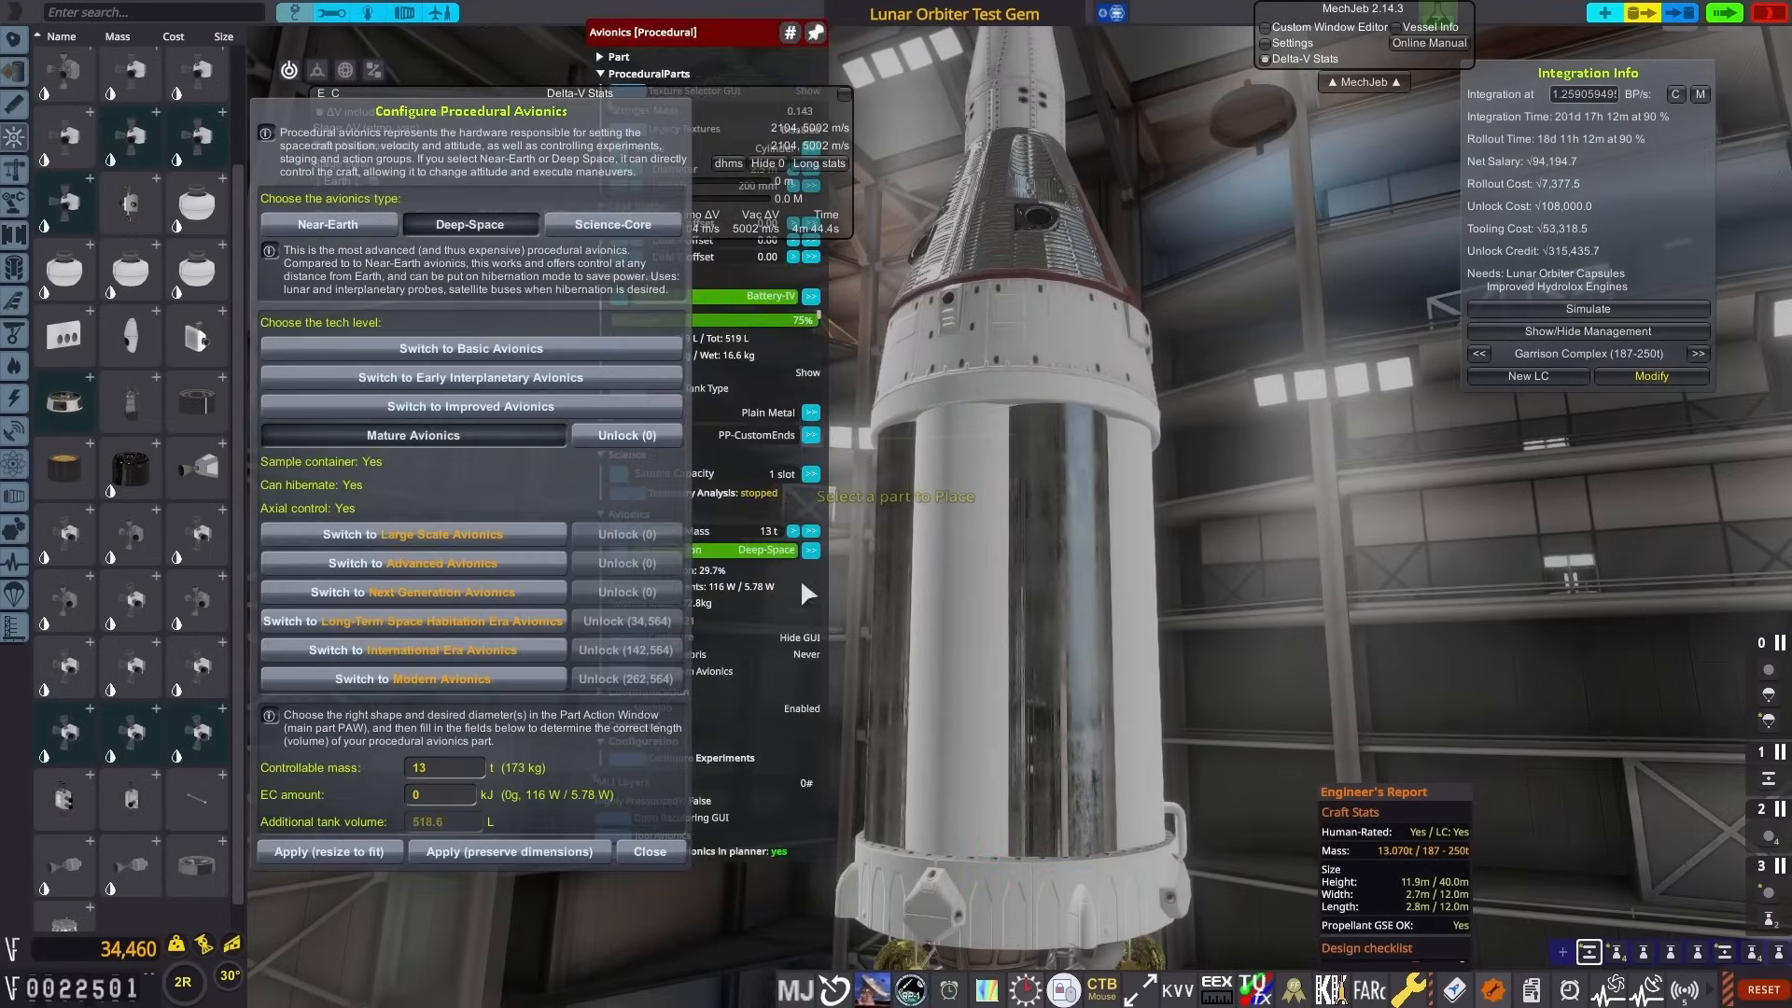
Step: Close the avionics window and leave the VAB to reach the Venus probe
click(649, 850)
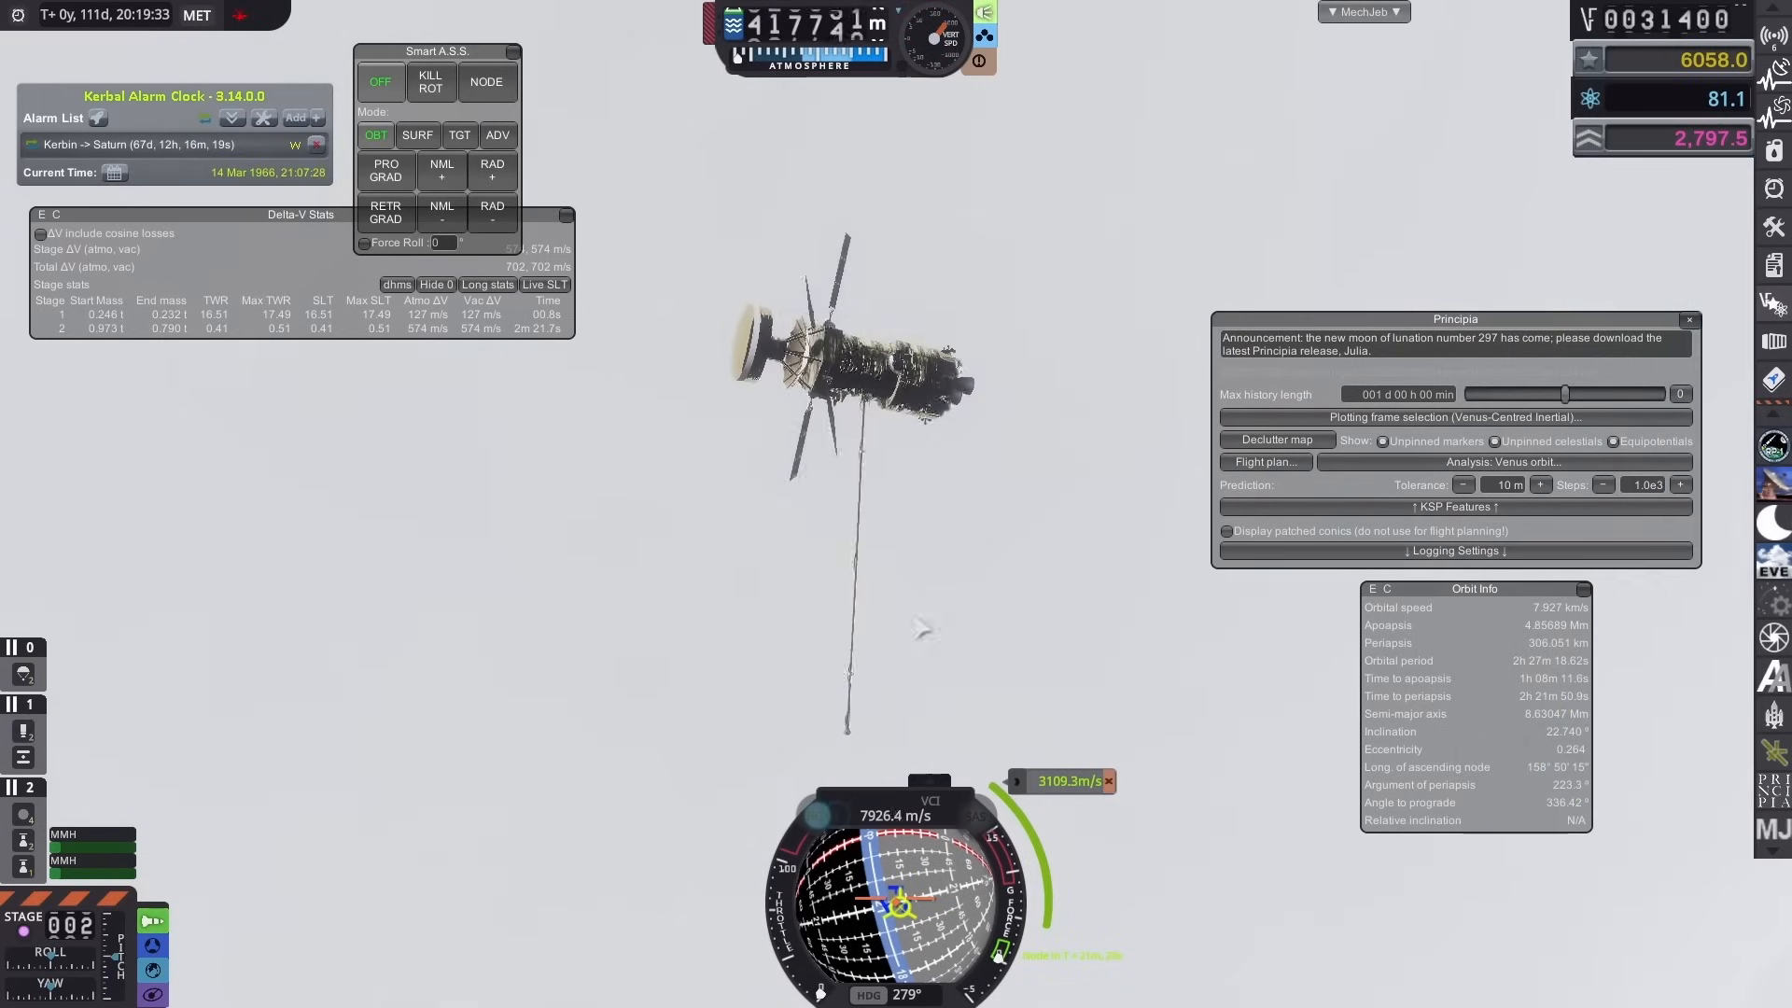
Step: Stage the entry capsule and time-warp its descent over Venus
click(1266, 462)
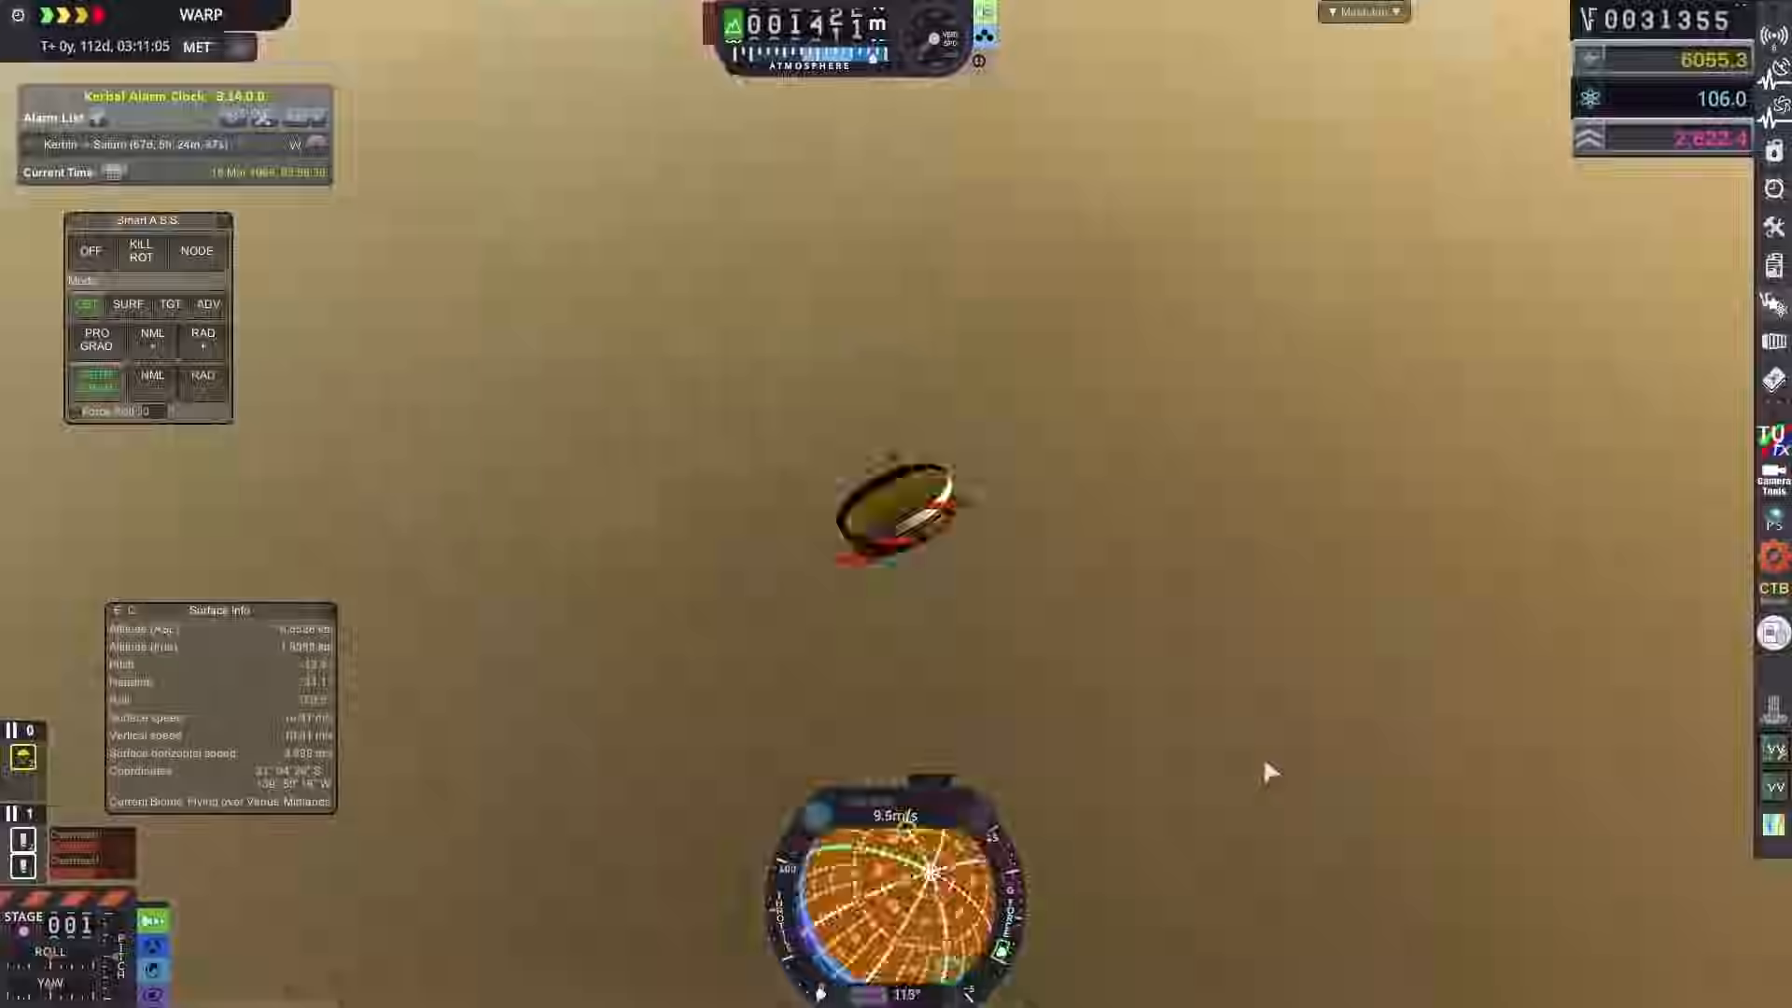
Step: Return to the Space Center (F2) to check construction staffing
key(F2)
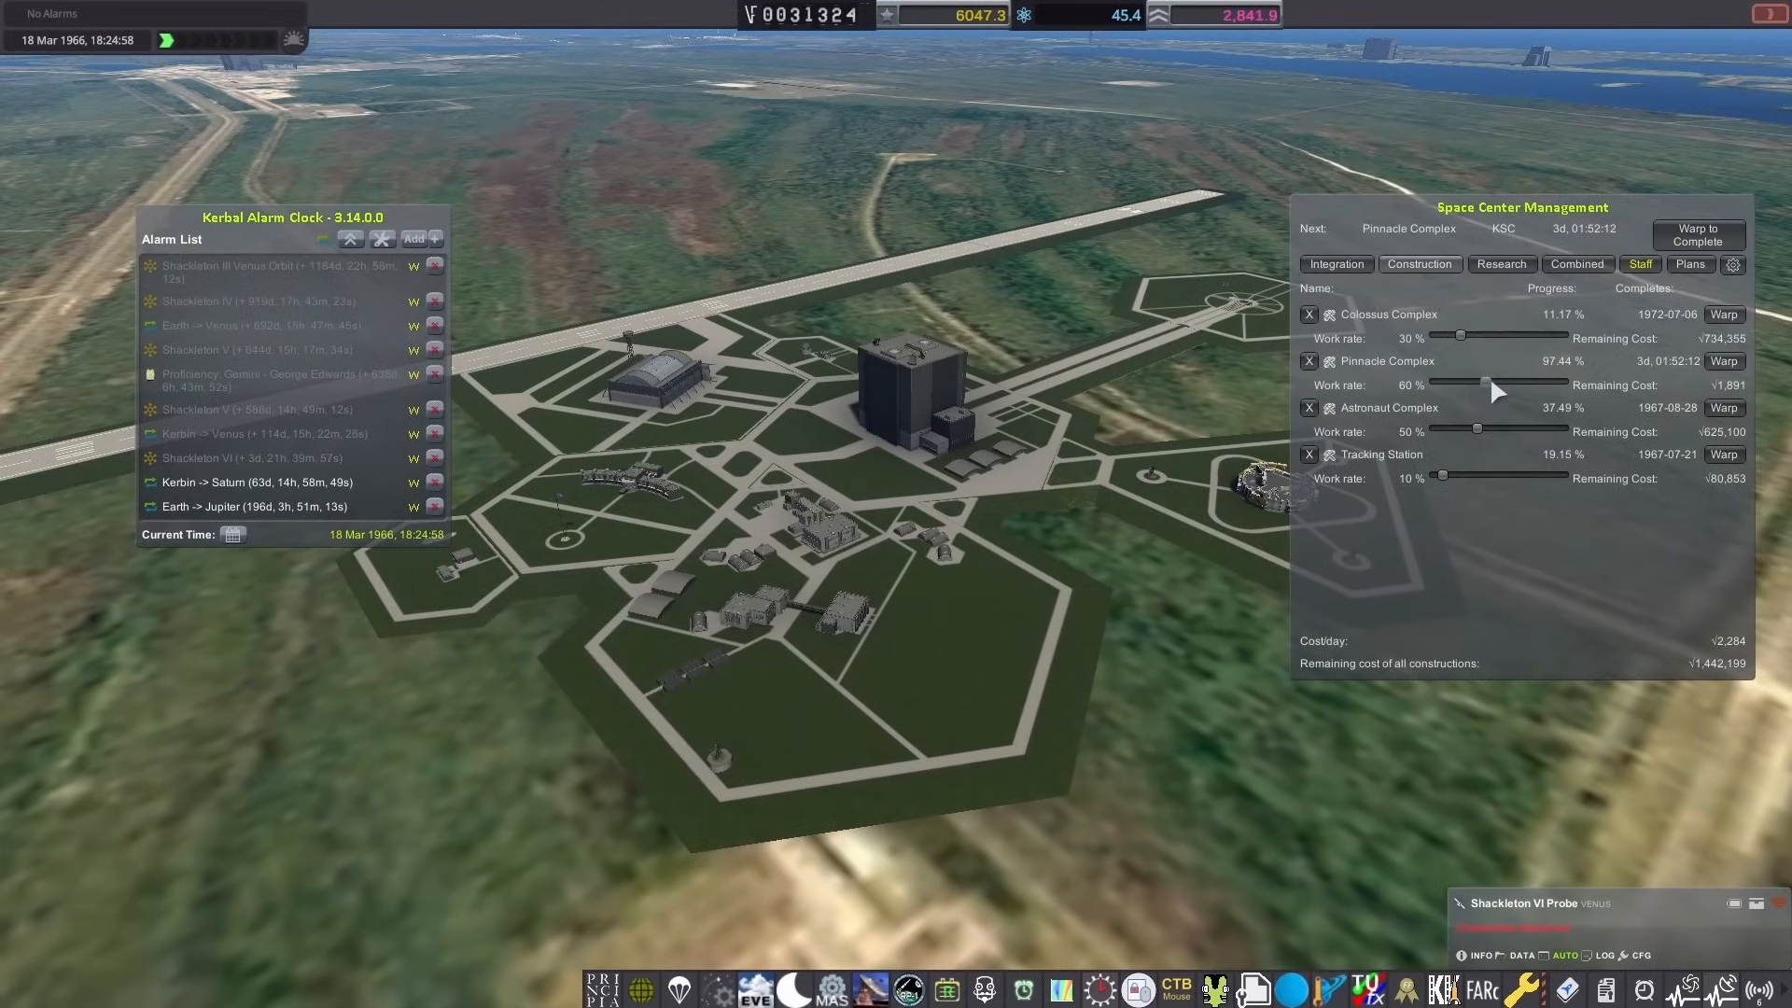
Step: Rebalance work rates: Pinnacle back to 60%, Colossus 80%, Astronaut Complex 70%
drag(1481, 383, 1532, 383)
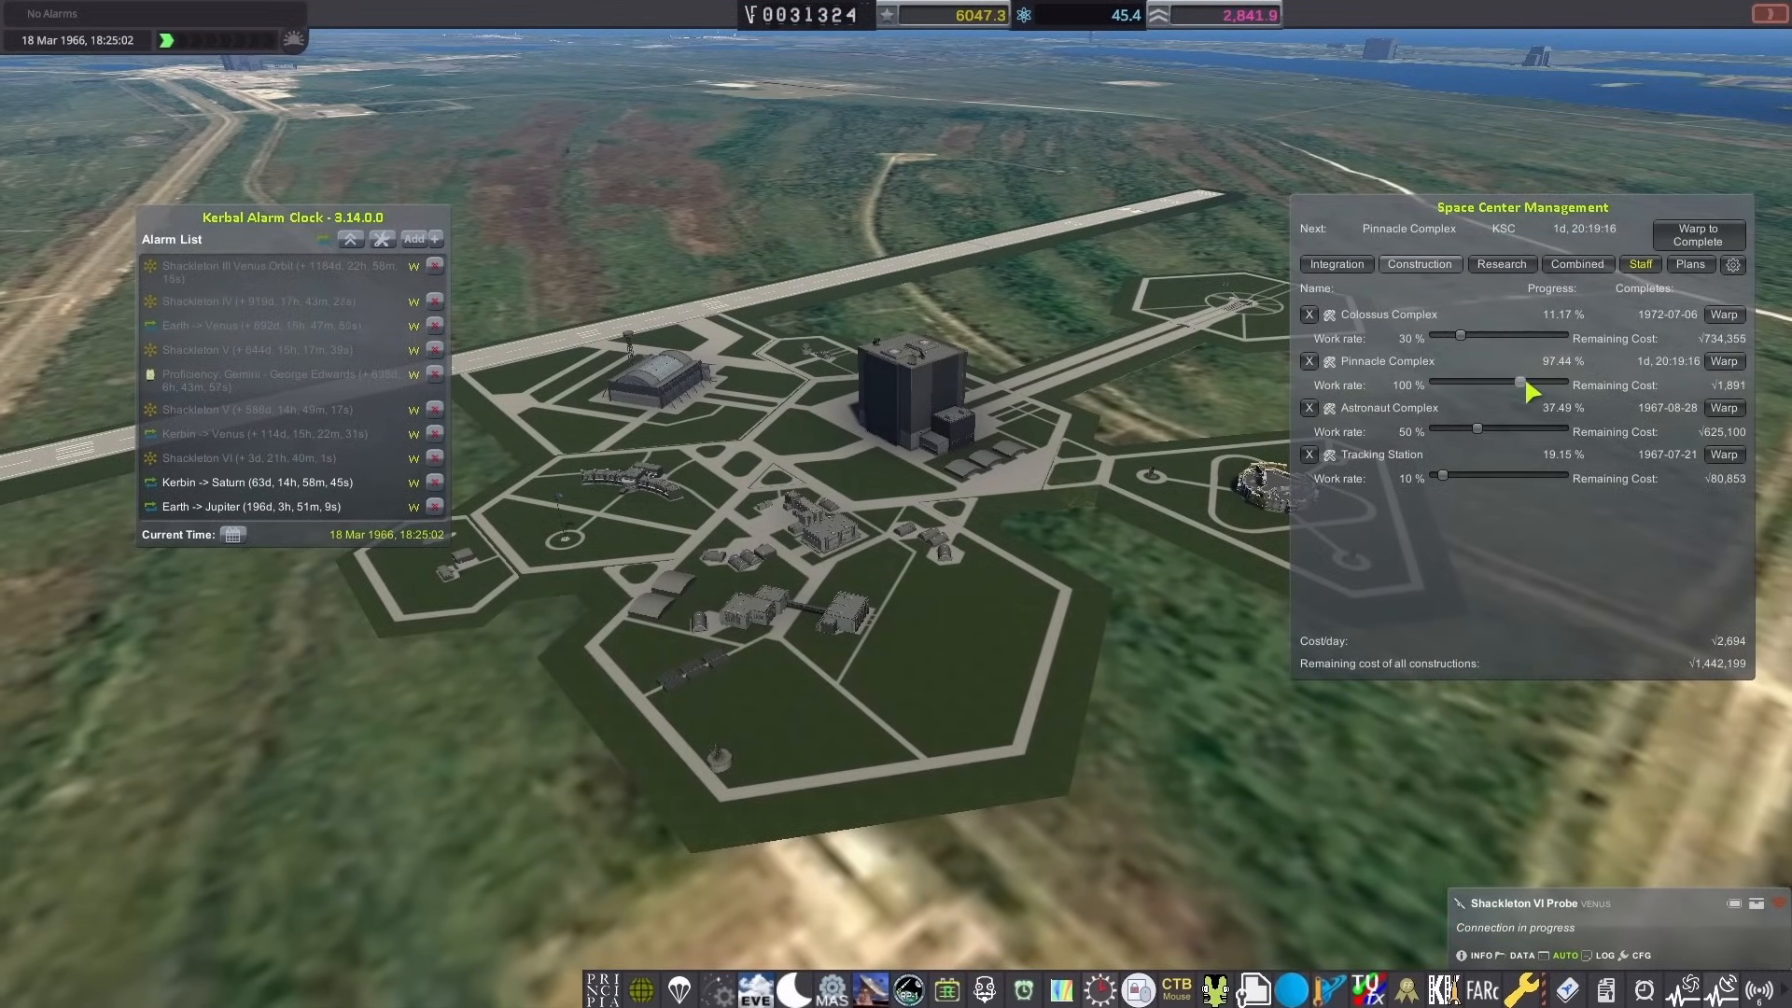
drag(1520, 381, 1504, 382)
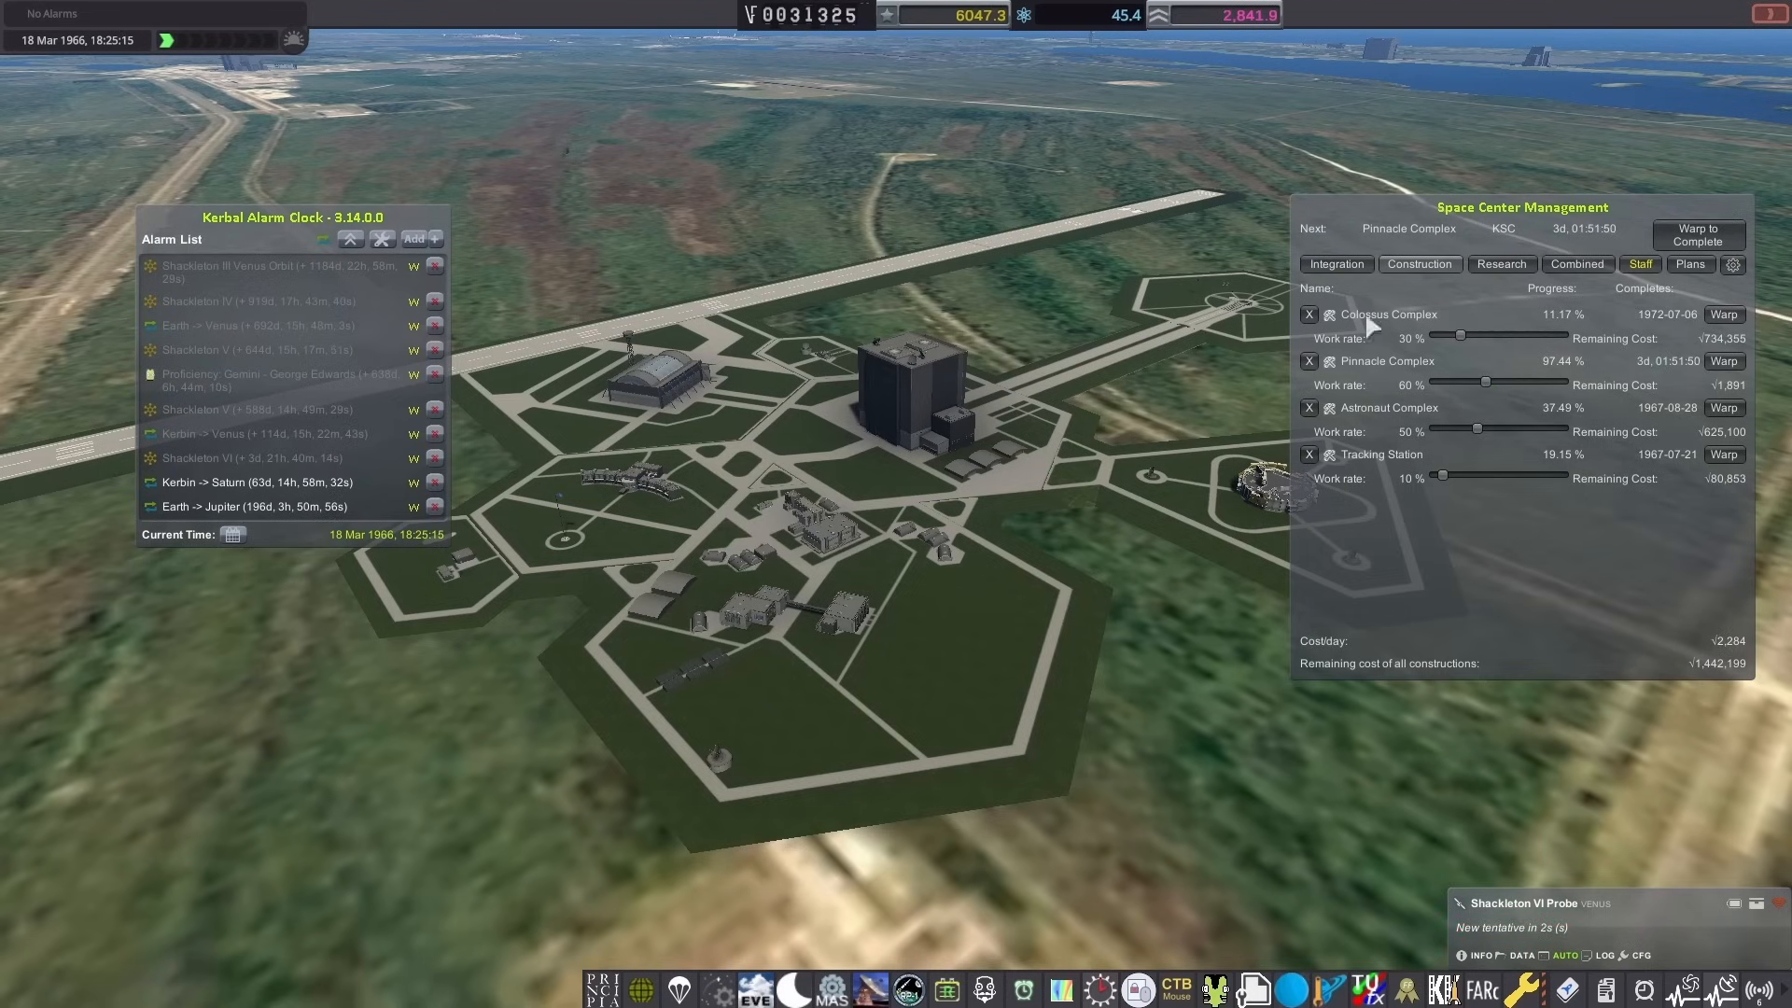
drag(1461, 335, 1490, 335)
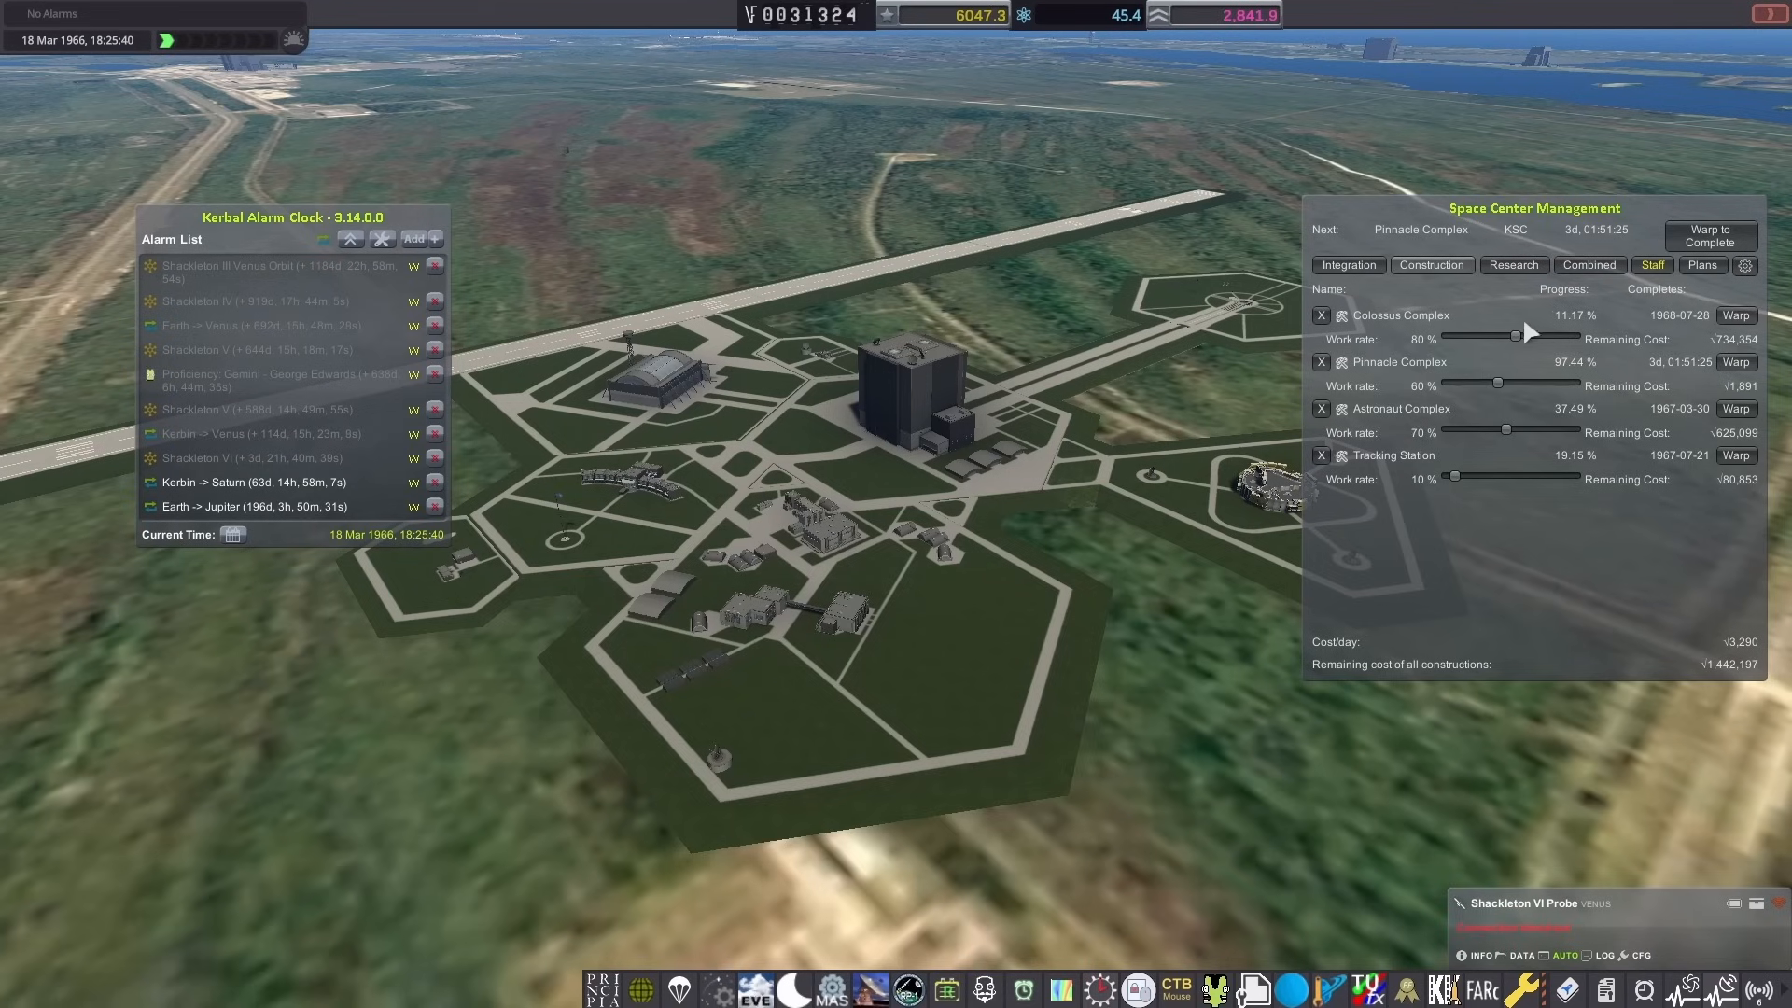
drag(1529, 334, 1501, 343)
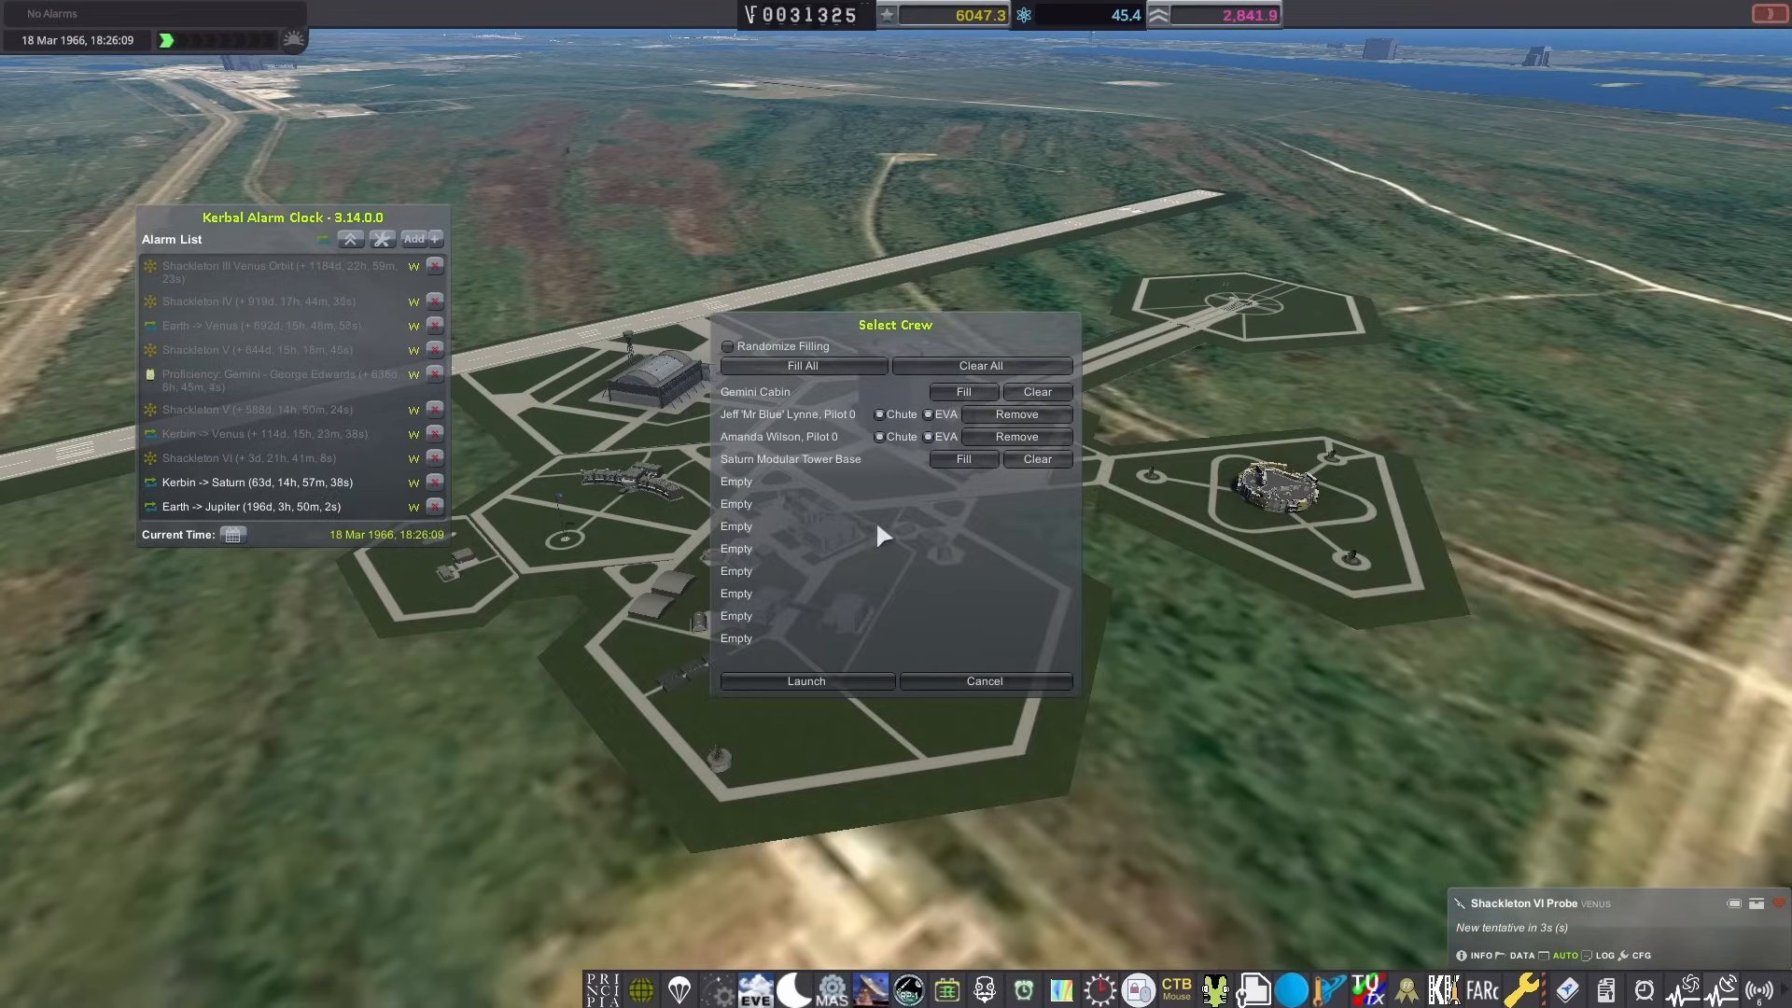
Step: Launch Garrison III-IV, dismiss its mission summary, and bring up staffing
click(804, 681)
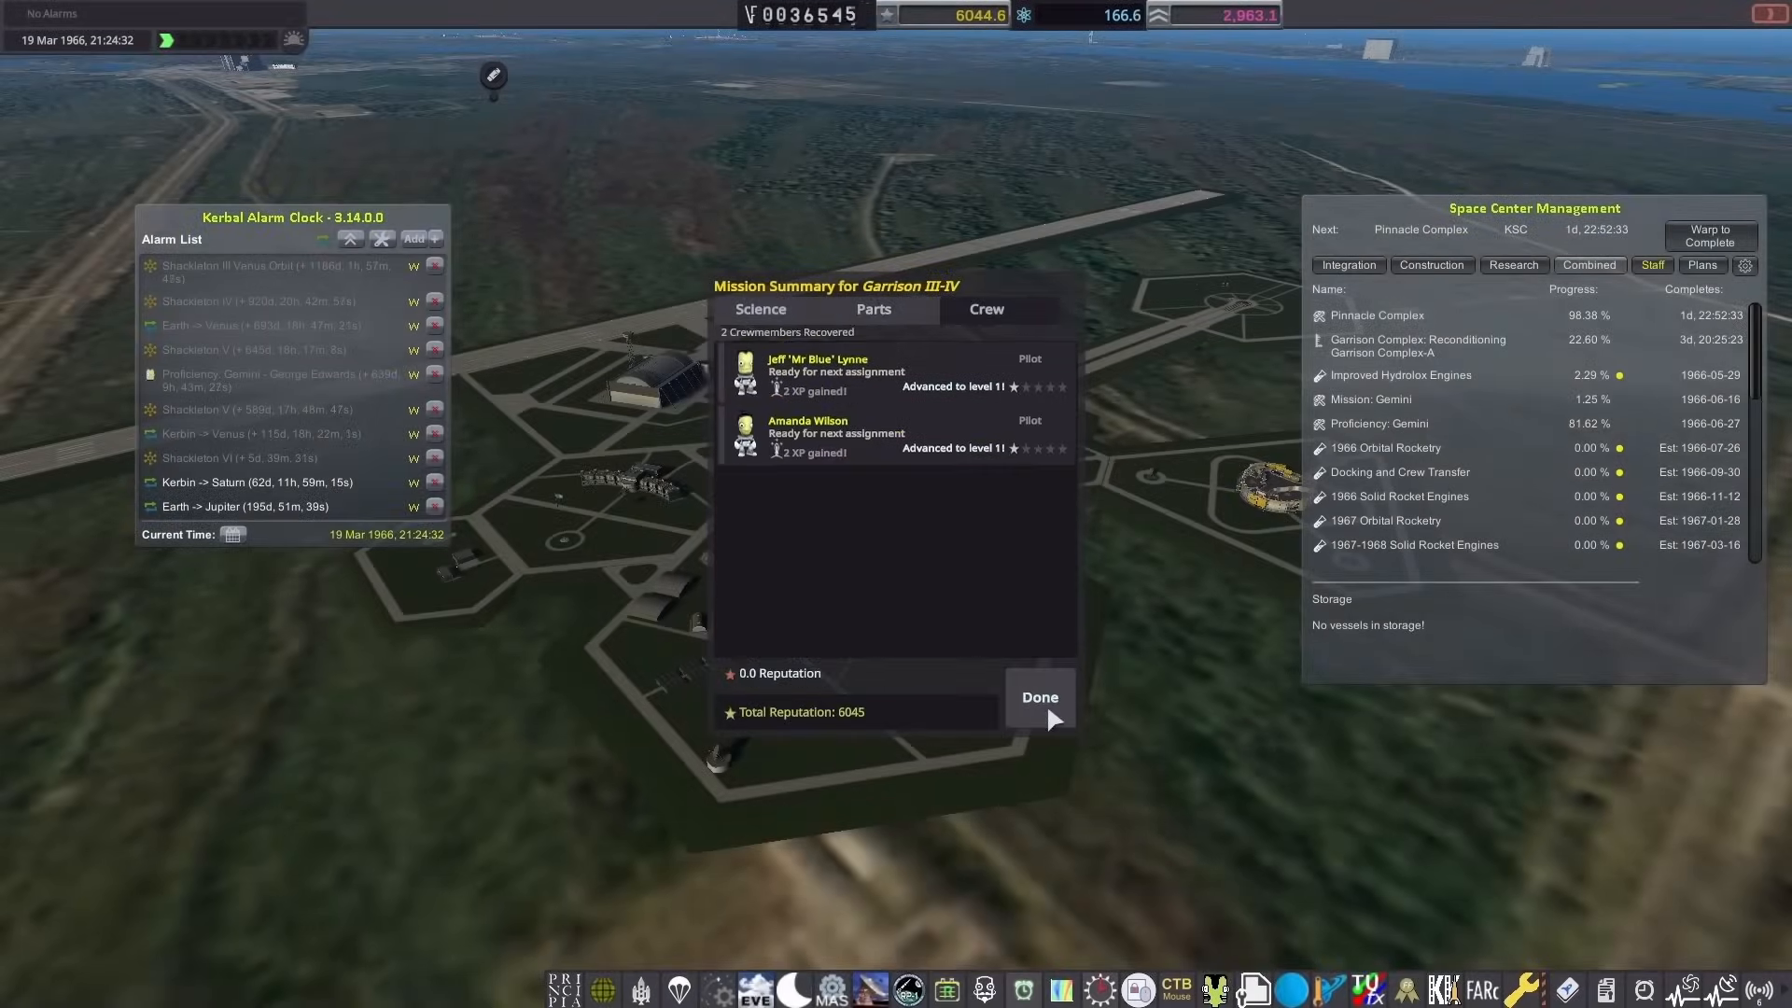
click(1038, 699)
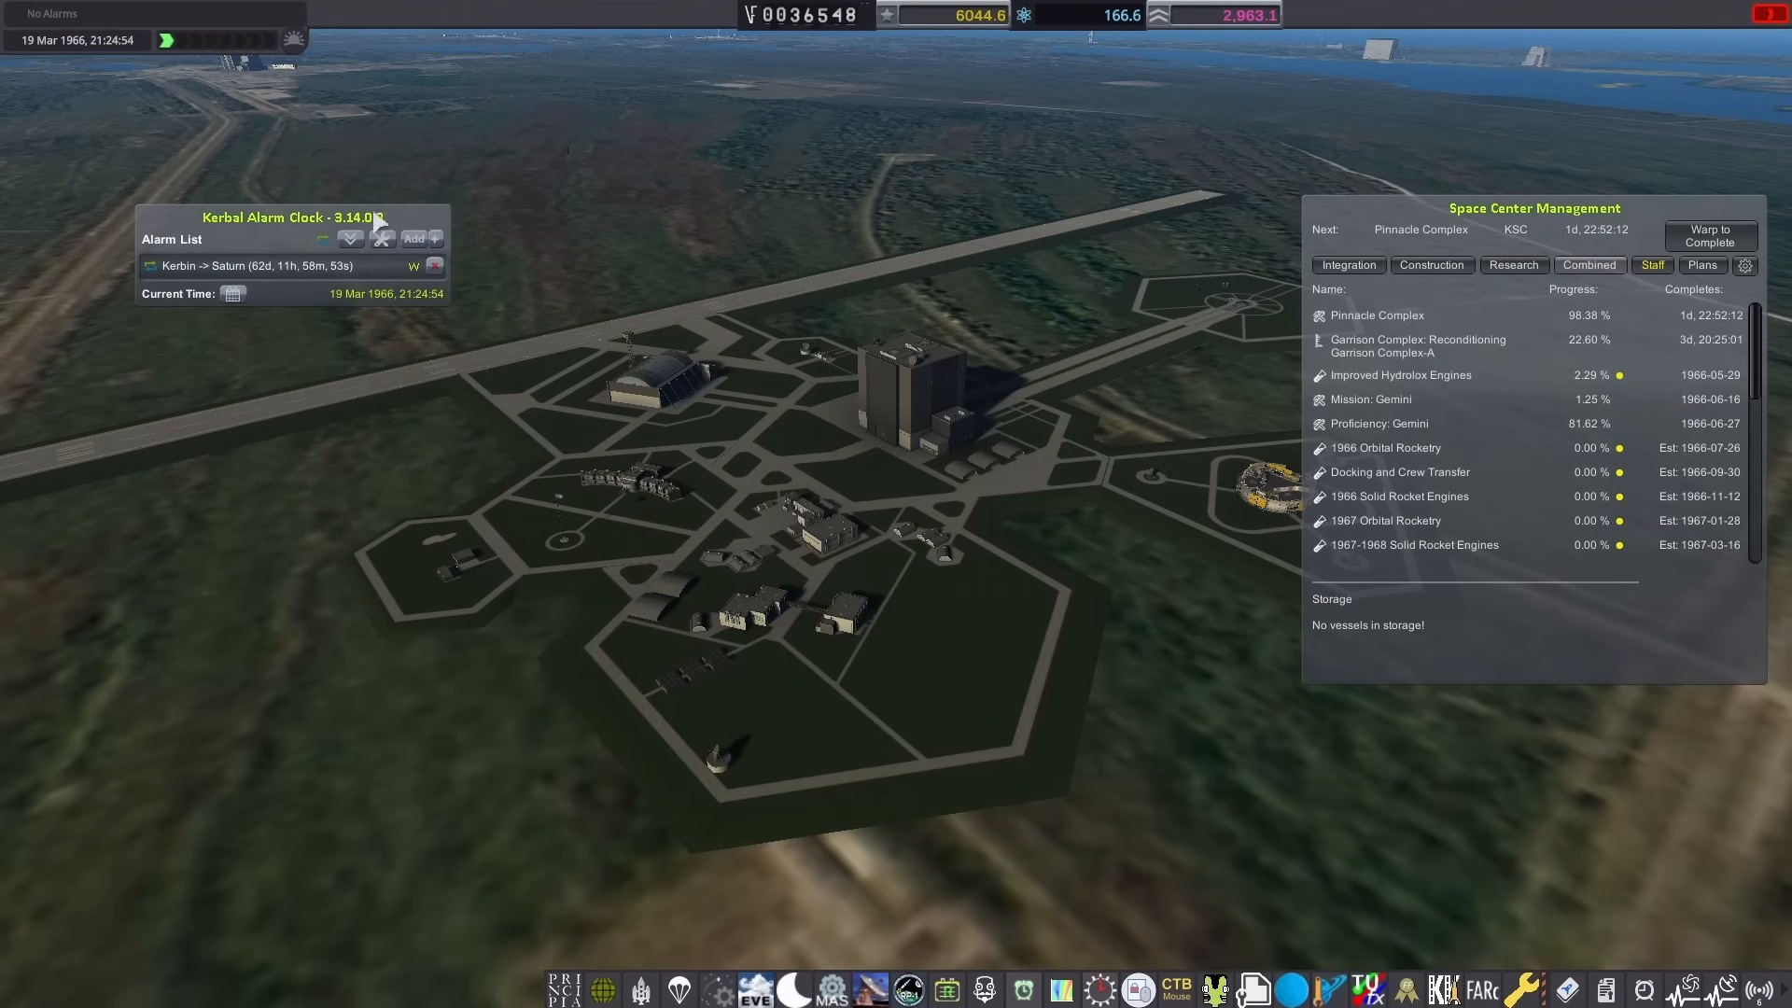
click(1431, 265)
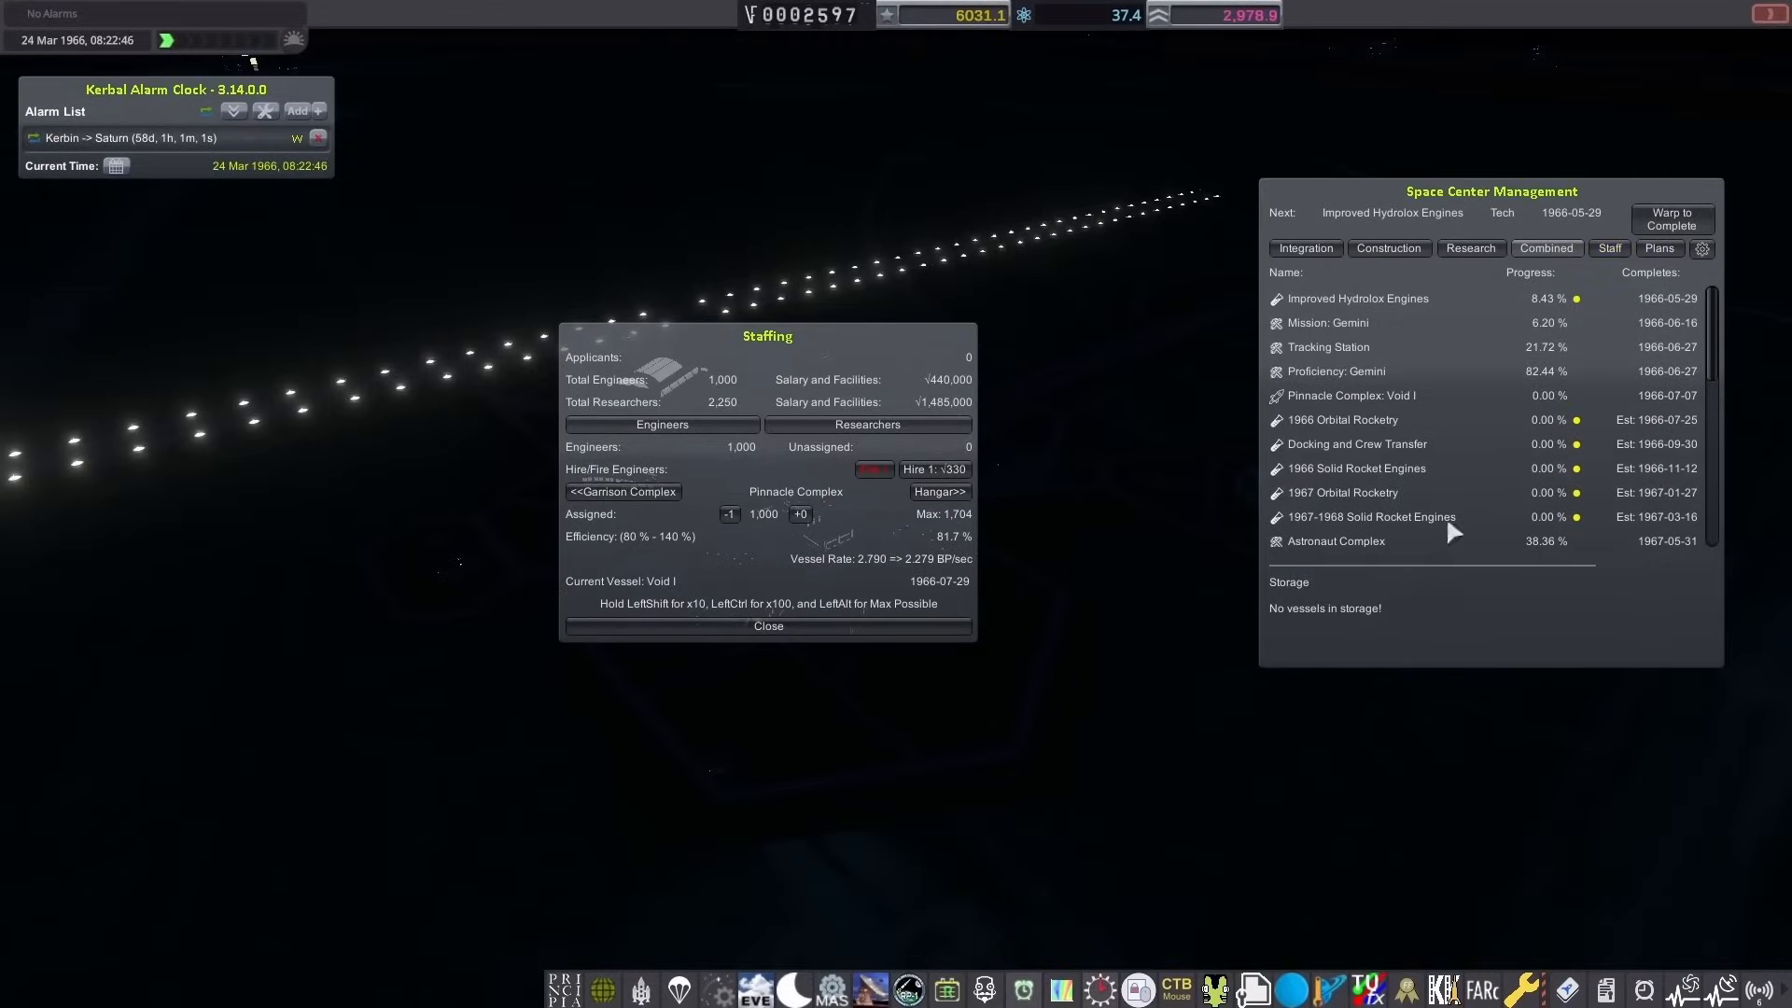
Step: Dismiss the Staffing panel and expand Kerbal Alarm Clock's full alarm list
click(1389, 248)
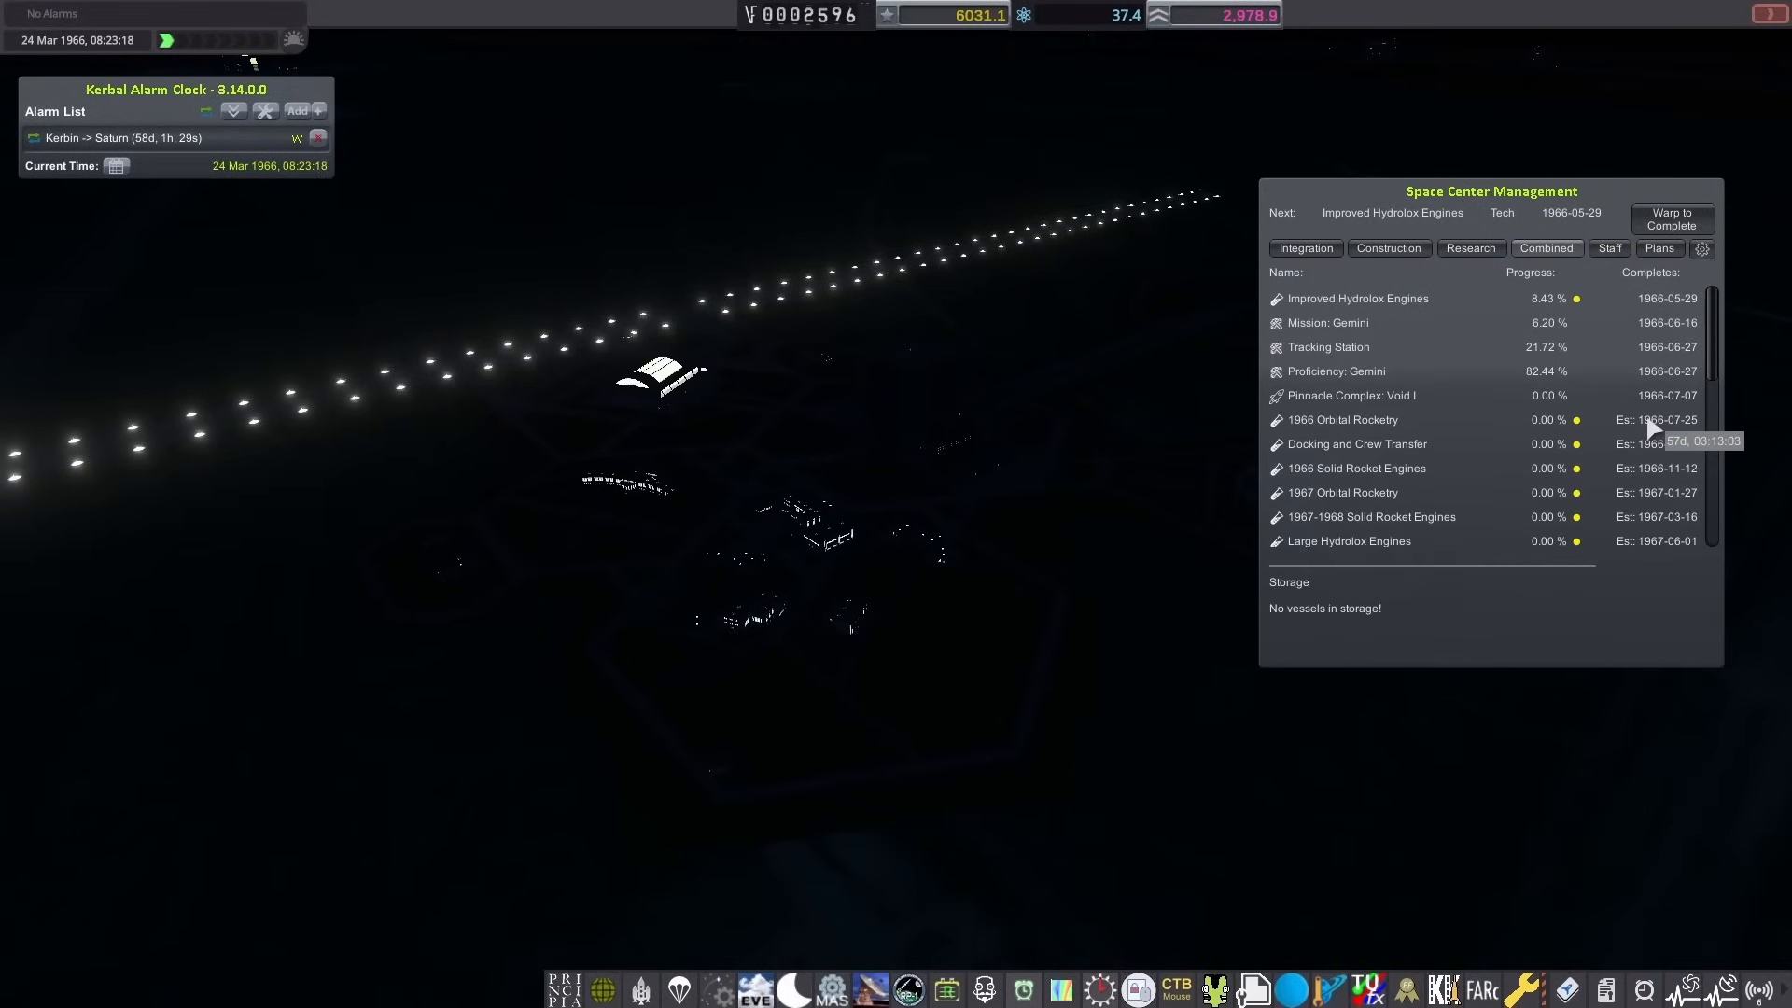
click(1546, 248)
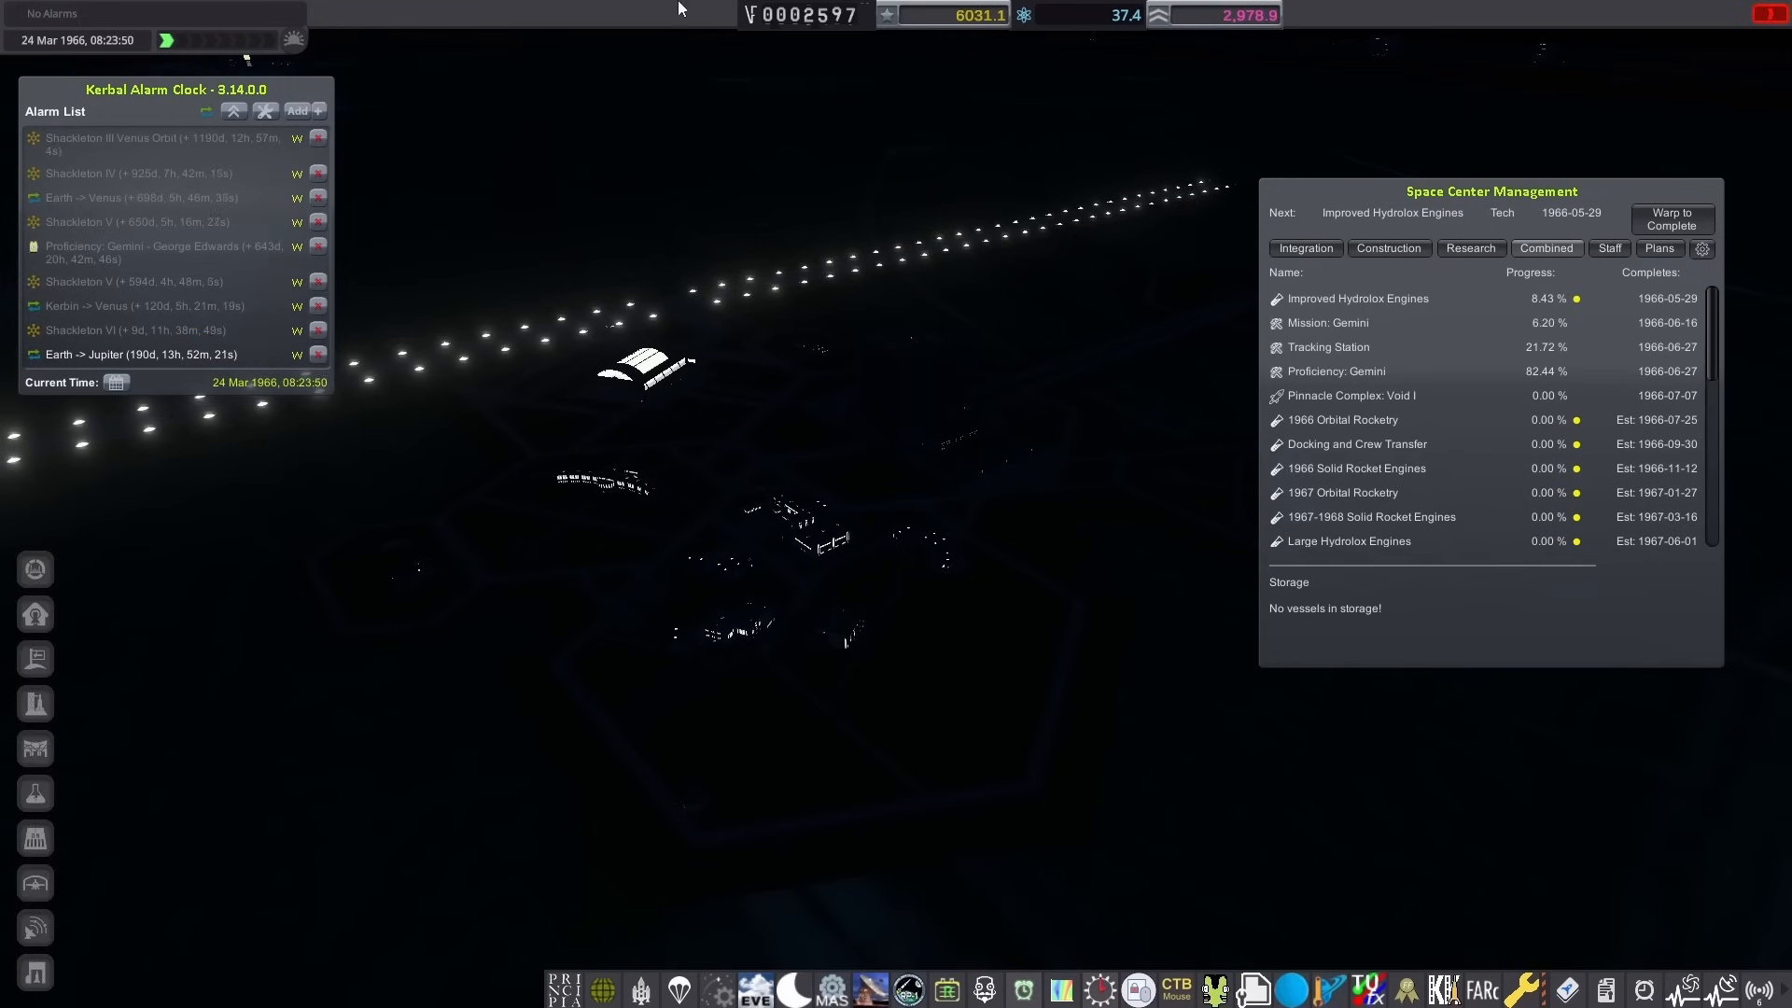
click(1671, 219)
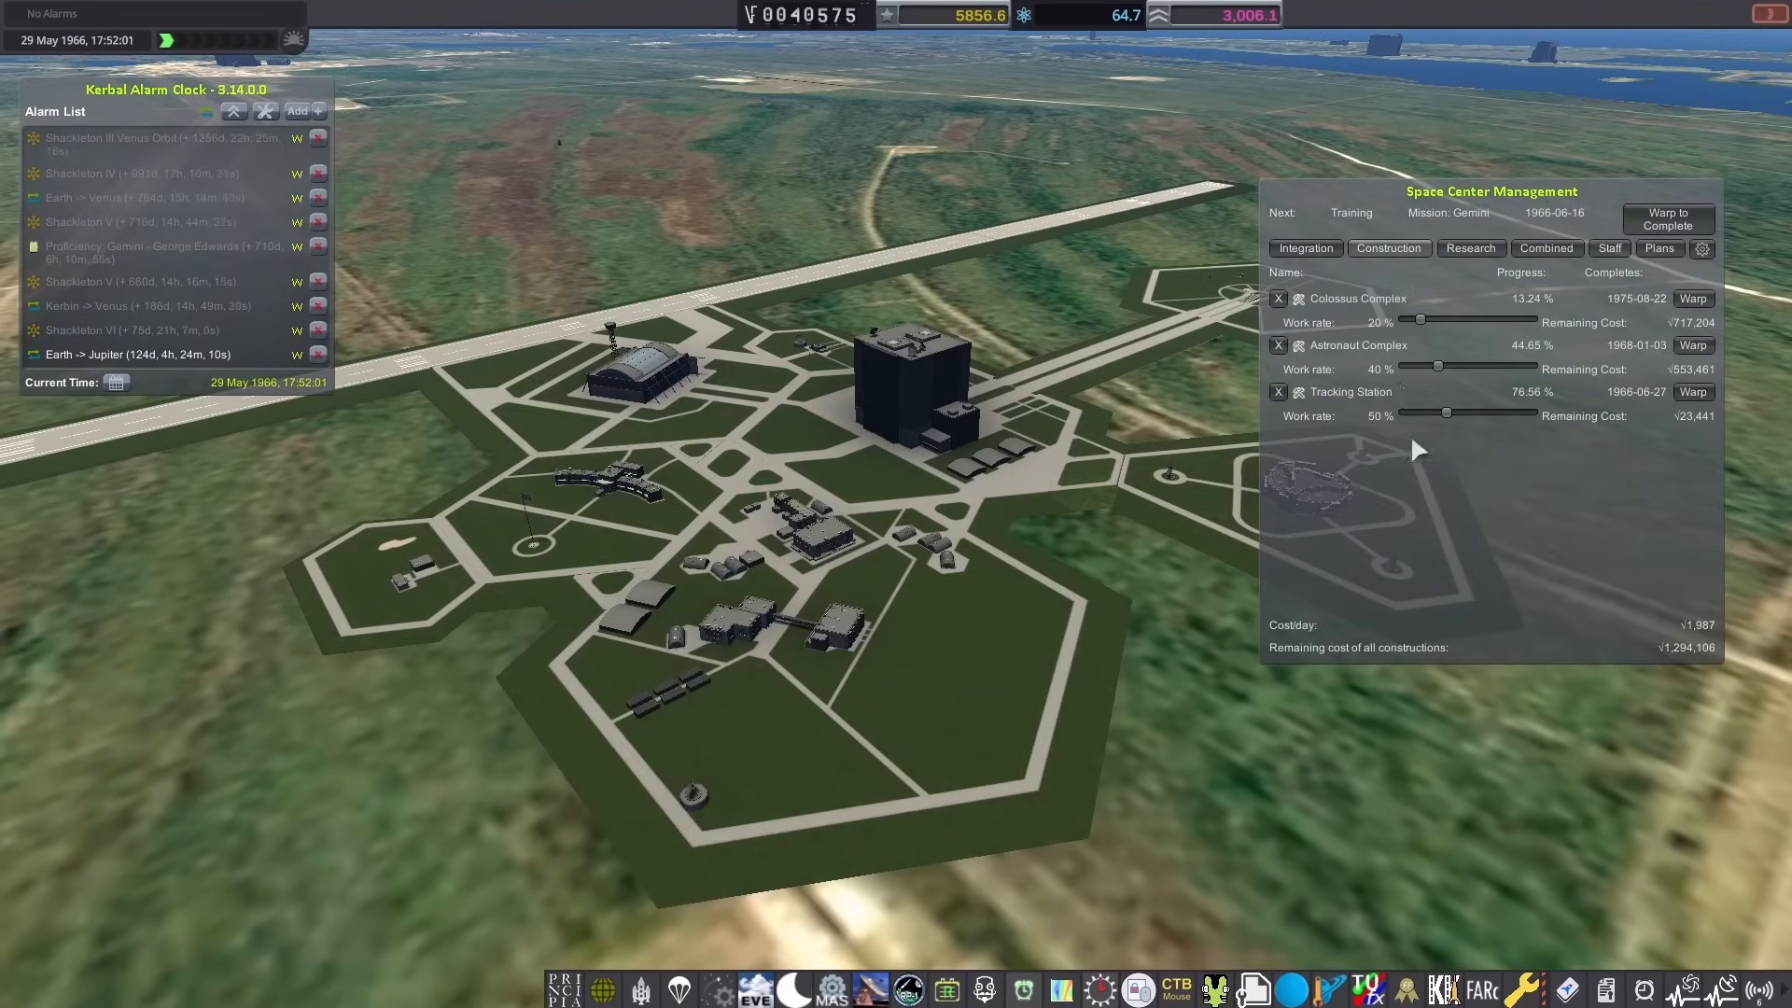
Step: Warp forward to 29 May 1966 to complete the construction projects
drag(1426, 368, 1471, 367)
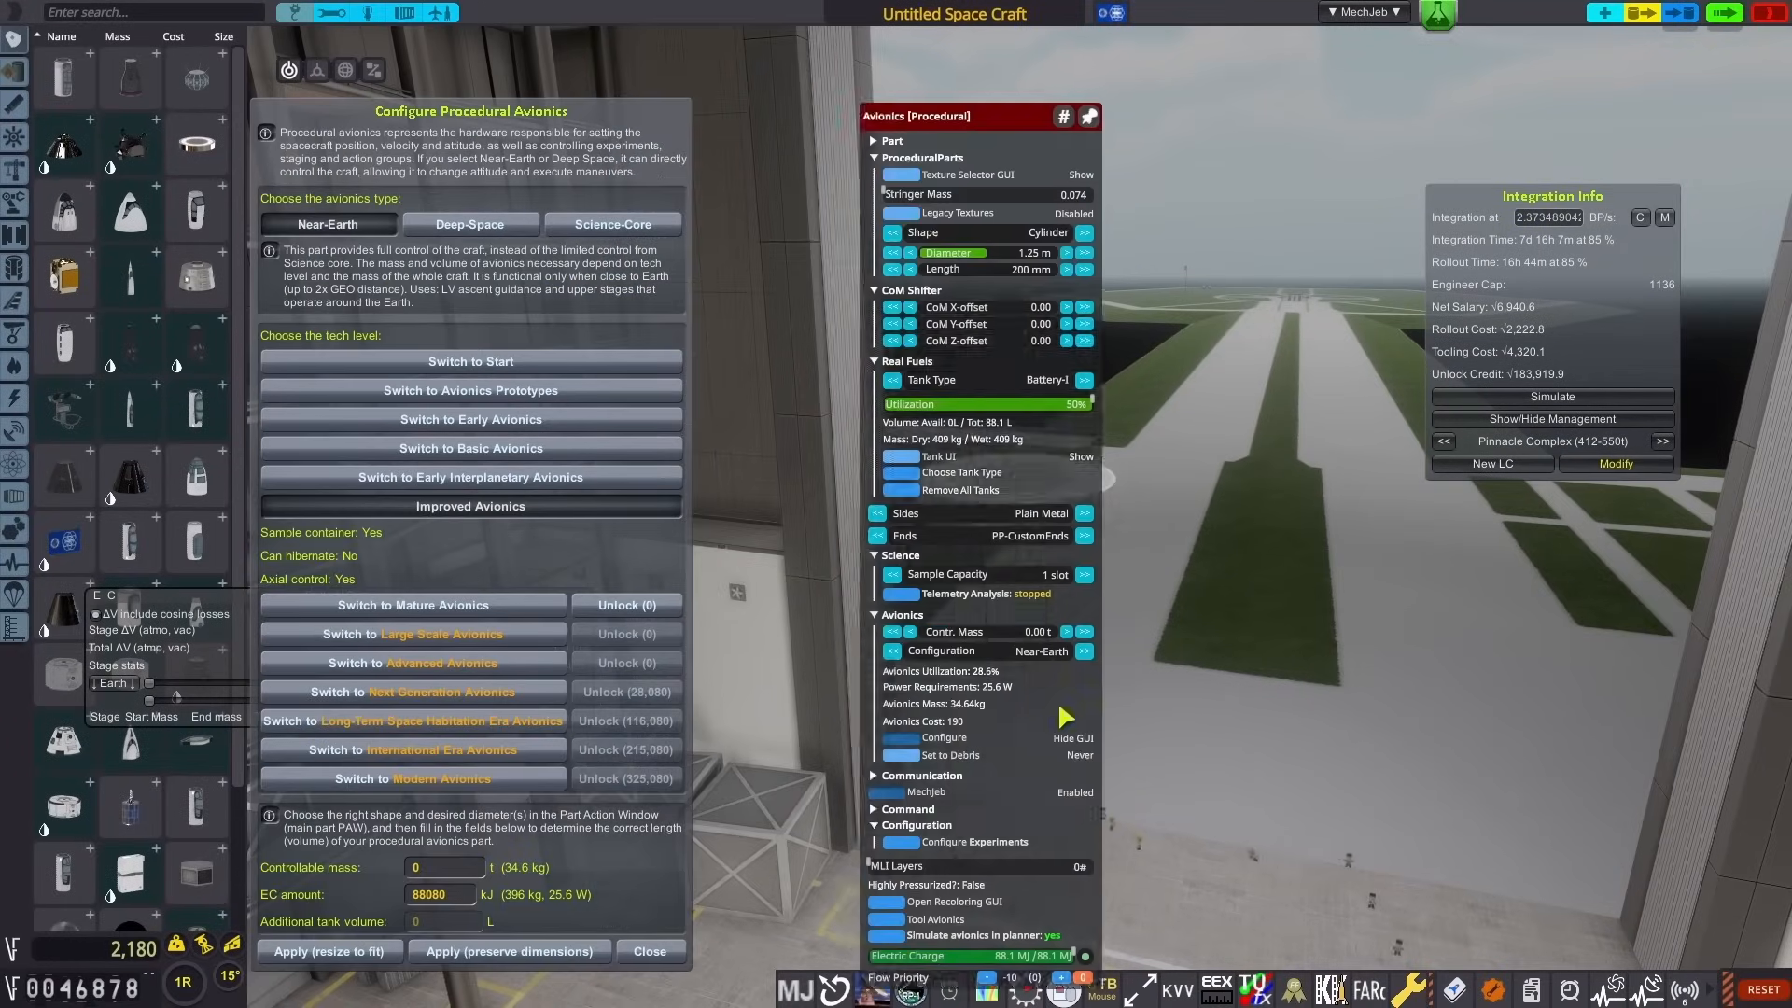
Step: Configure the procedural avionics core and attach an RA-15 Parabolic Antenna
click(469, 223)
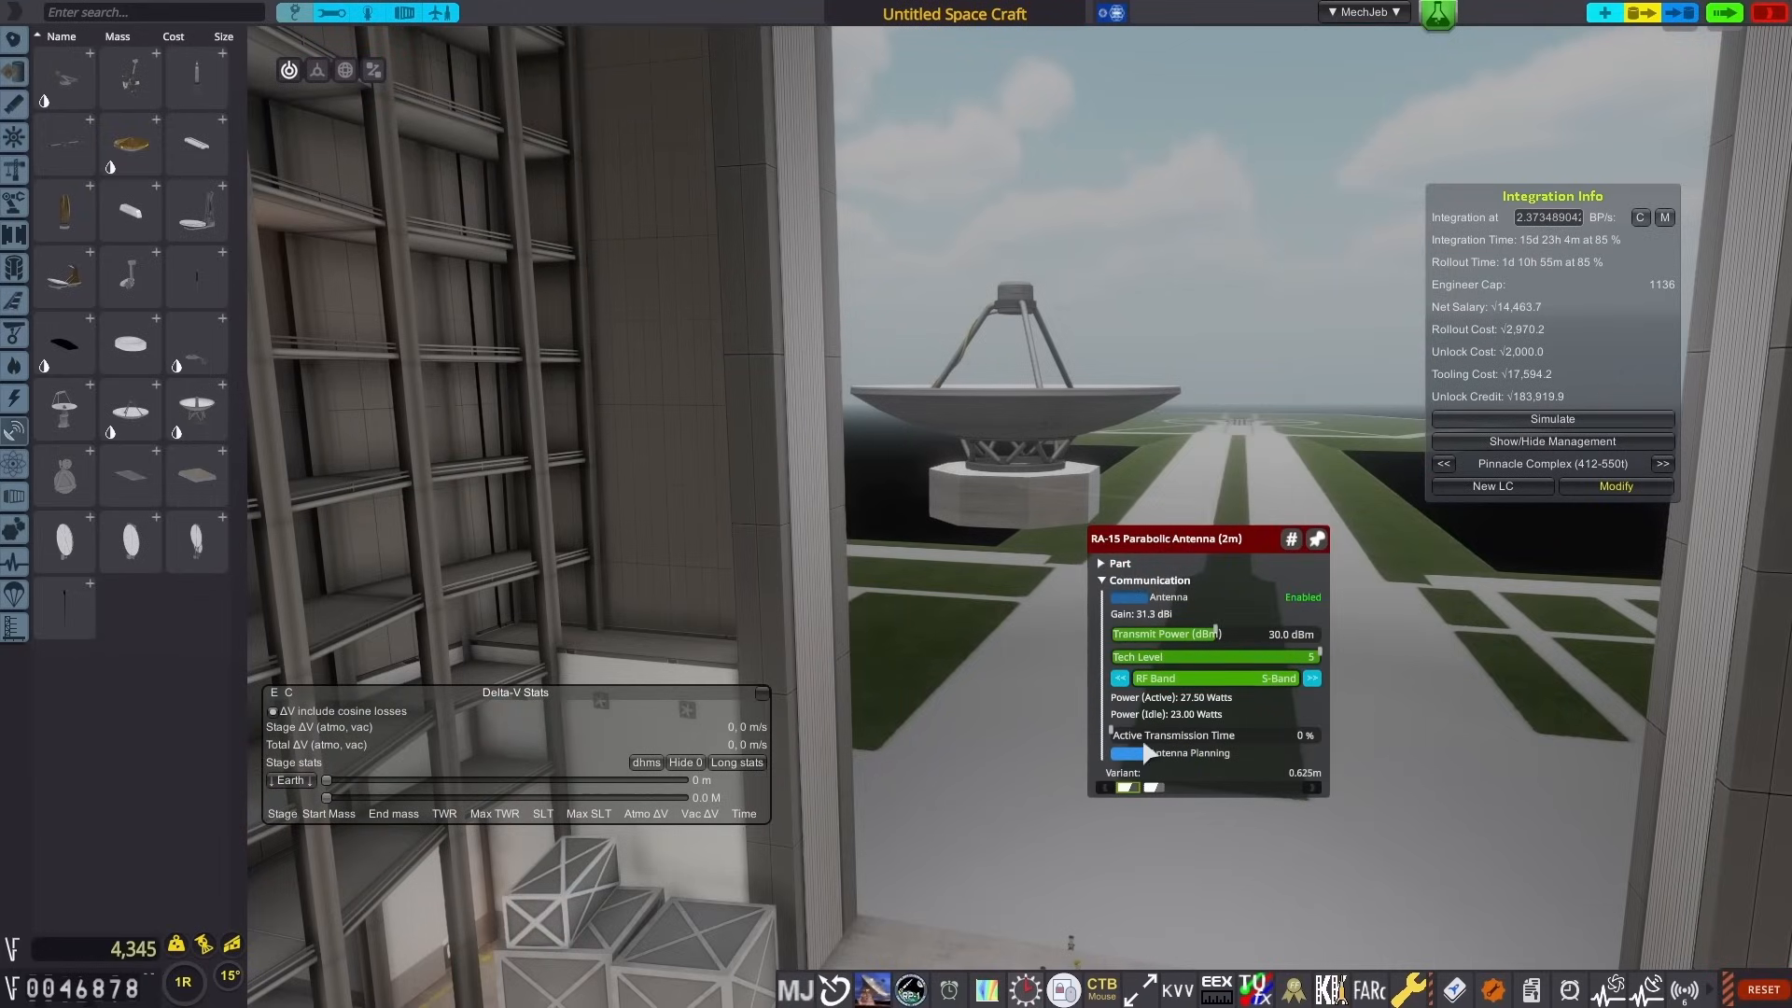
click(1169, 752)
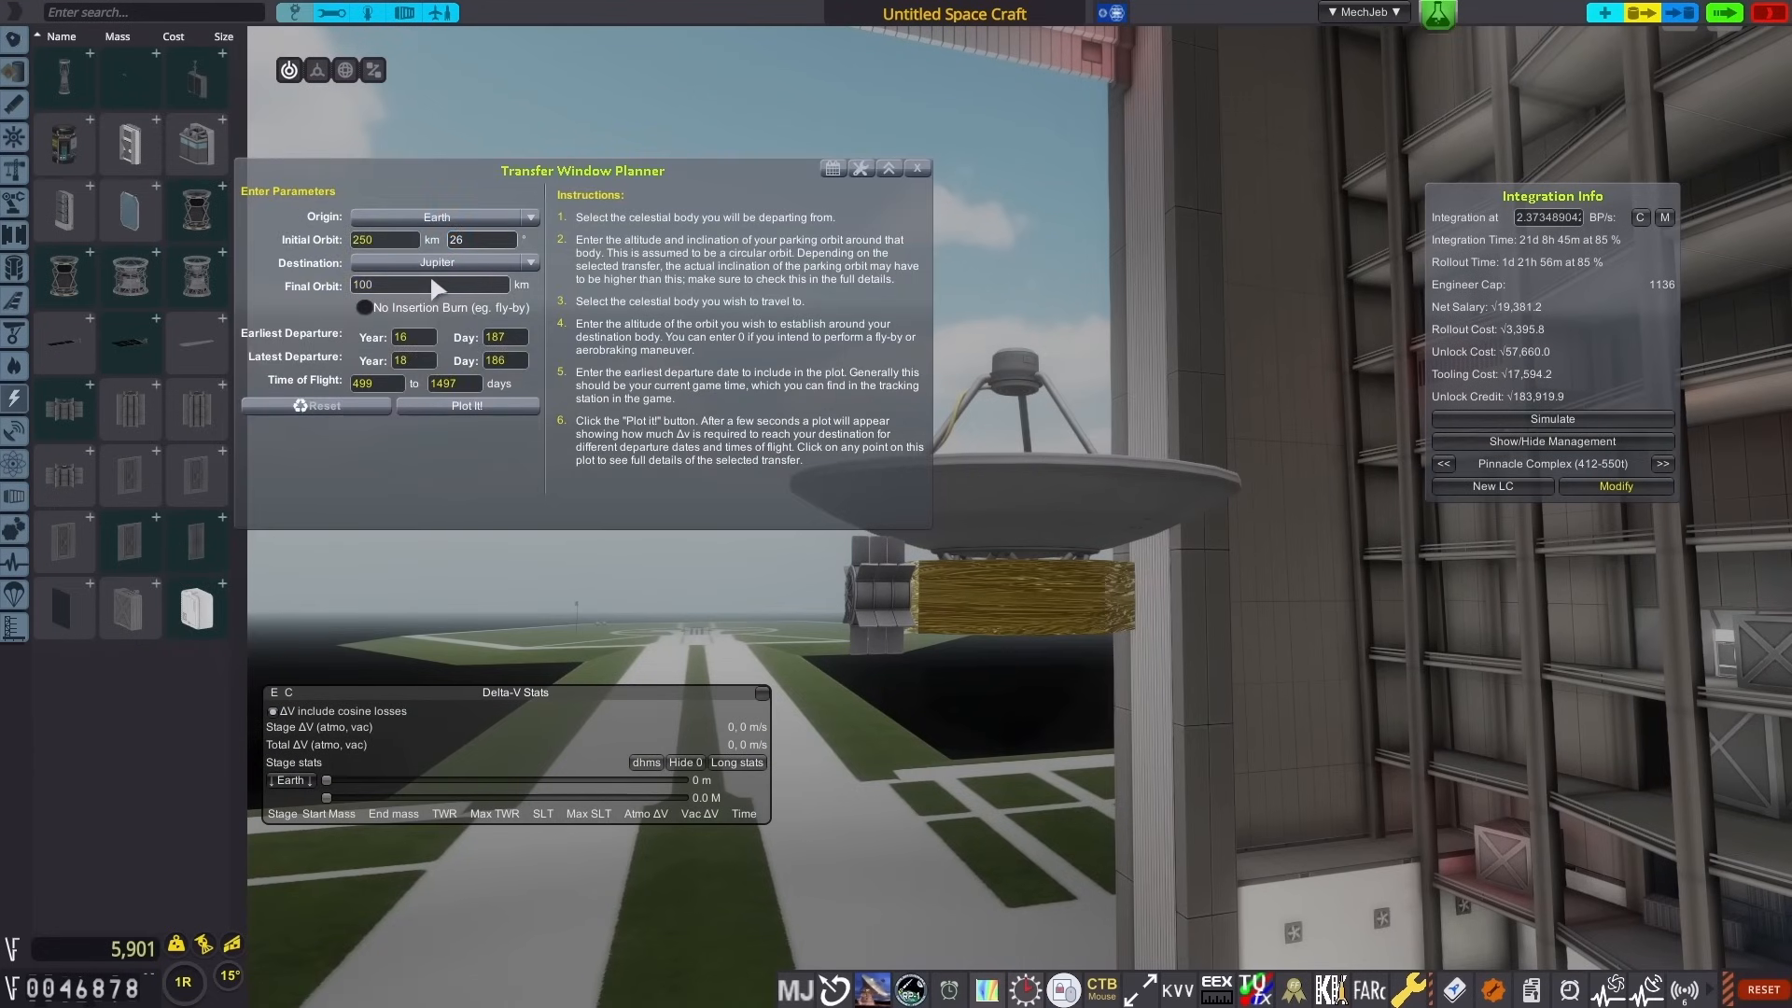
Step: Plot Earth–Jupiter porkchop and pick the 30 Sep 1966 departure, 11 Oct 1968 arrival
click(464, 406)
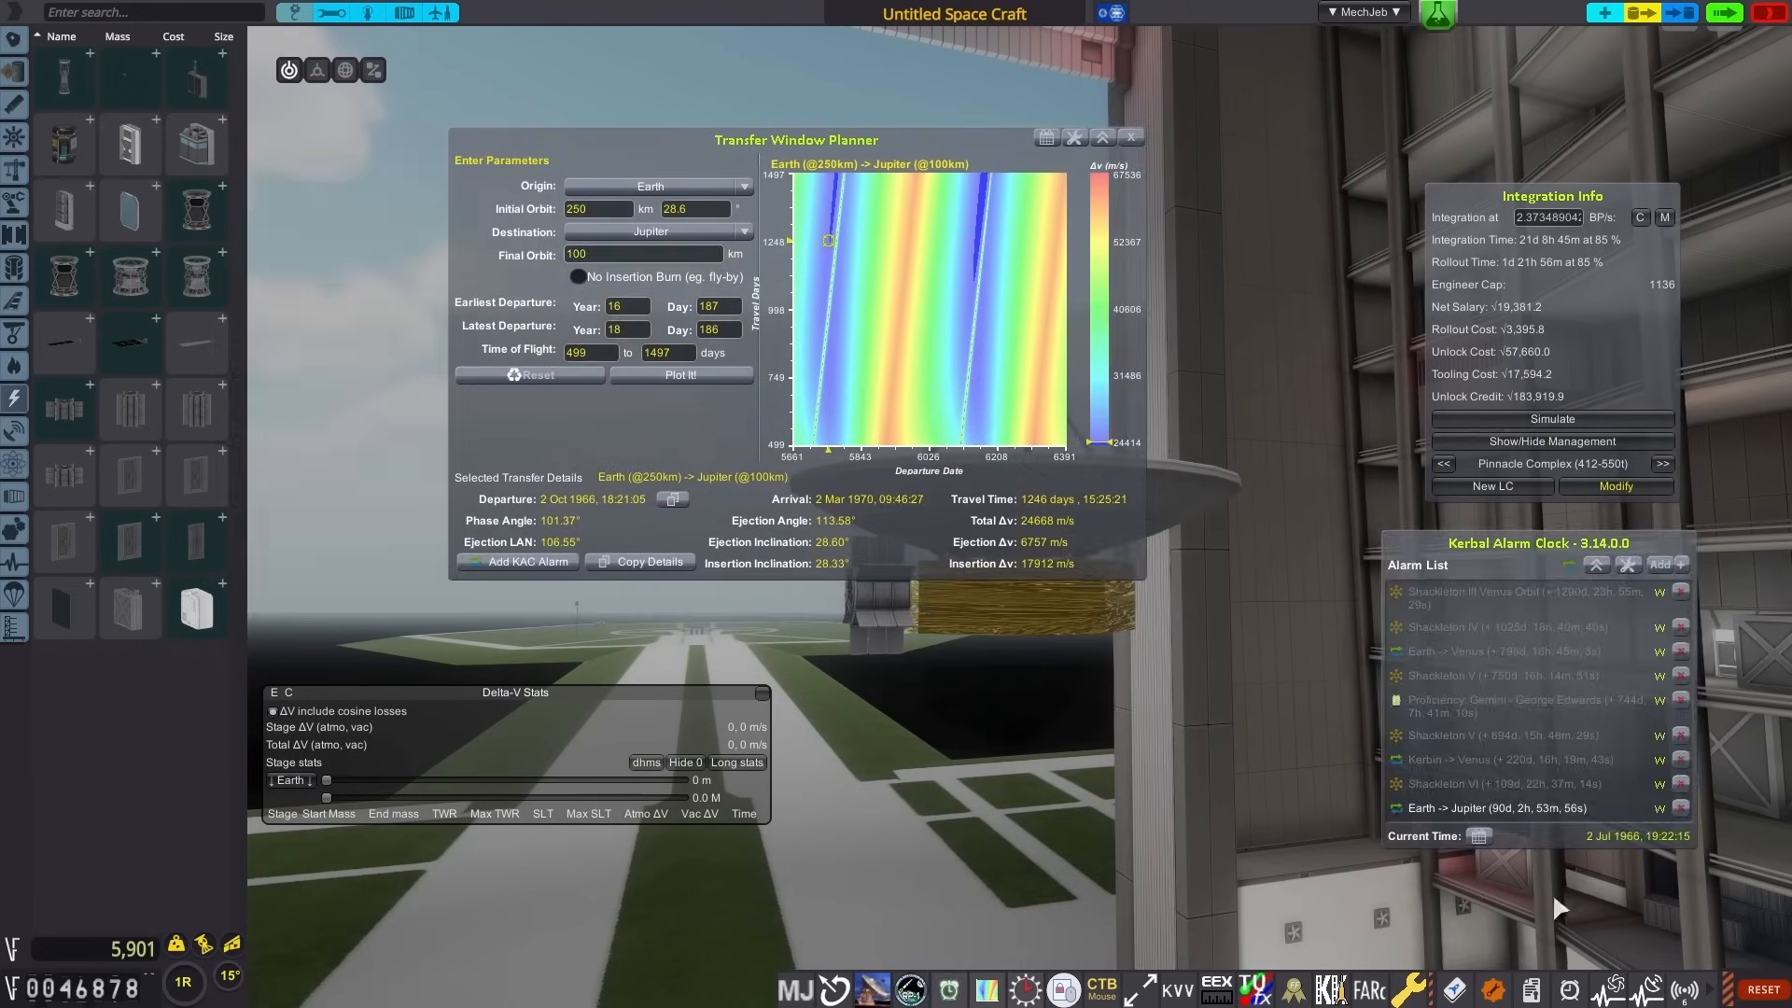
click(826, 377)
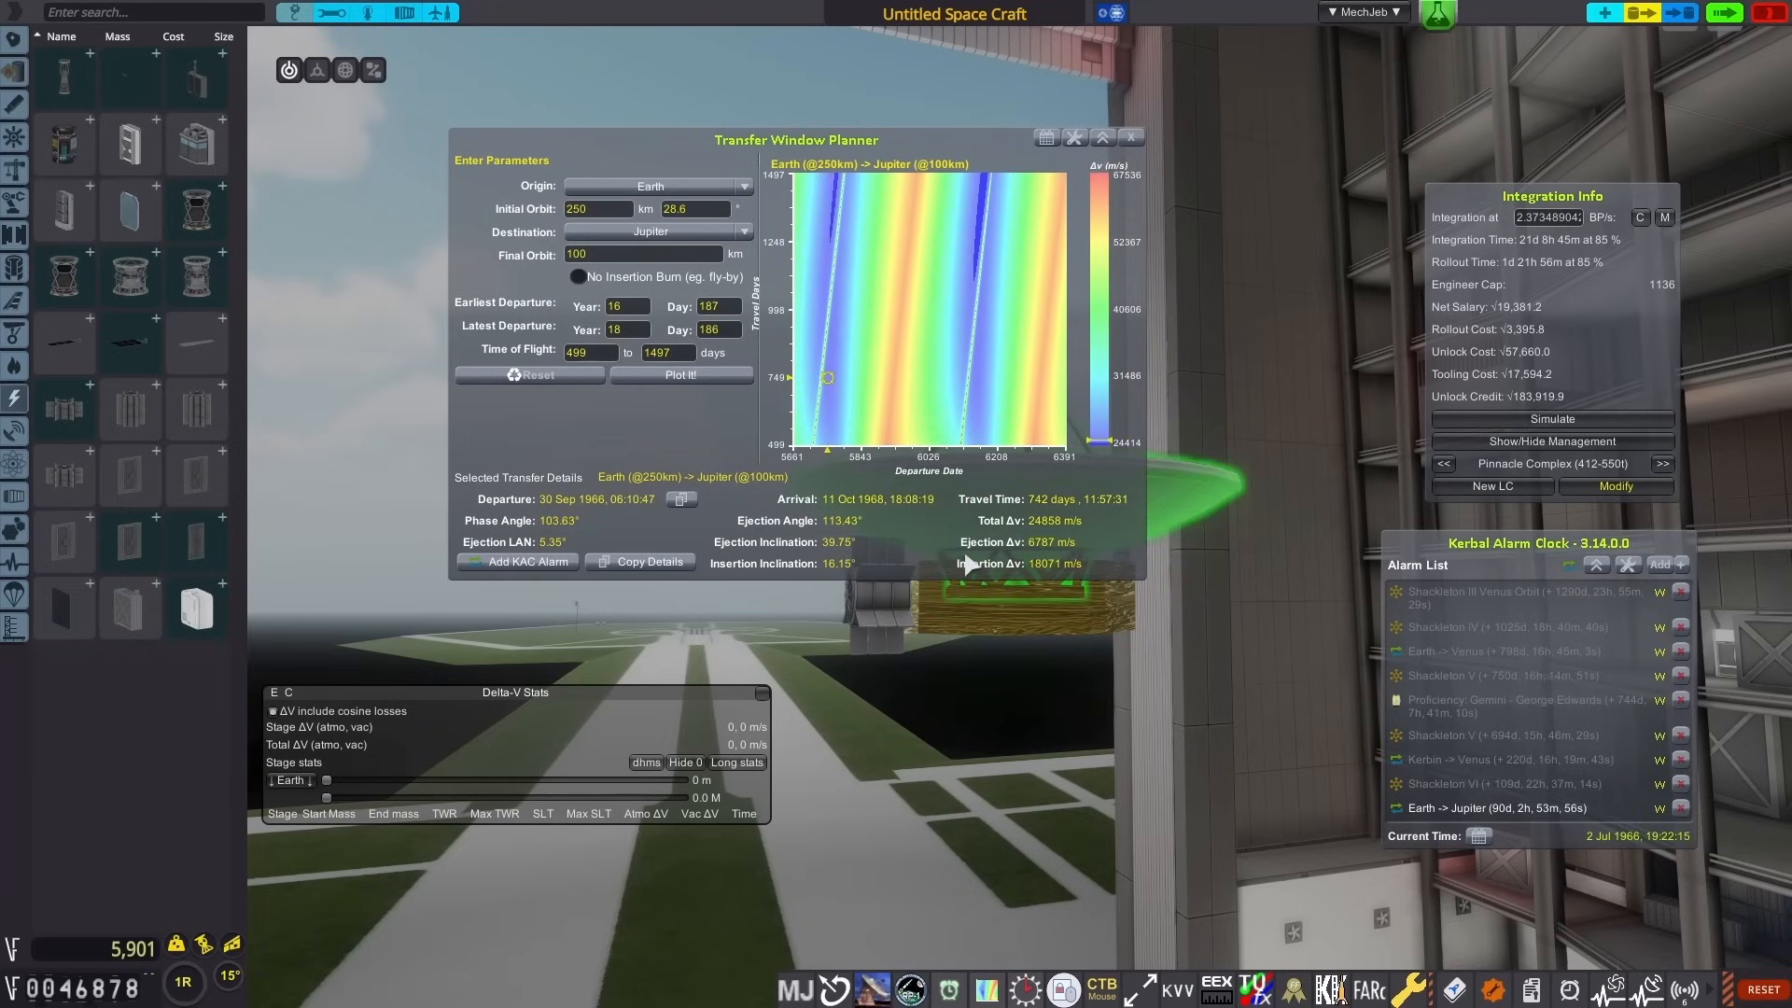
click(1131, 137)
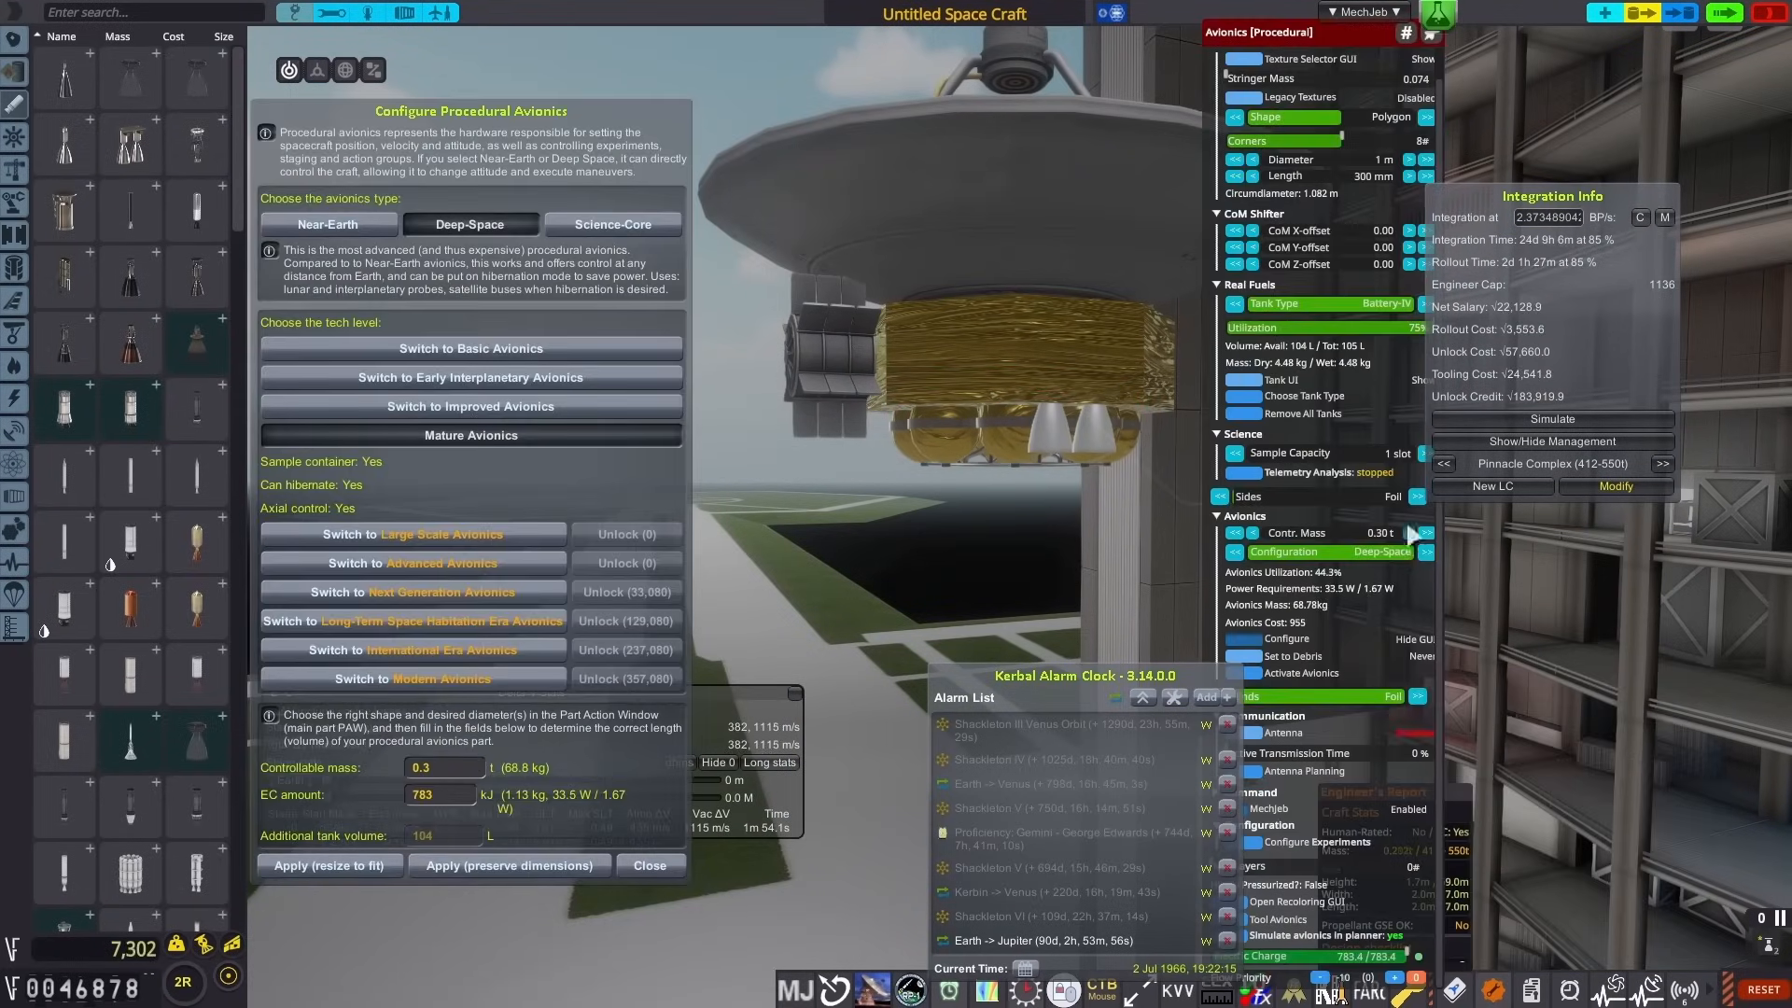
Step: Set procedural avionics to Deep-Space, Mature Avionics, add stages and name the craft Shackleton VII
click(648, 865)
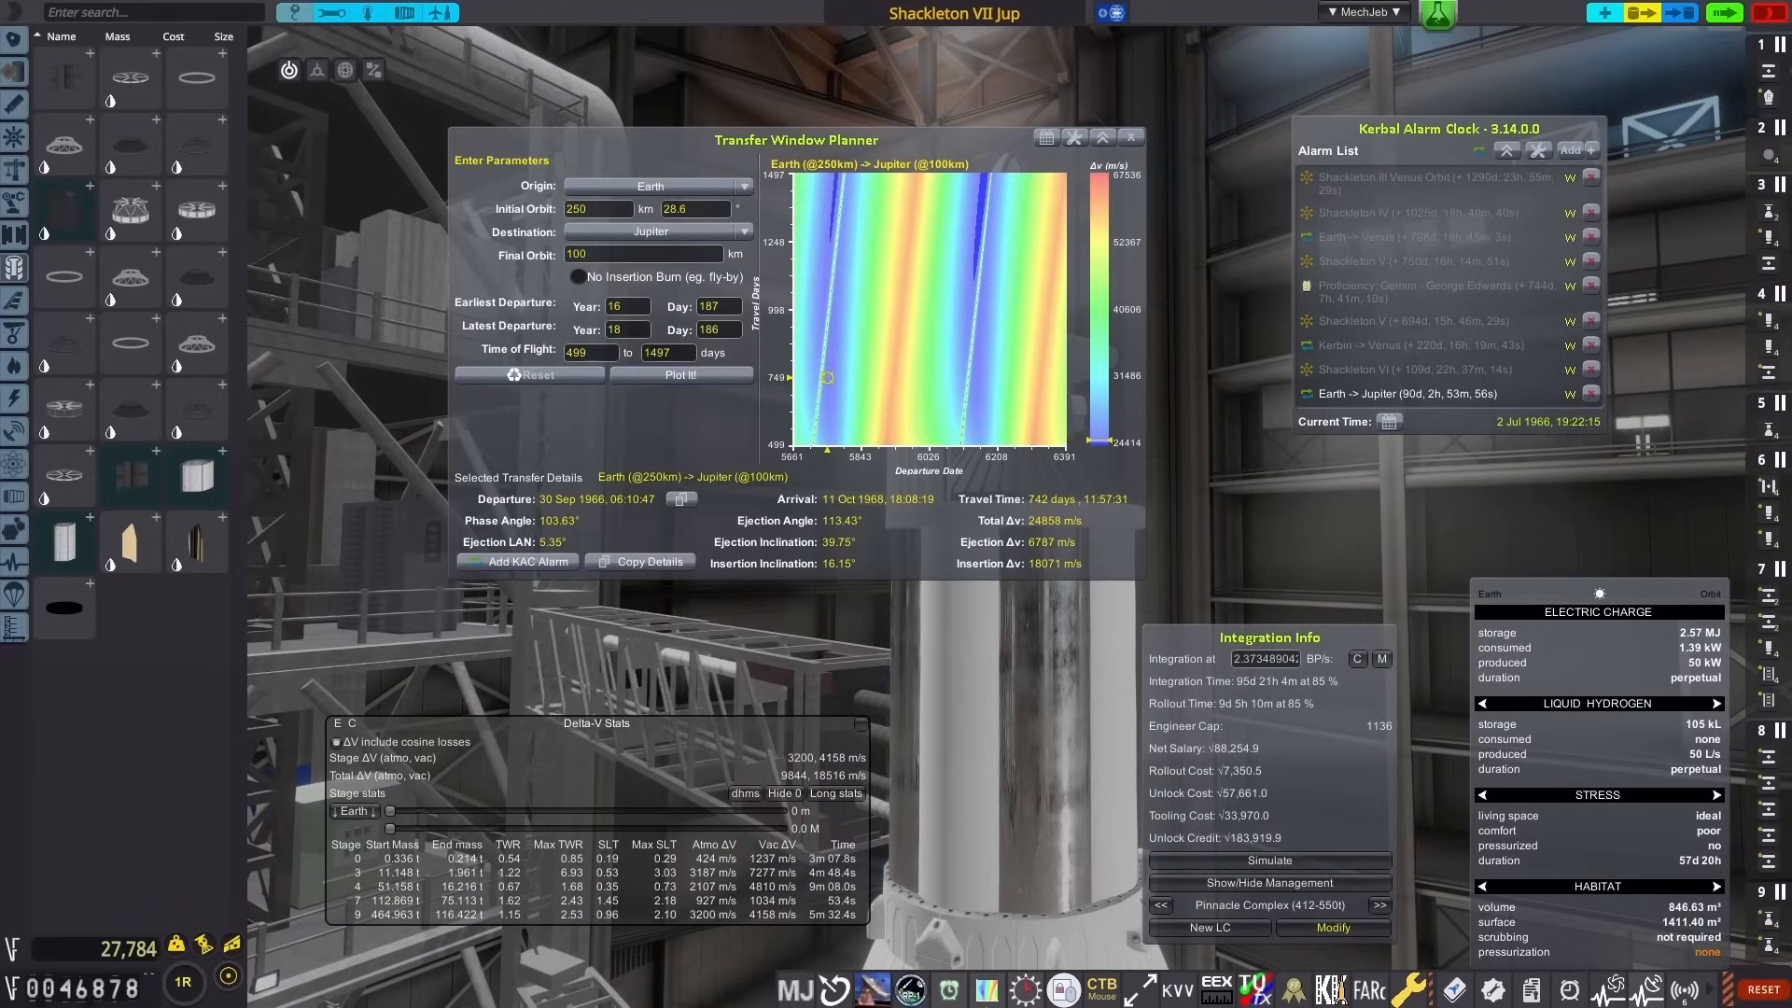
click(830, 404)
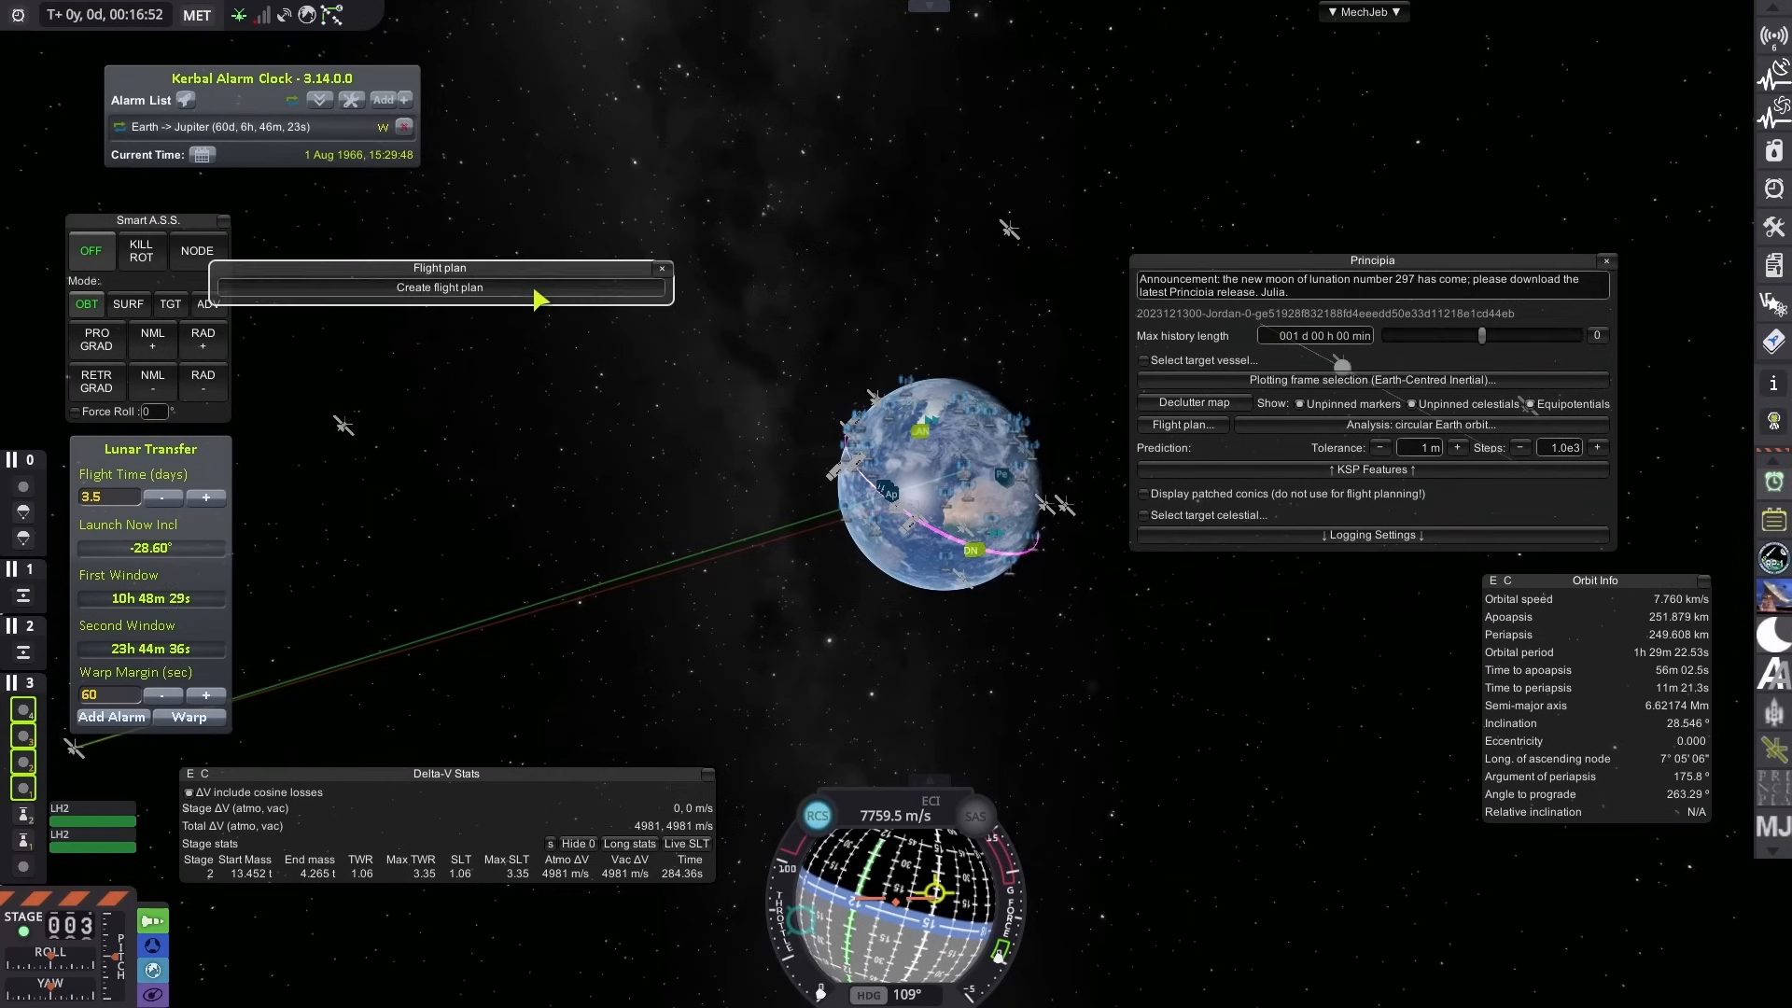
click(434, 286)
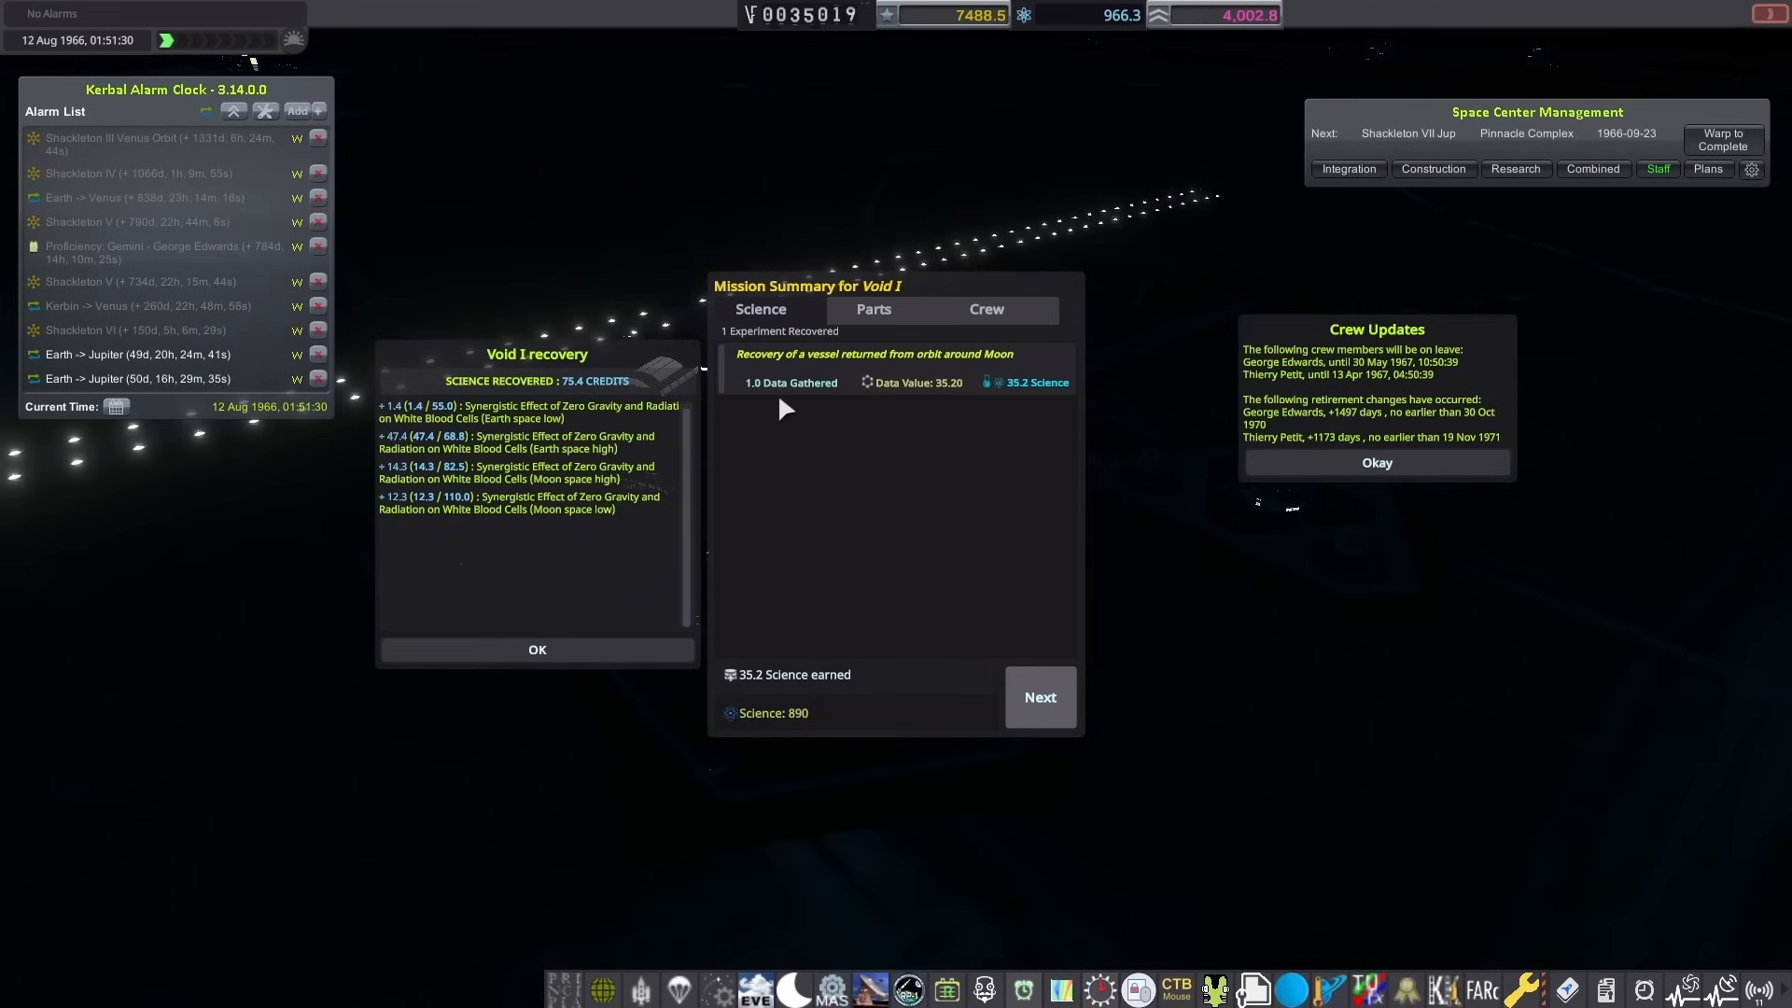
Step: Step through Void I's crew results, finish the mission summary and close the ribbon summary
click(872, 309)
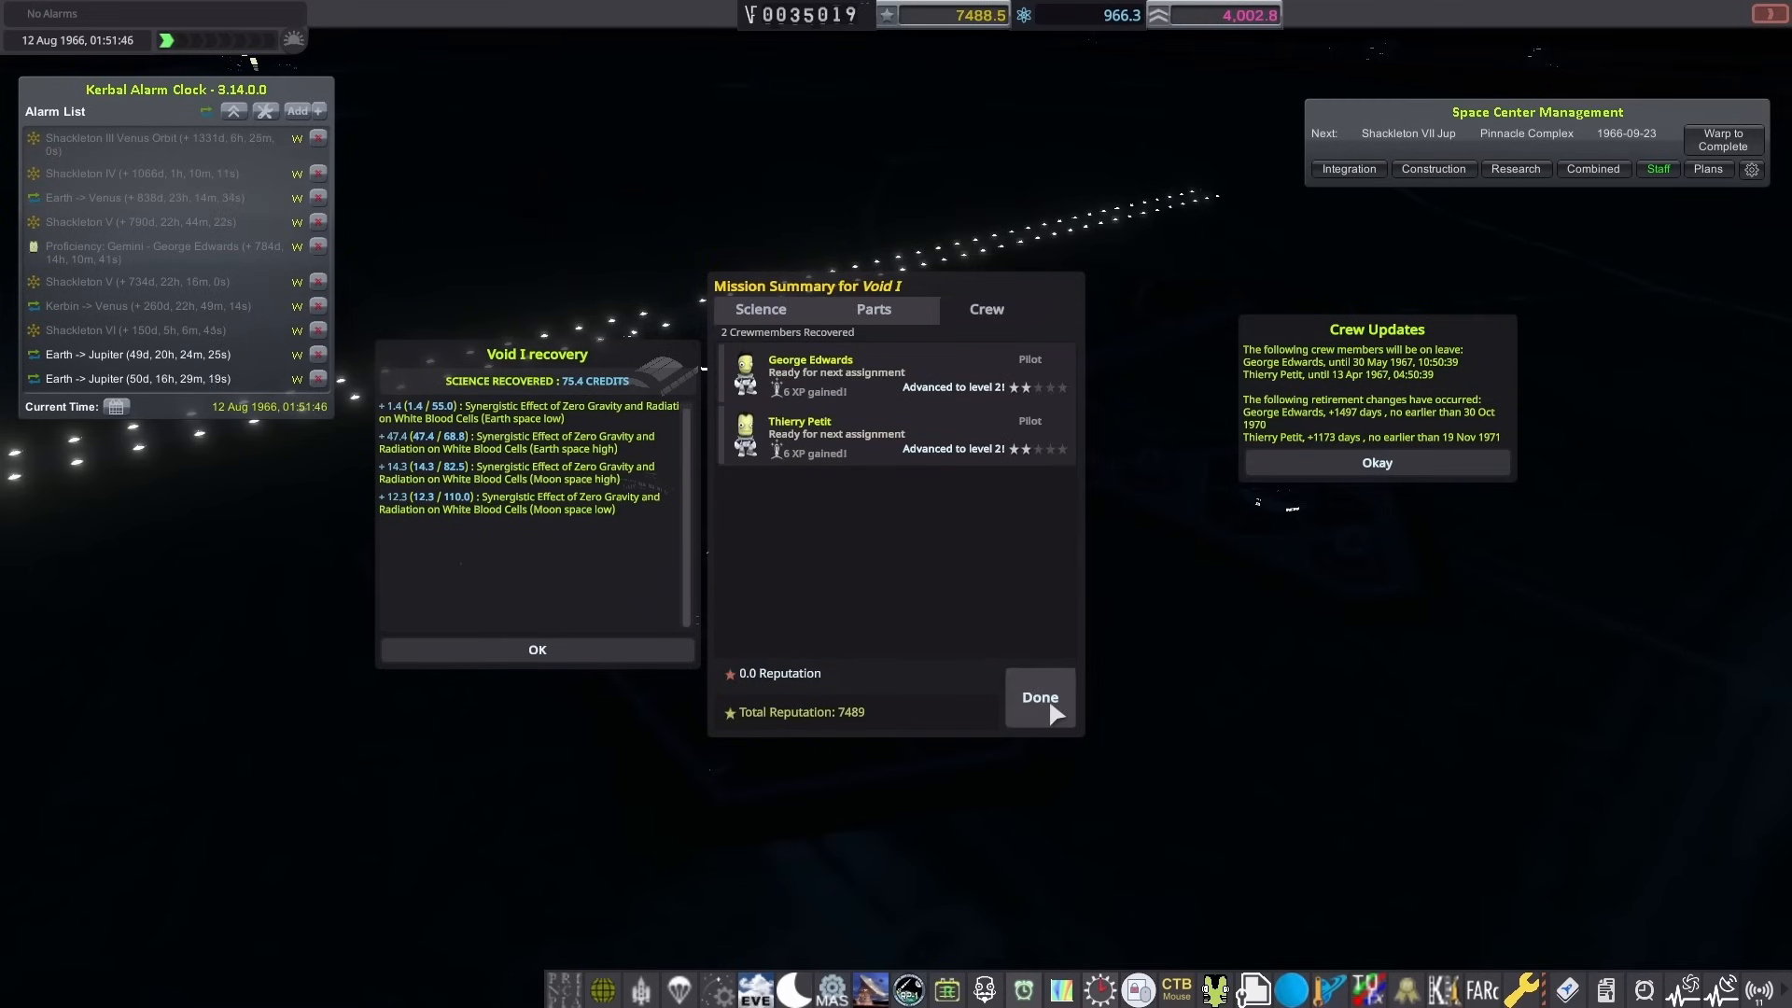
click(1037, 698)
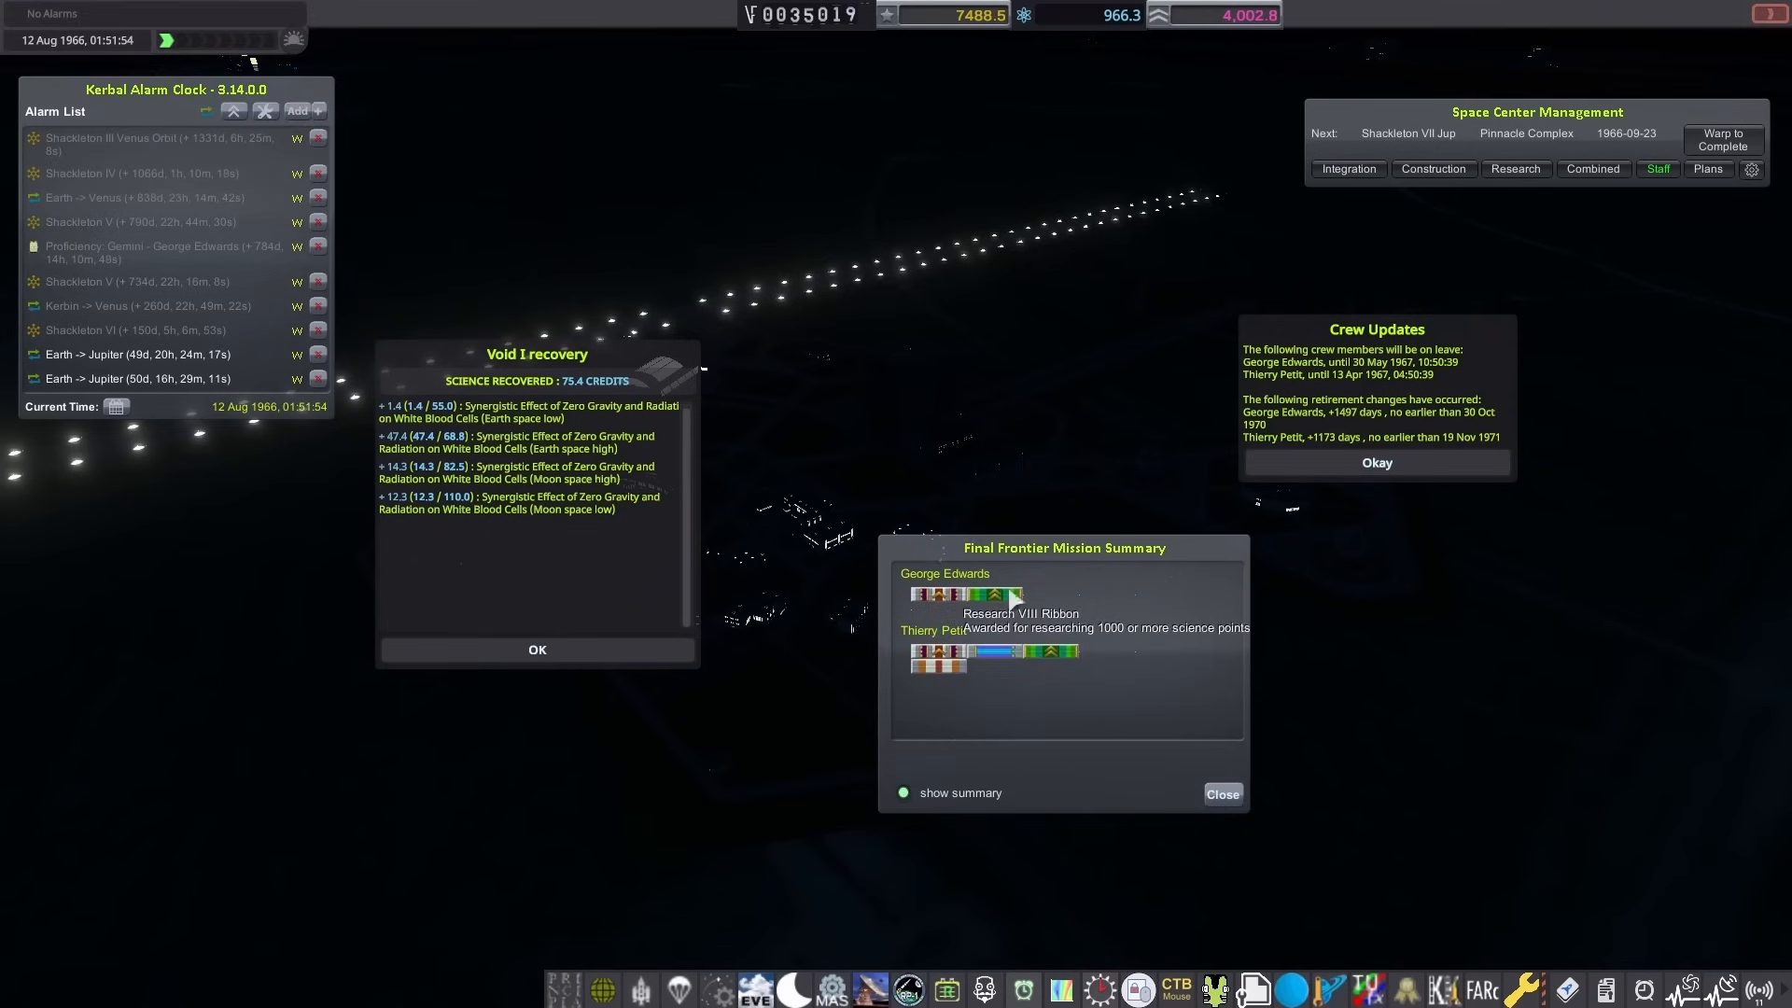
mouse_move(1137, 602)
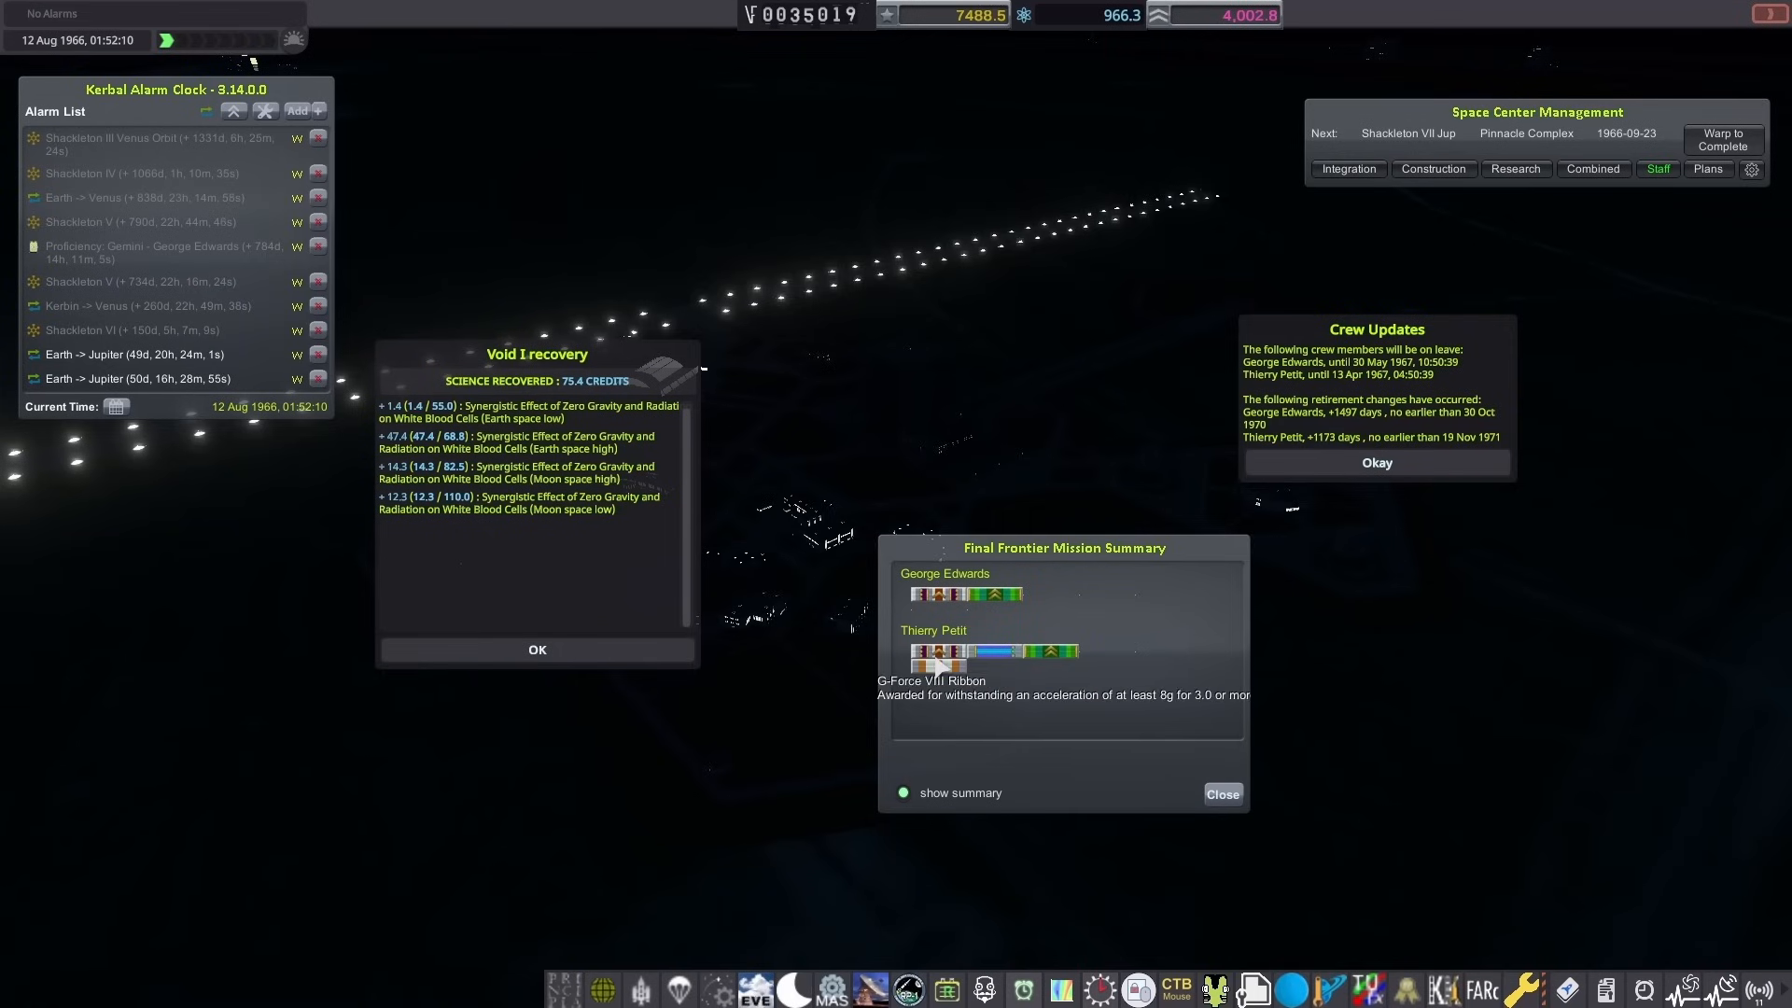
click(1221, 793)
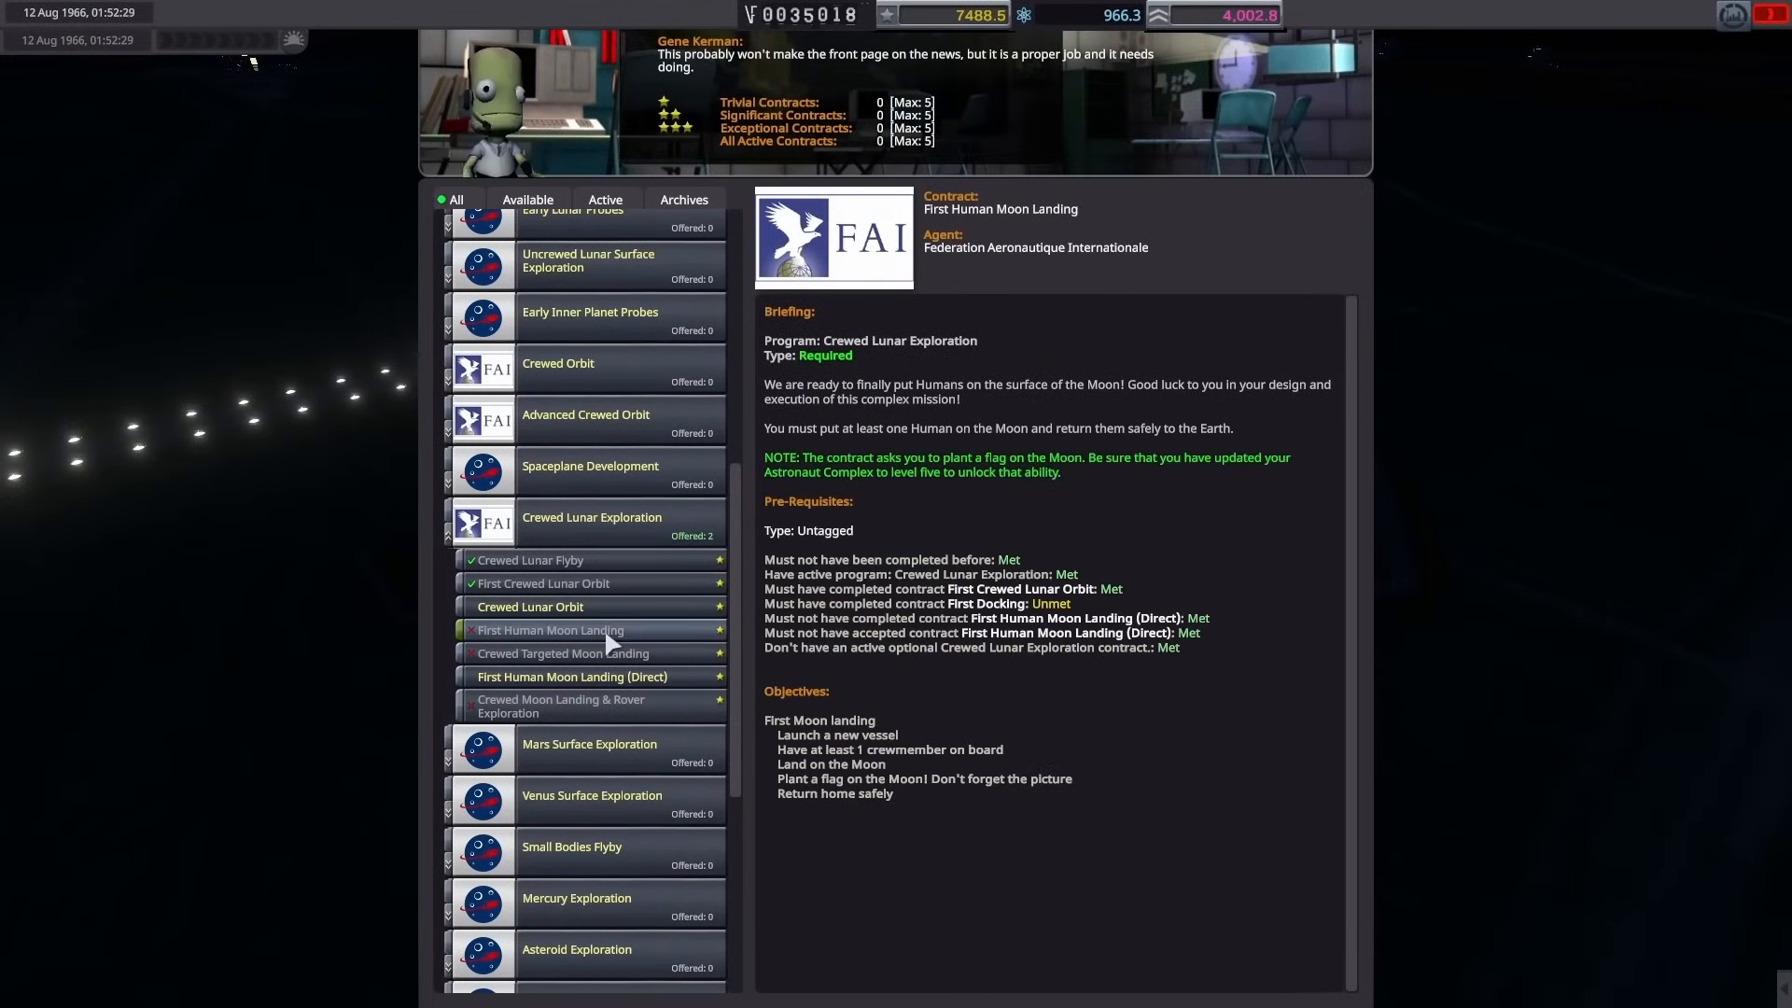
Step: Filter Mission Control to available contracts and view the Crewed Lunar Orbit contract
click(526, 199)
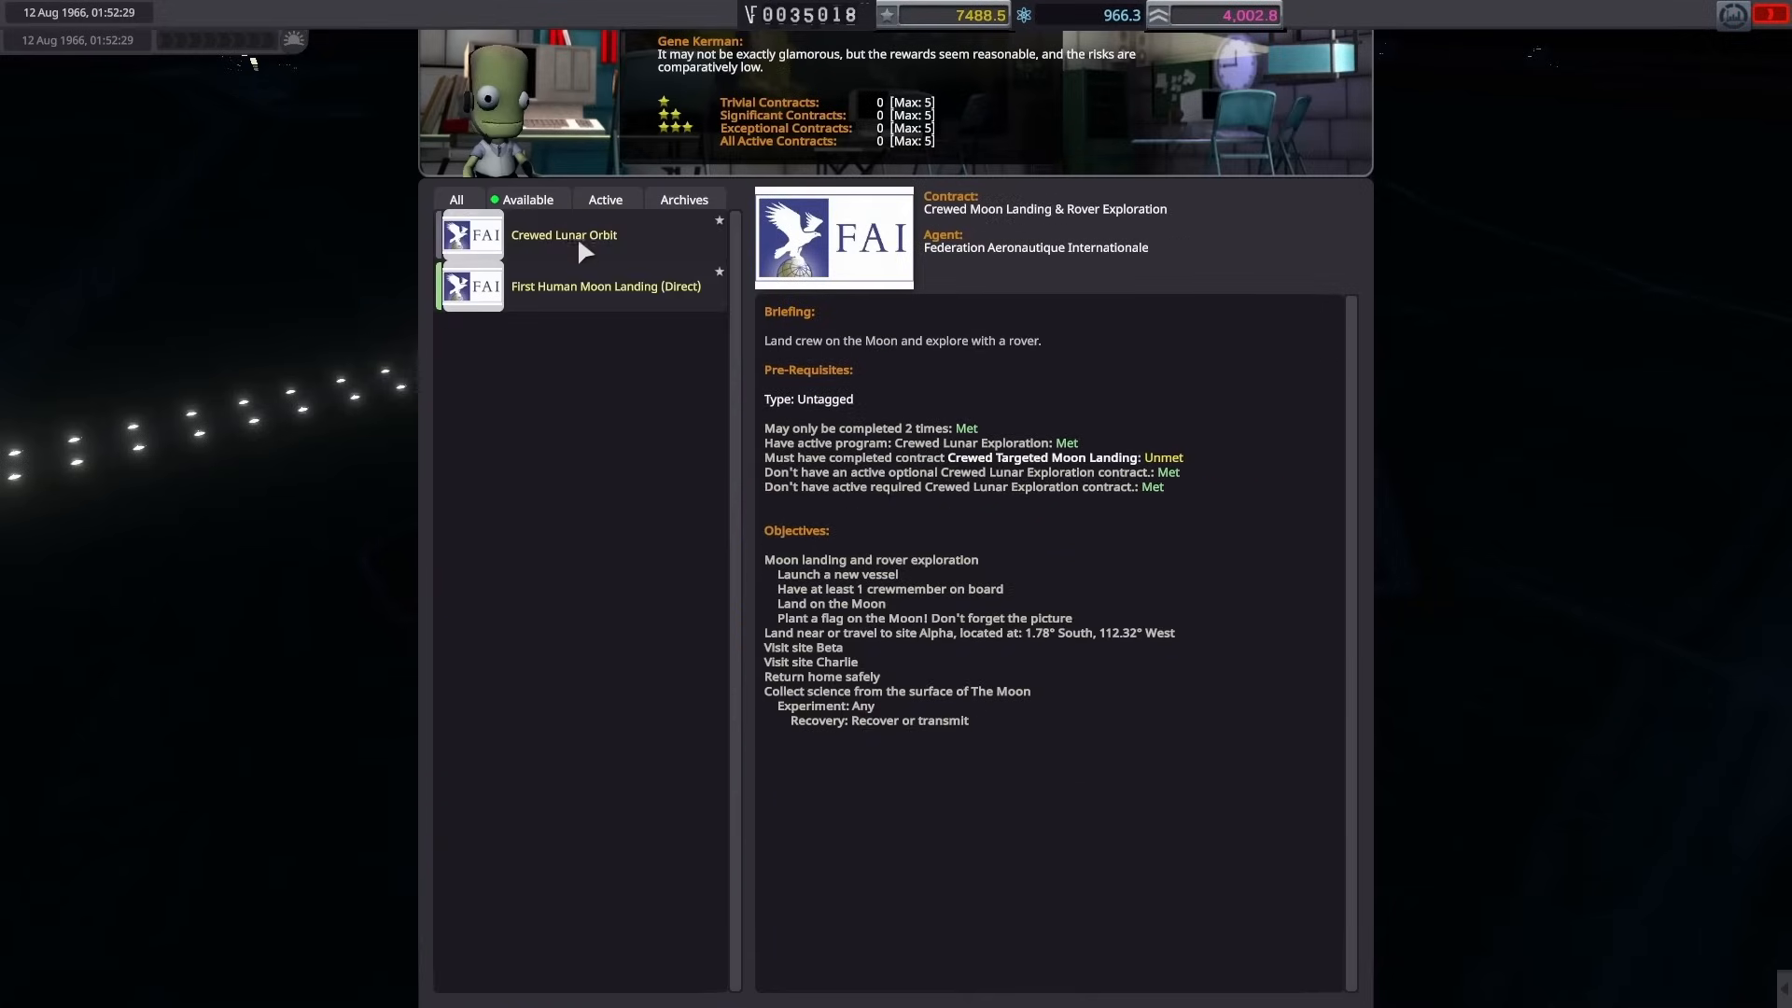
click(563, 234)
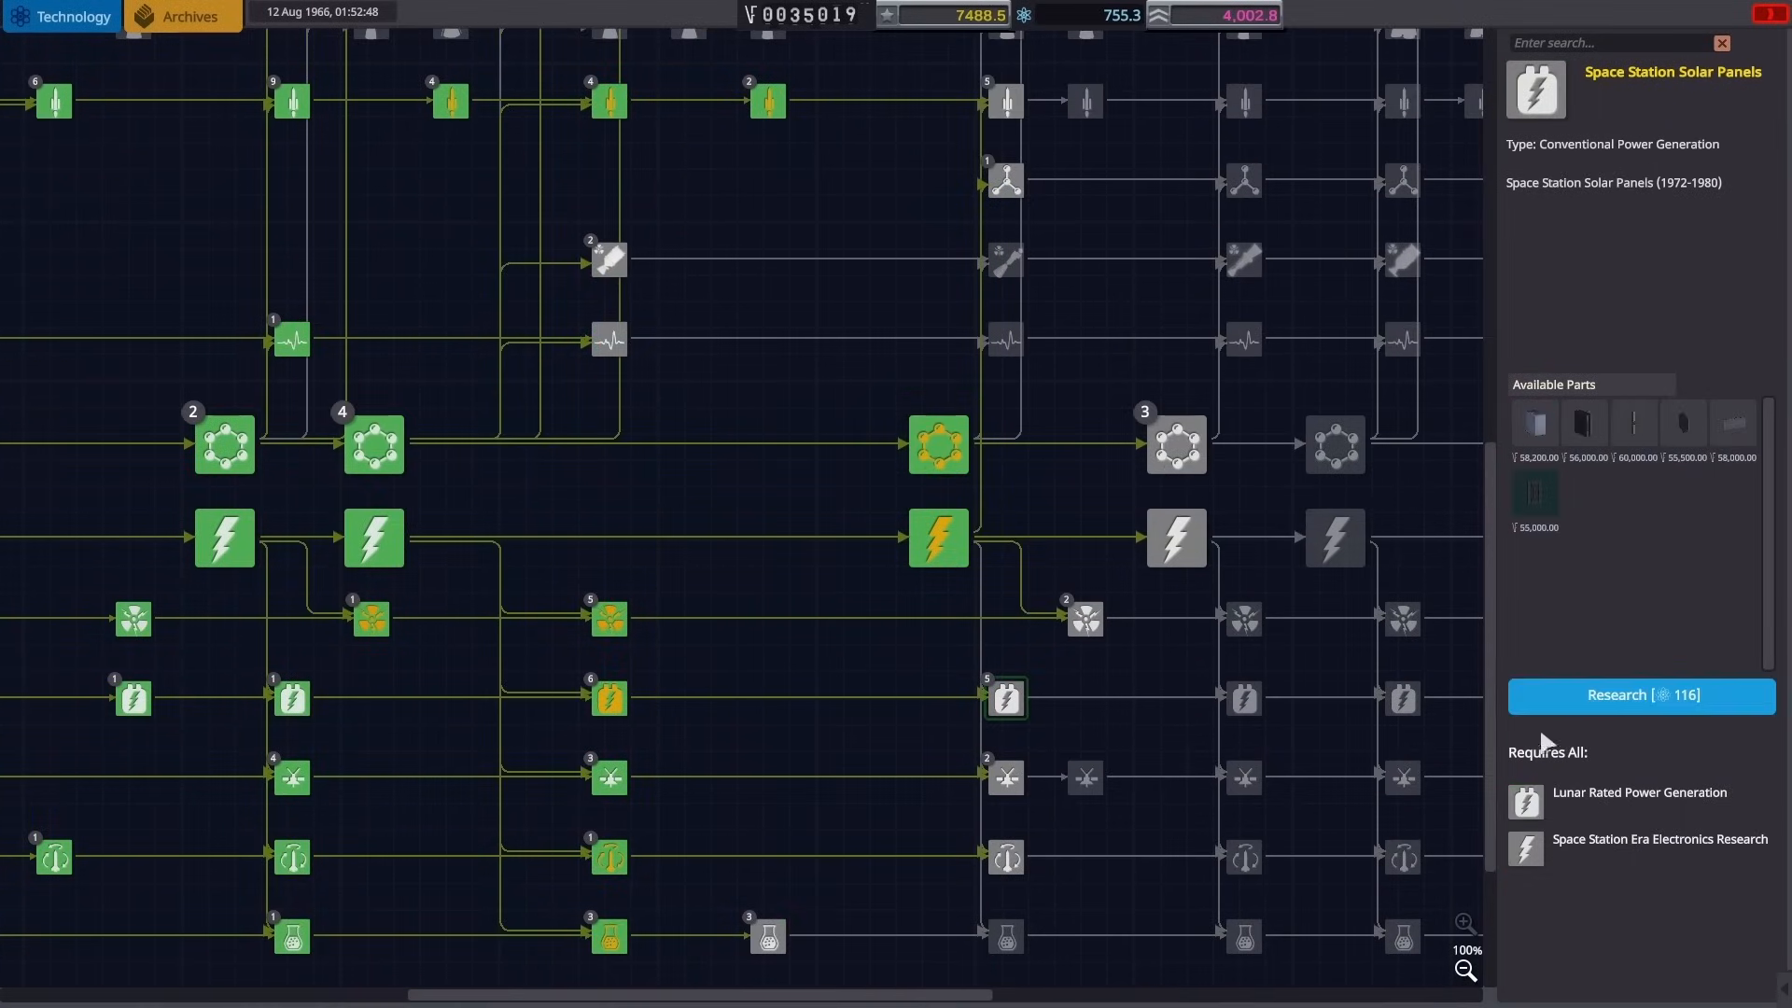
Step: Research Space Station Solar Panels and Advanced Avionics and Probes, then leave R&D
click(1004, 857)
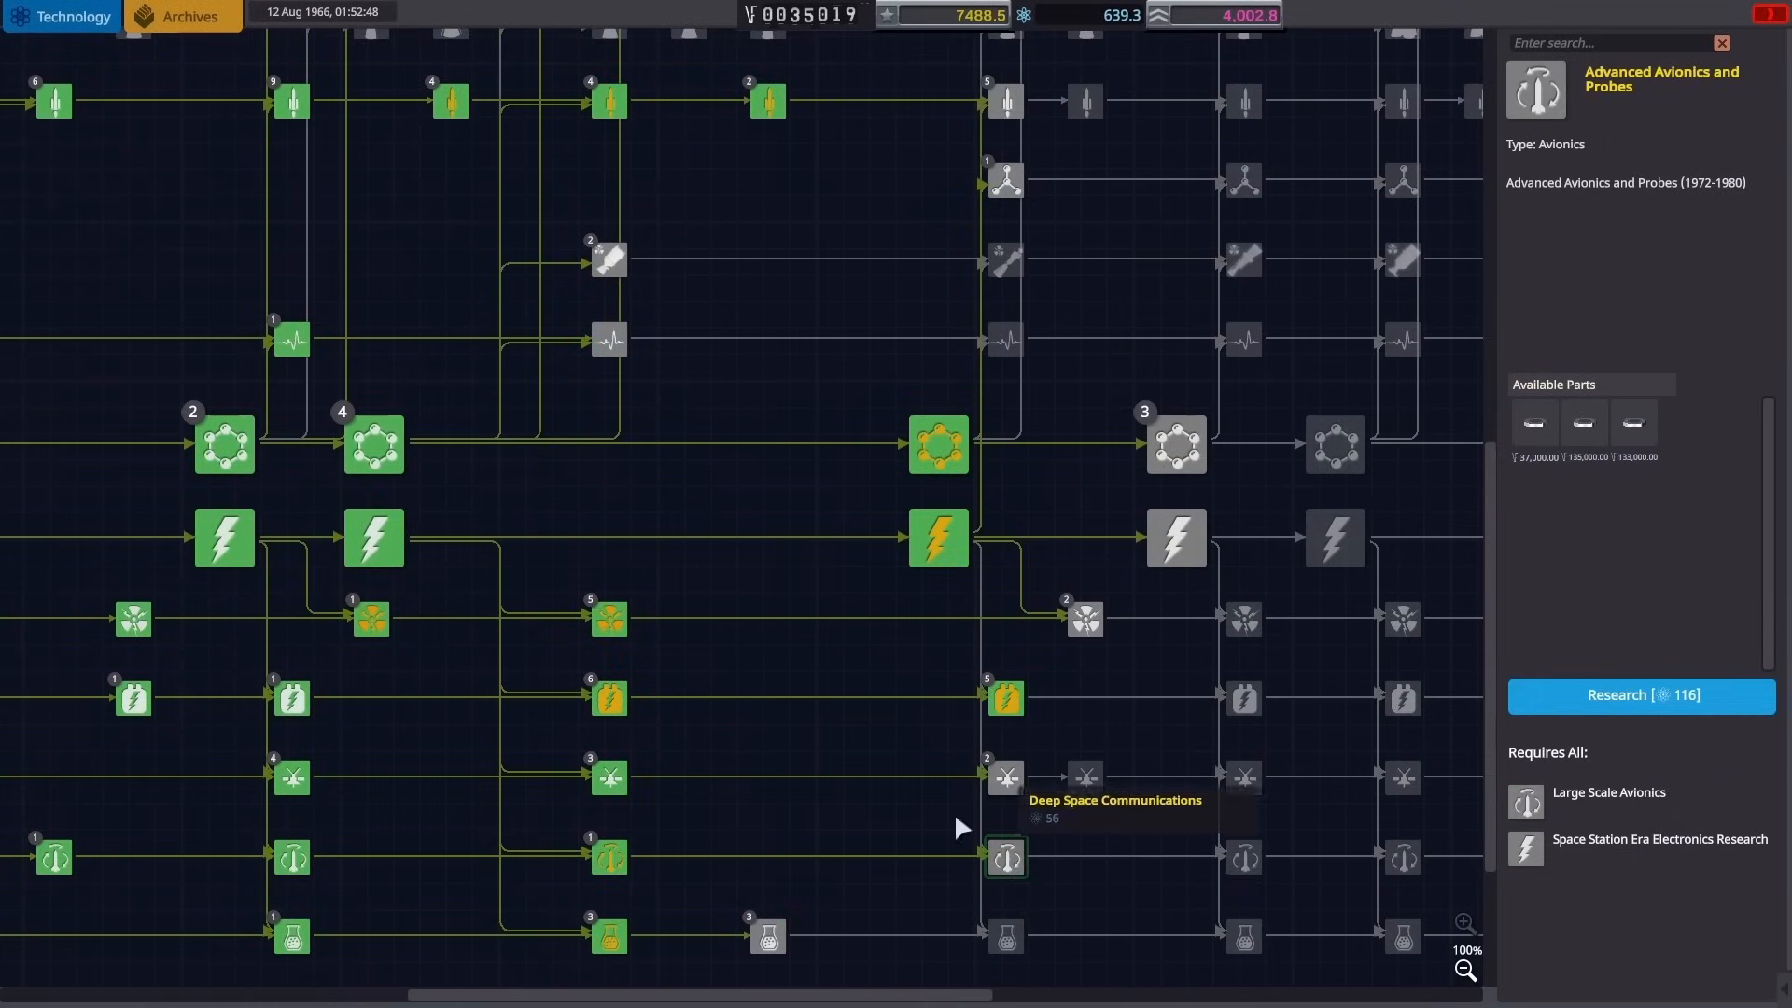
click(1003, 936)
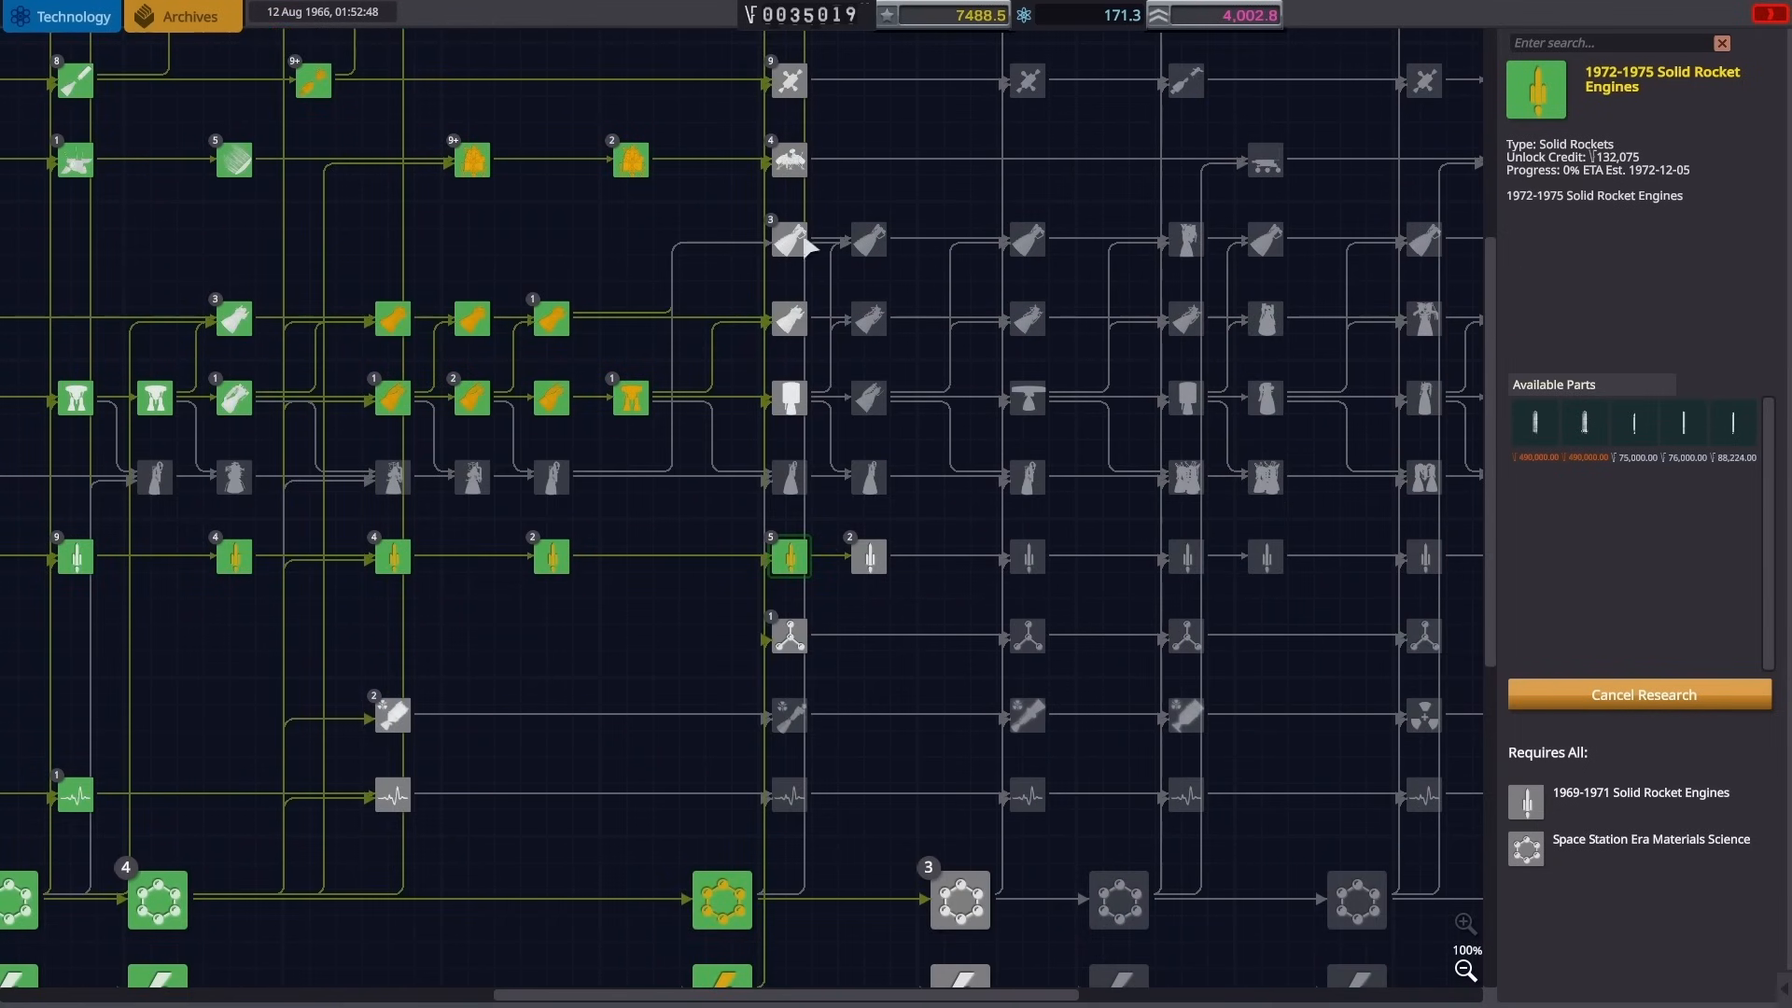
click(788, 240)
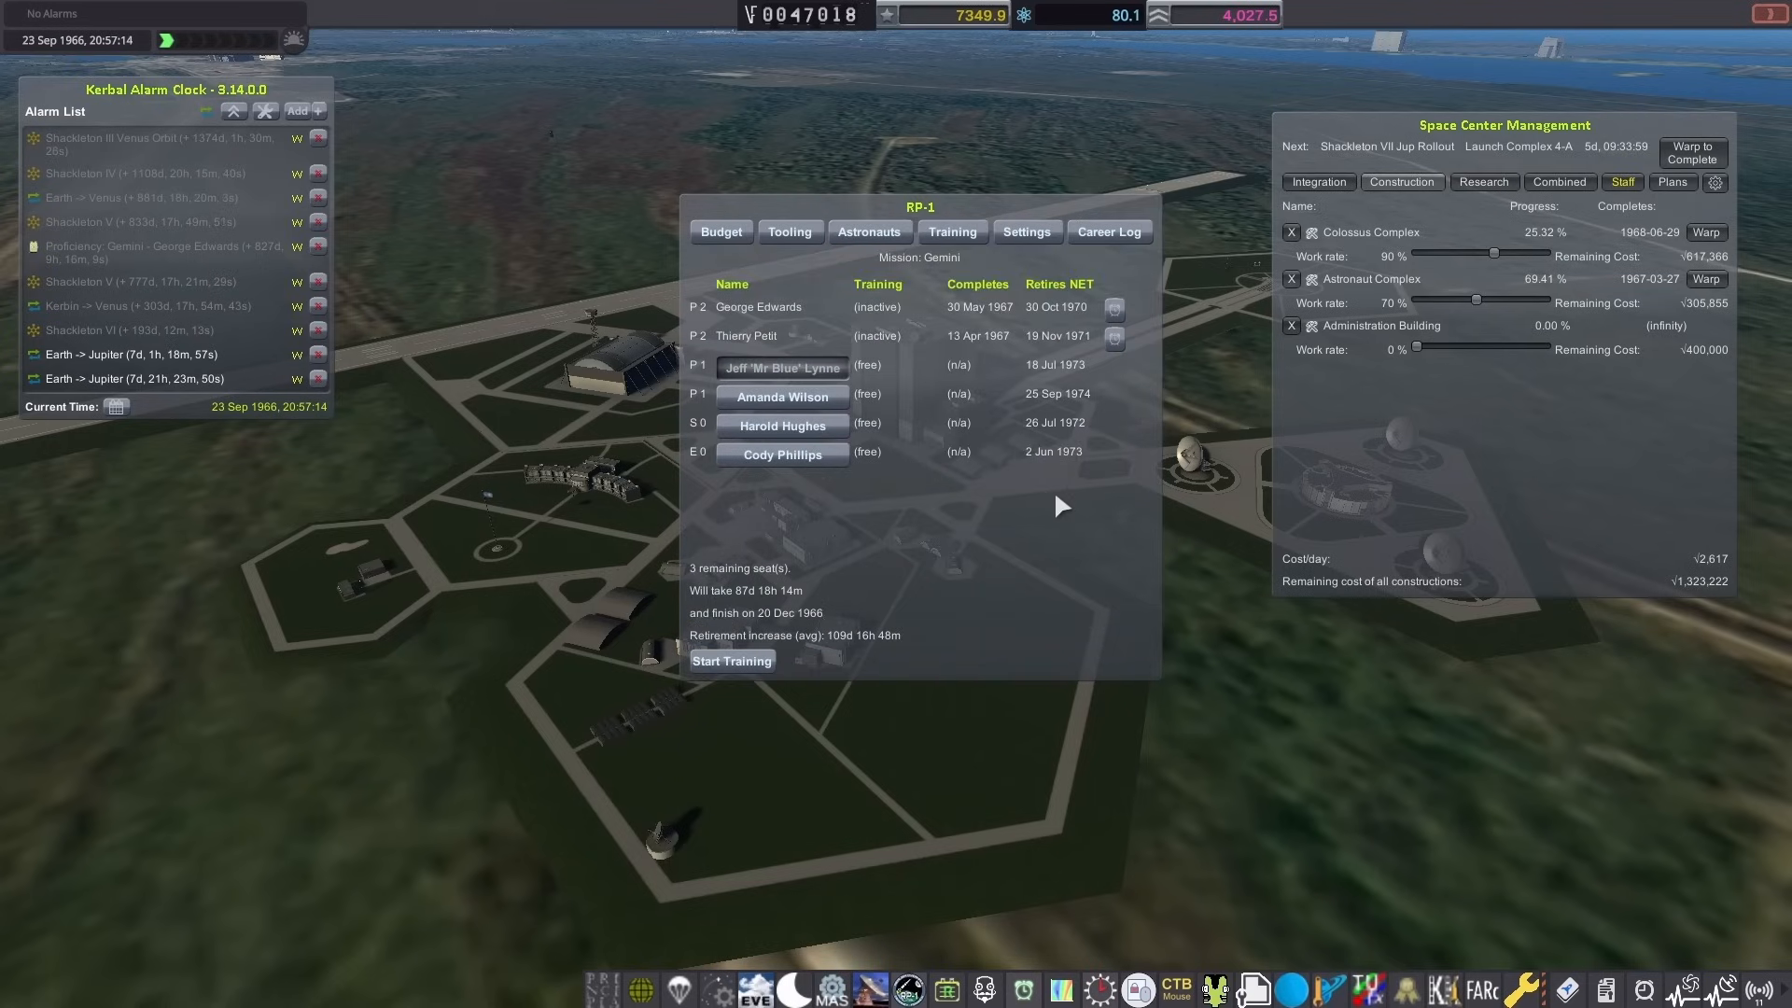
Step: Start Gemini training for the free astronauts in the RP-1 Astronauts tab
click(867, 232)
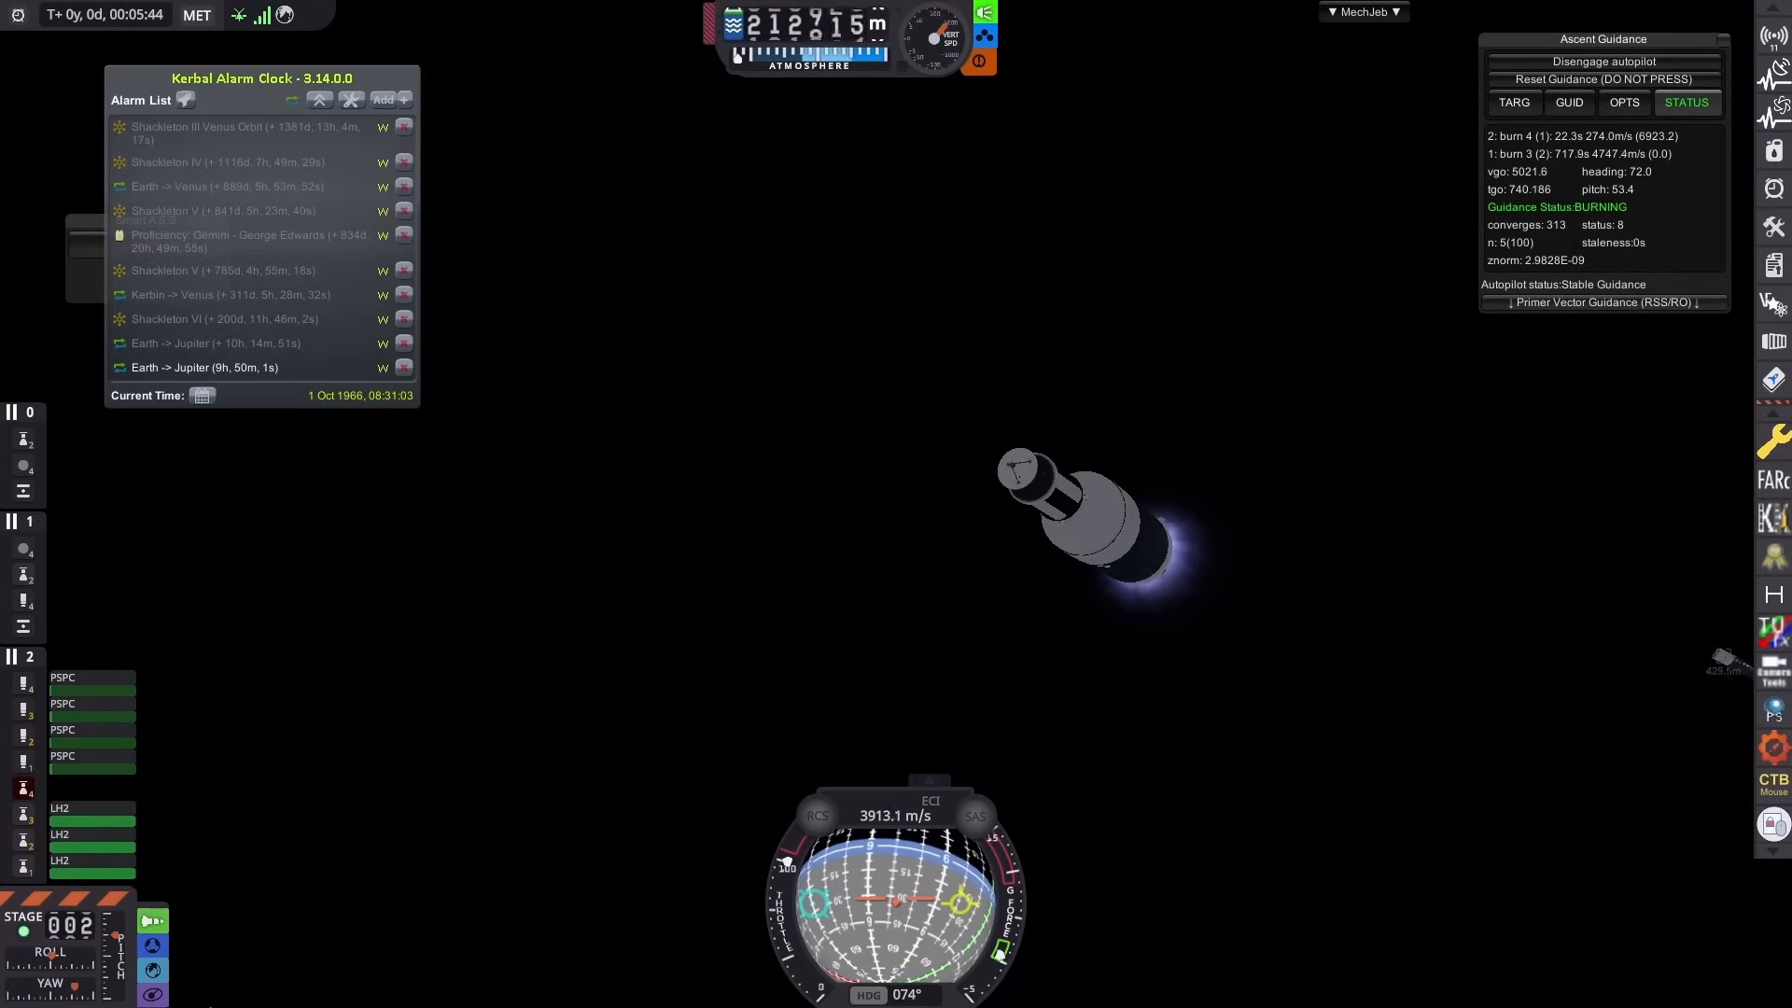
mouse_move(730, 709)
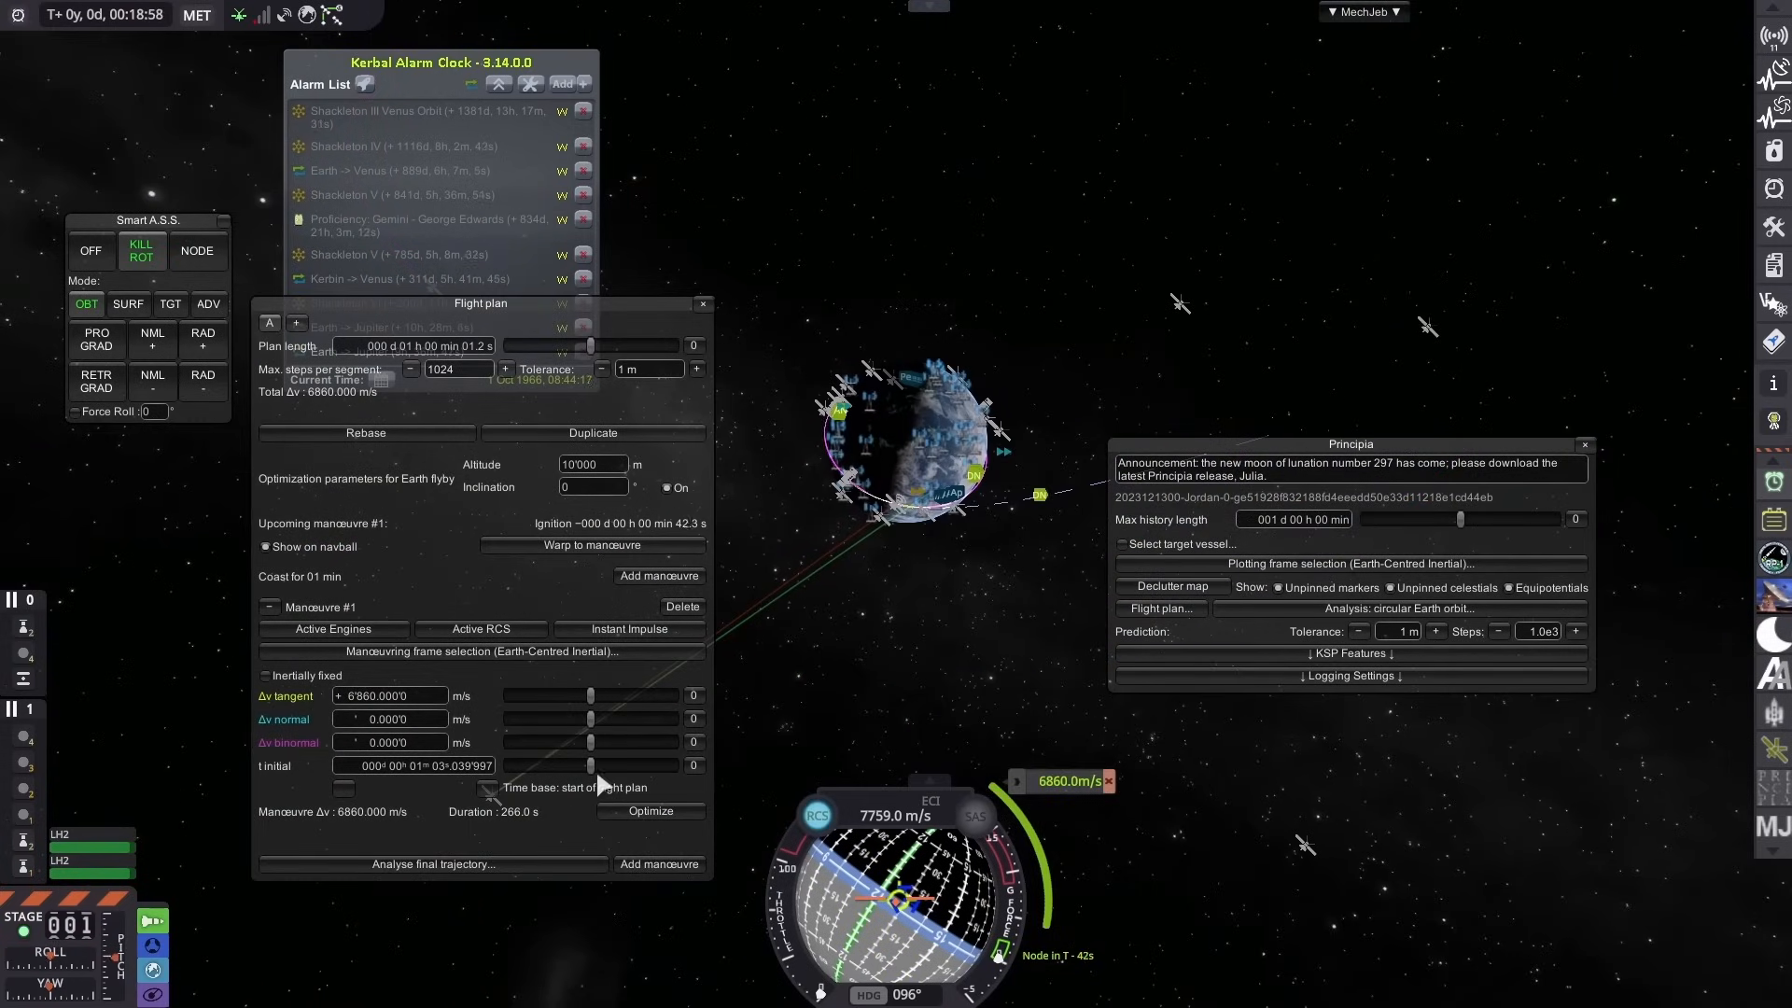
Step: Shift the start time of the 6860 m/s departure manoeuvre in the flight plan
drag(479, 302, 1165, 192)
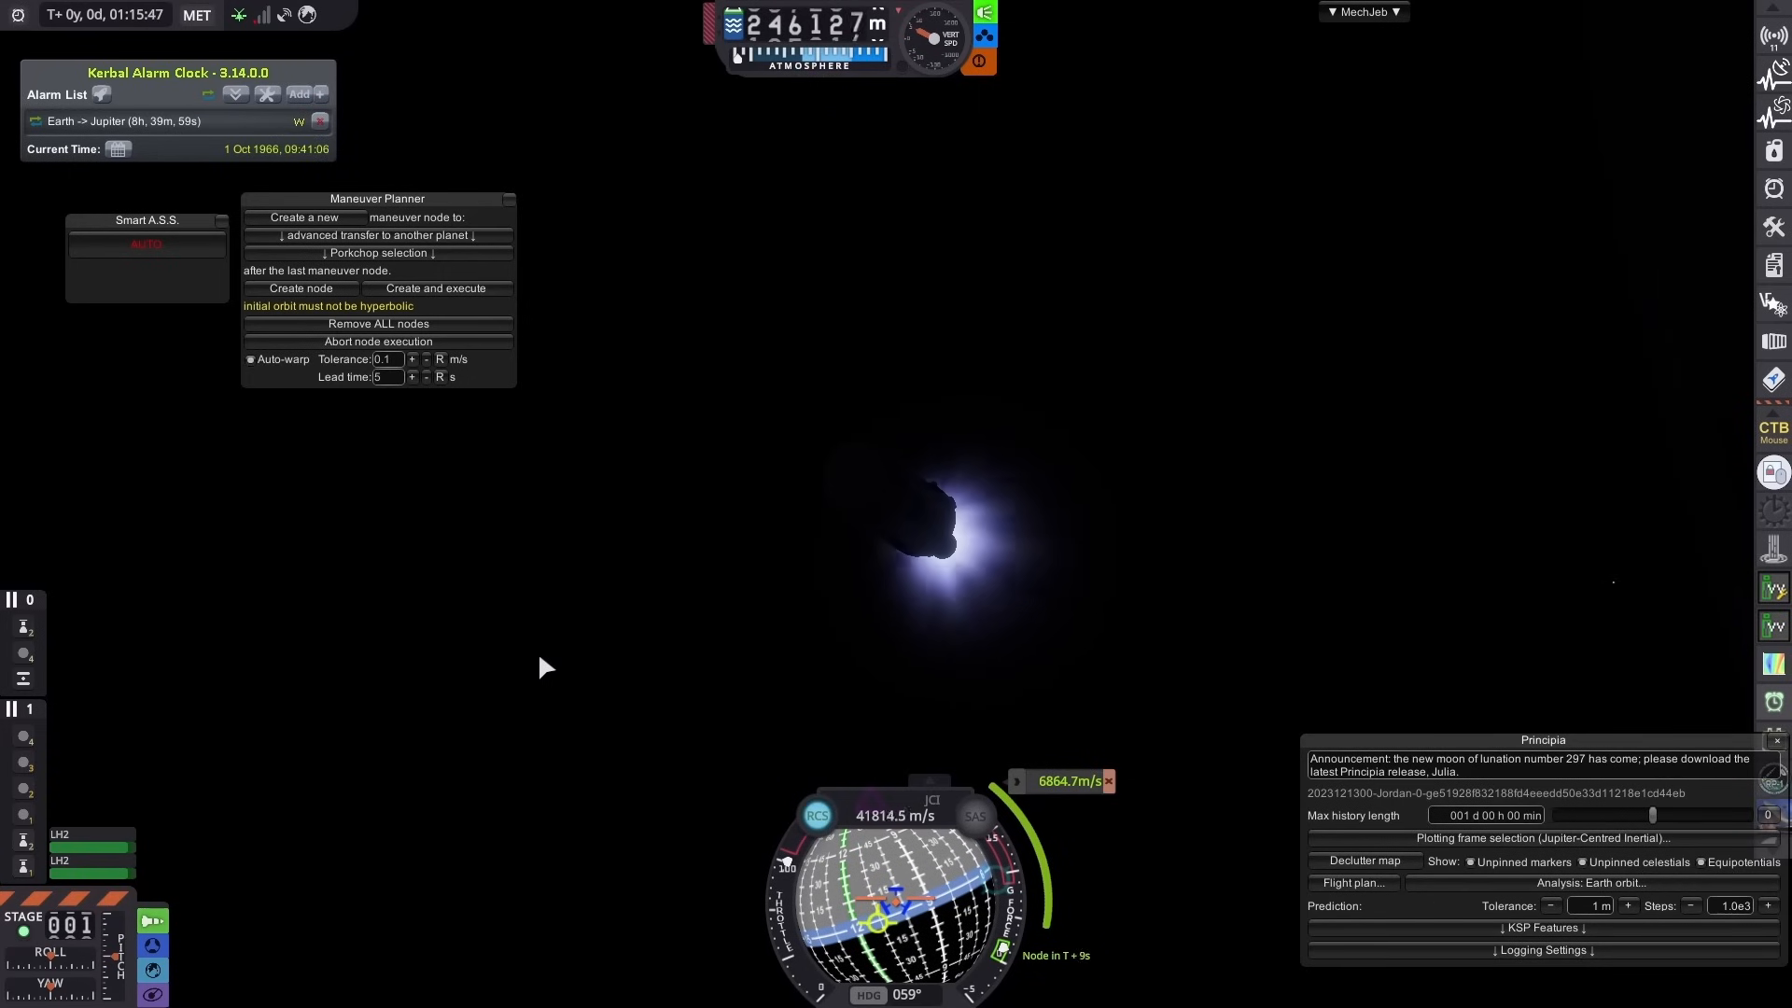
Step: Execute the Principia departure node with MechJeb's Maneuver Planner to burn toward Jupiter
click(1363, 11)
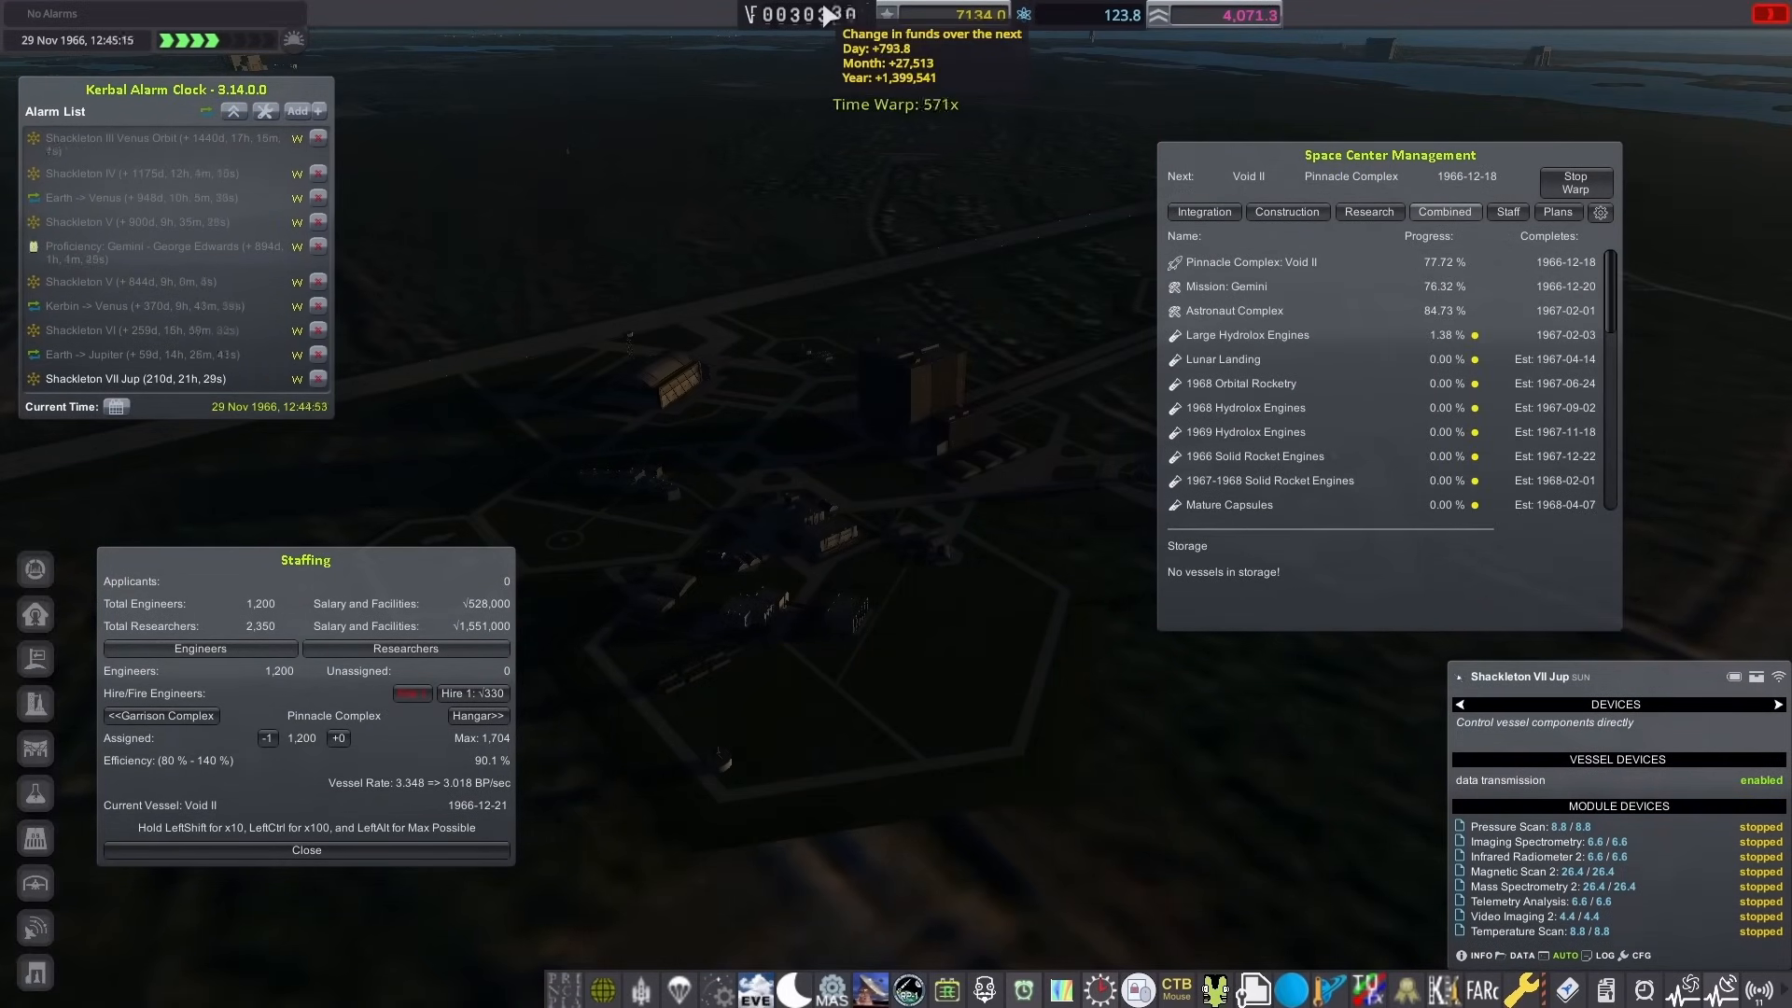
Step: Open Space Center Management staffing and time warp toward Void II's integration completion
click(1287, 213)
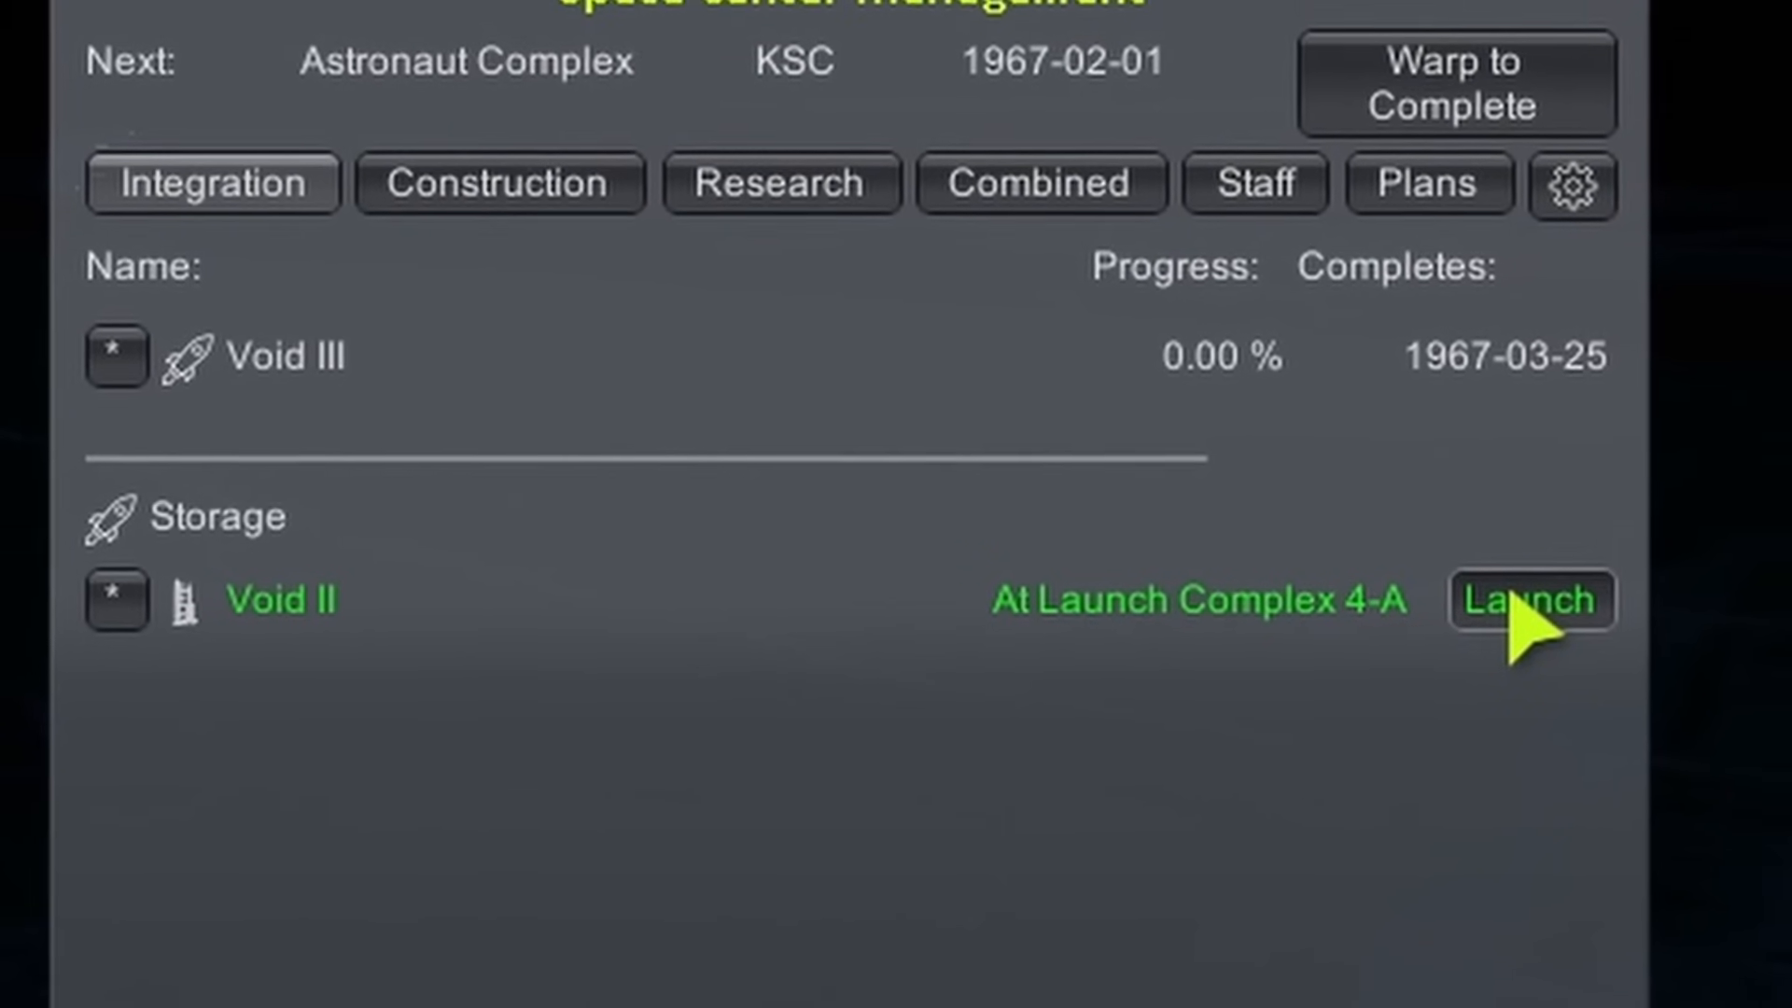
Step: Launch Void II from Launch Complex 4-A and fly it to a 250 km orbit
click(1530, 600)
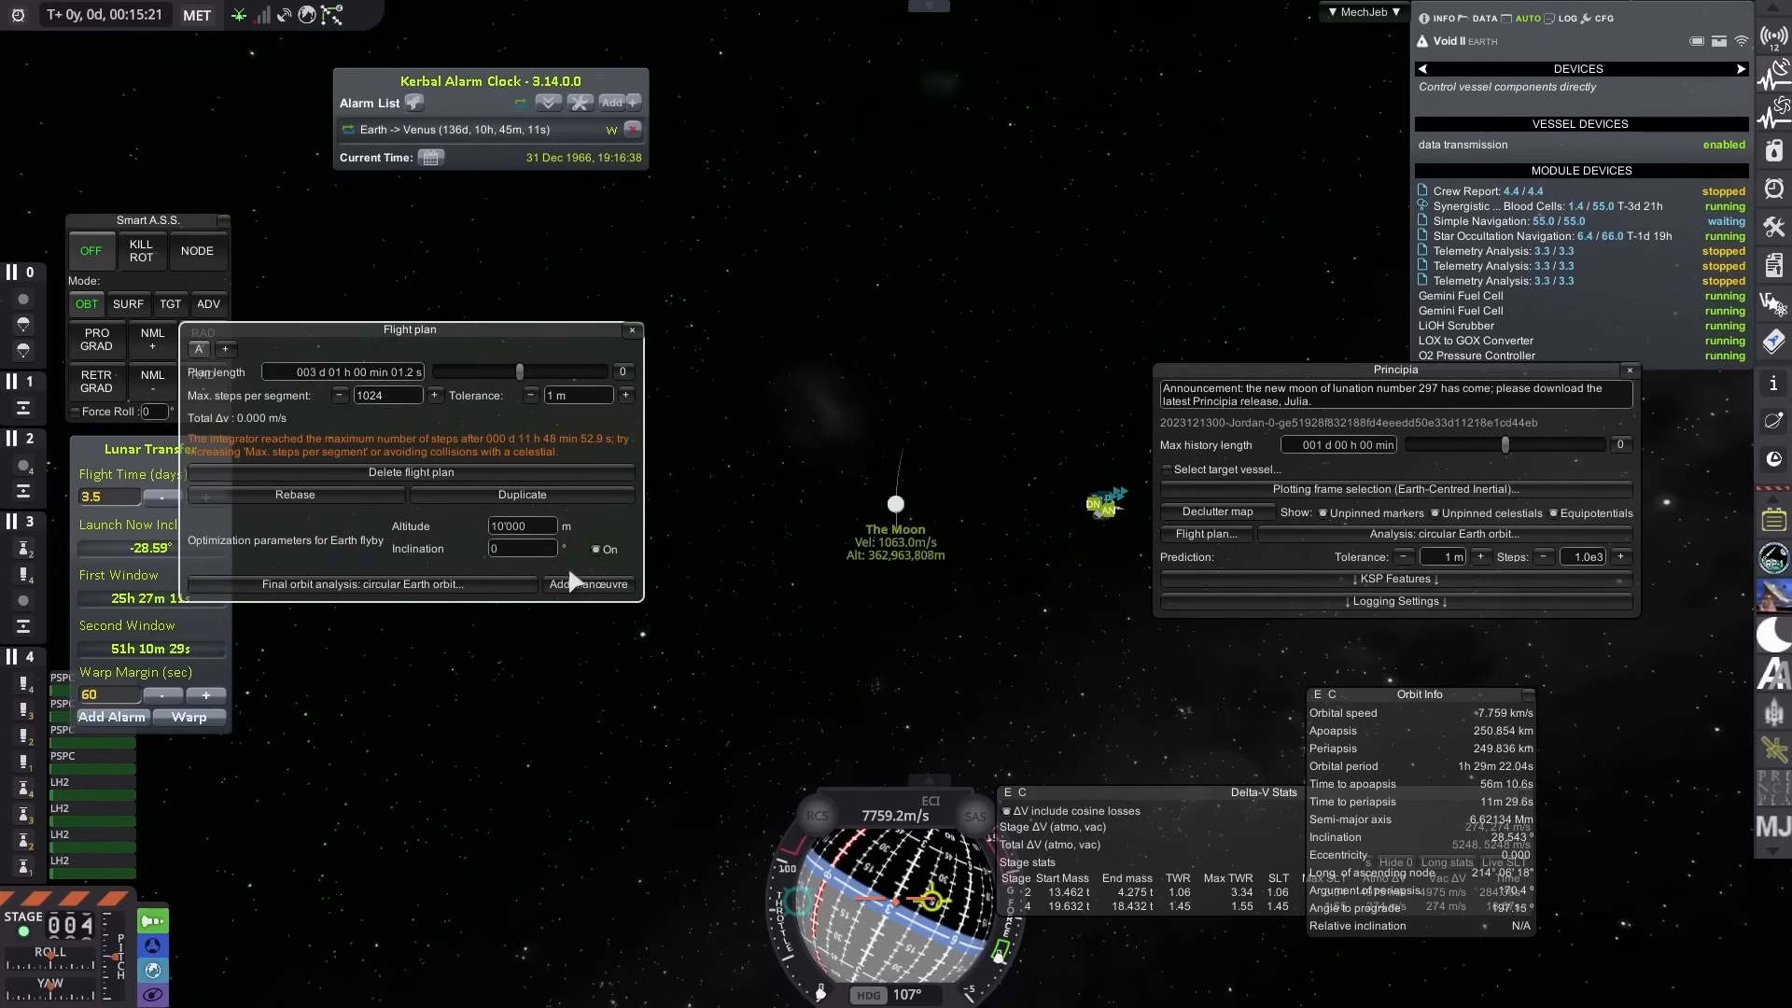
Step: Add a translunar injection manoeuvre of about 3,133 m/s to Void II's flight plan
click(589, 584)
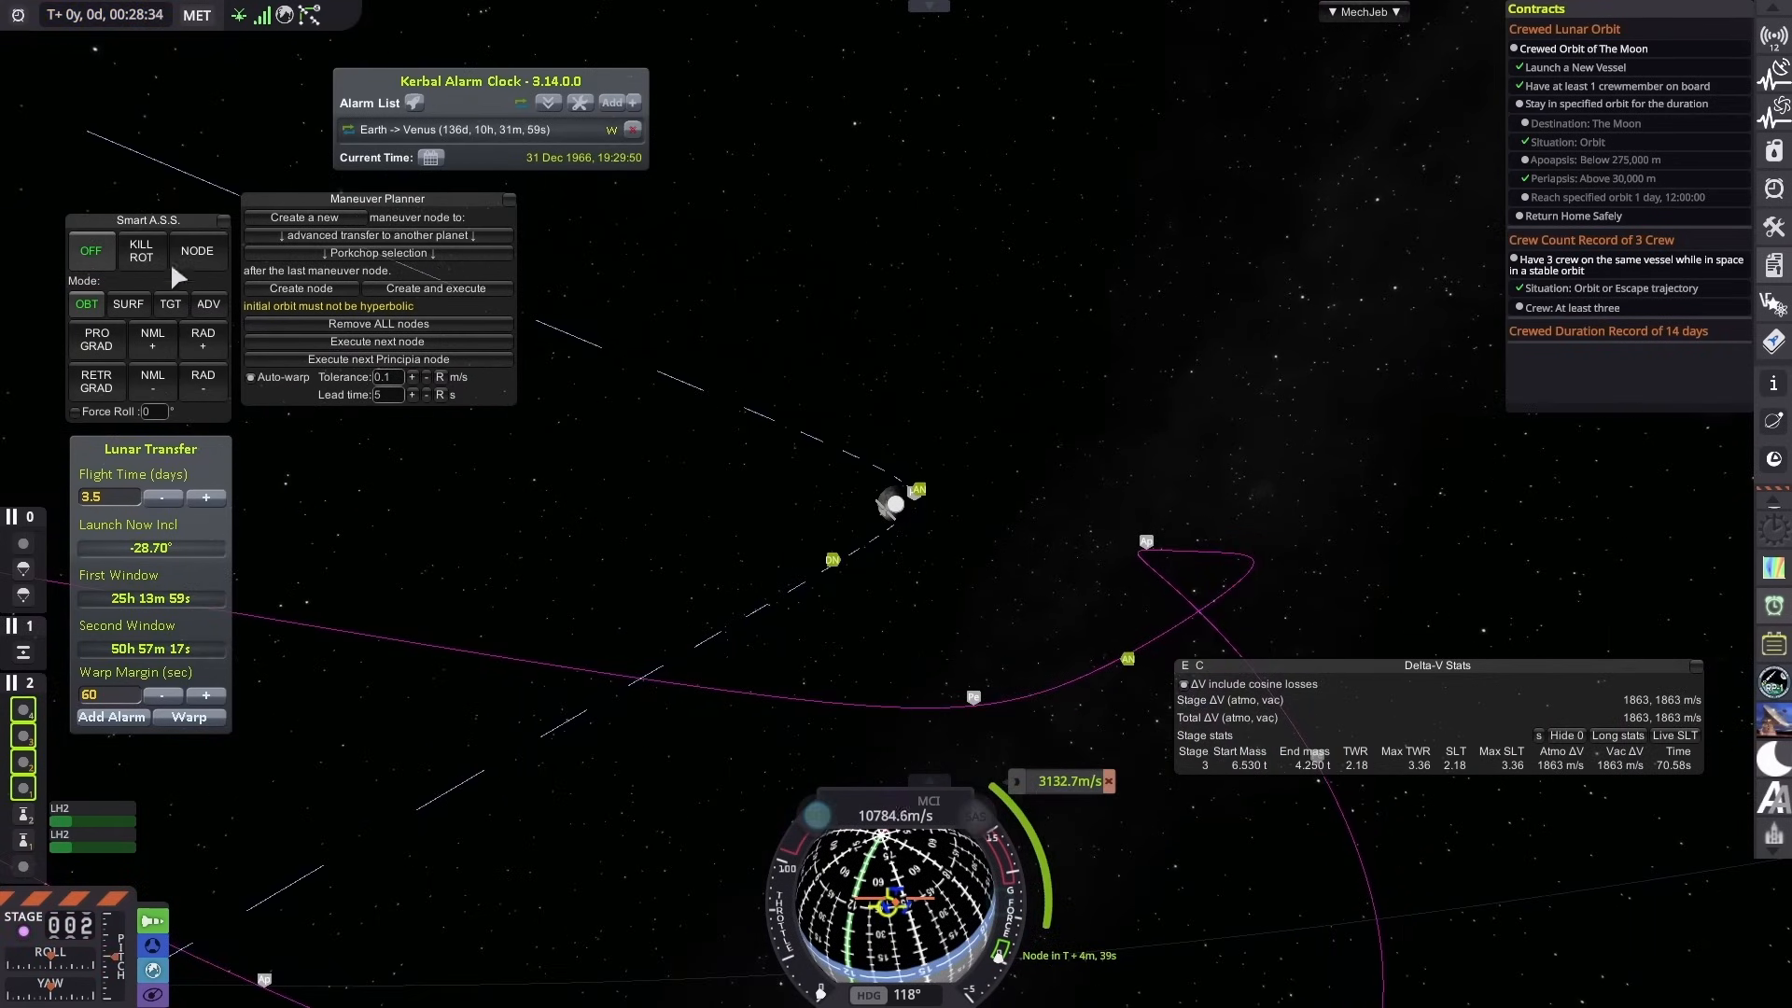
Step: Enable Smart A.S.S. KILL ROT so Void II stops rotating and holds attitude
click(141, 250)
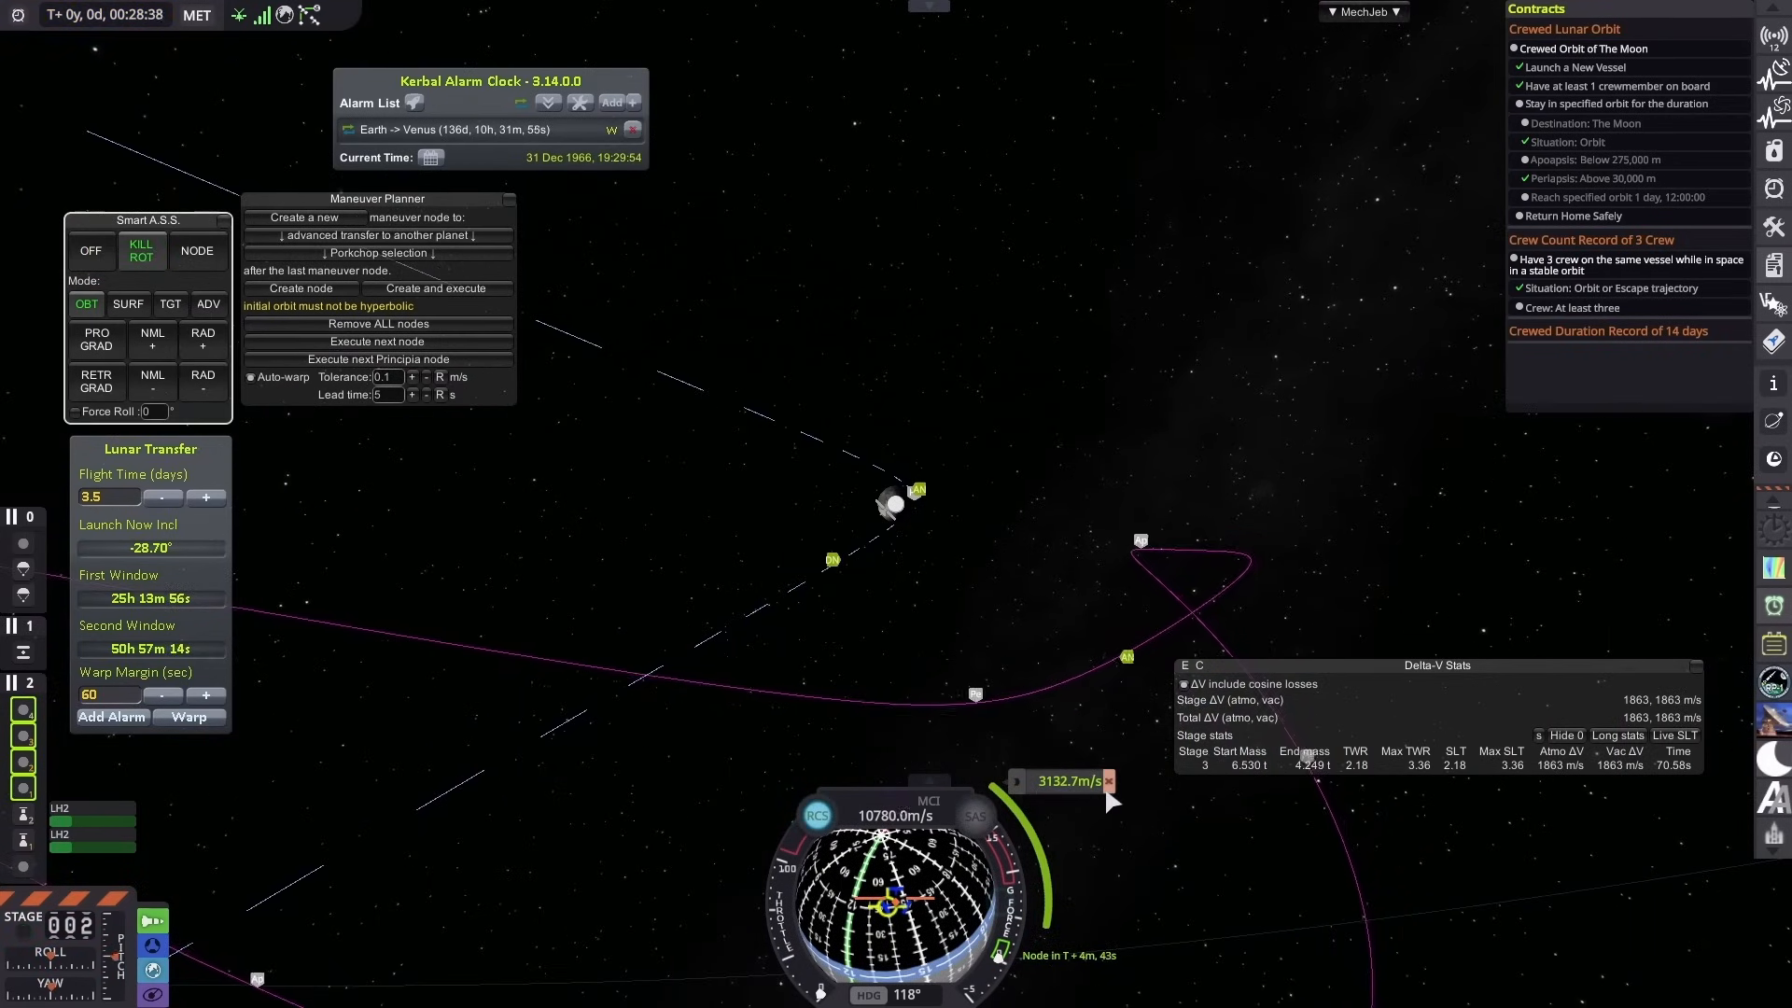